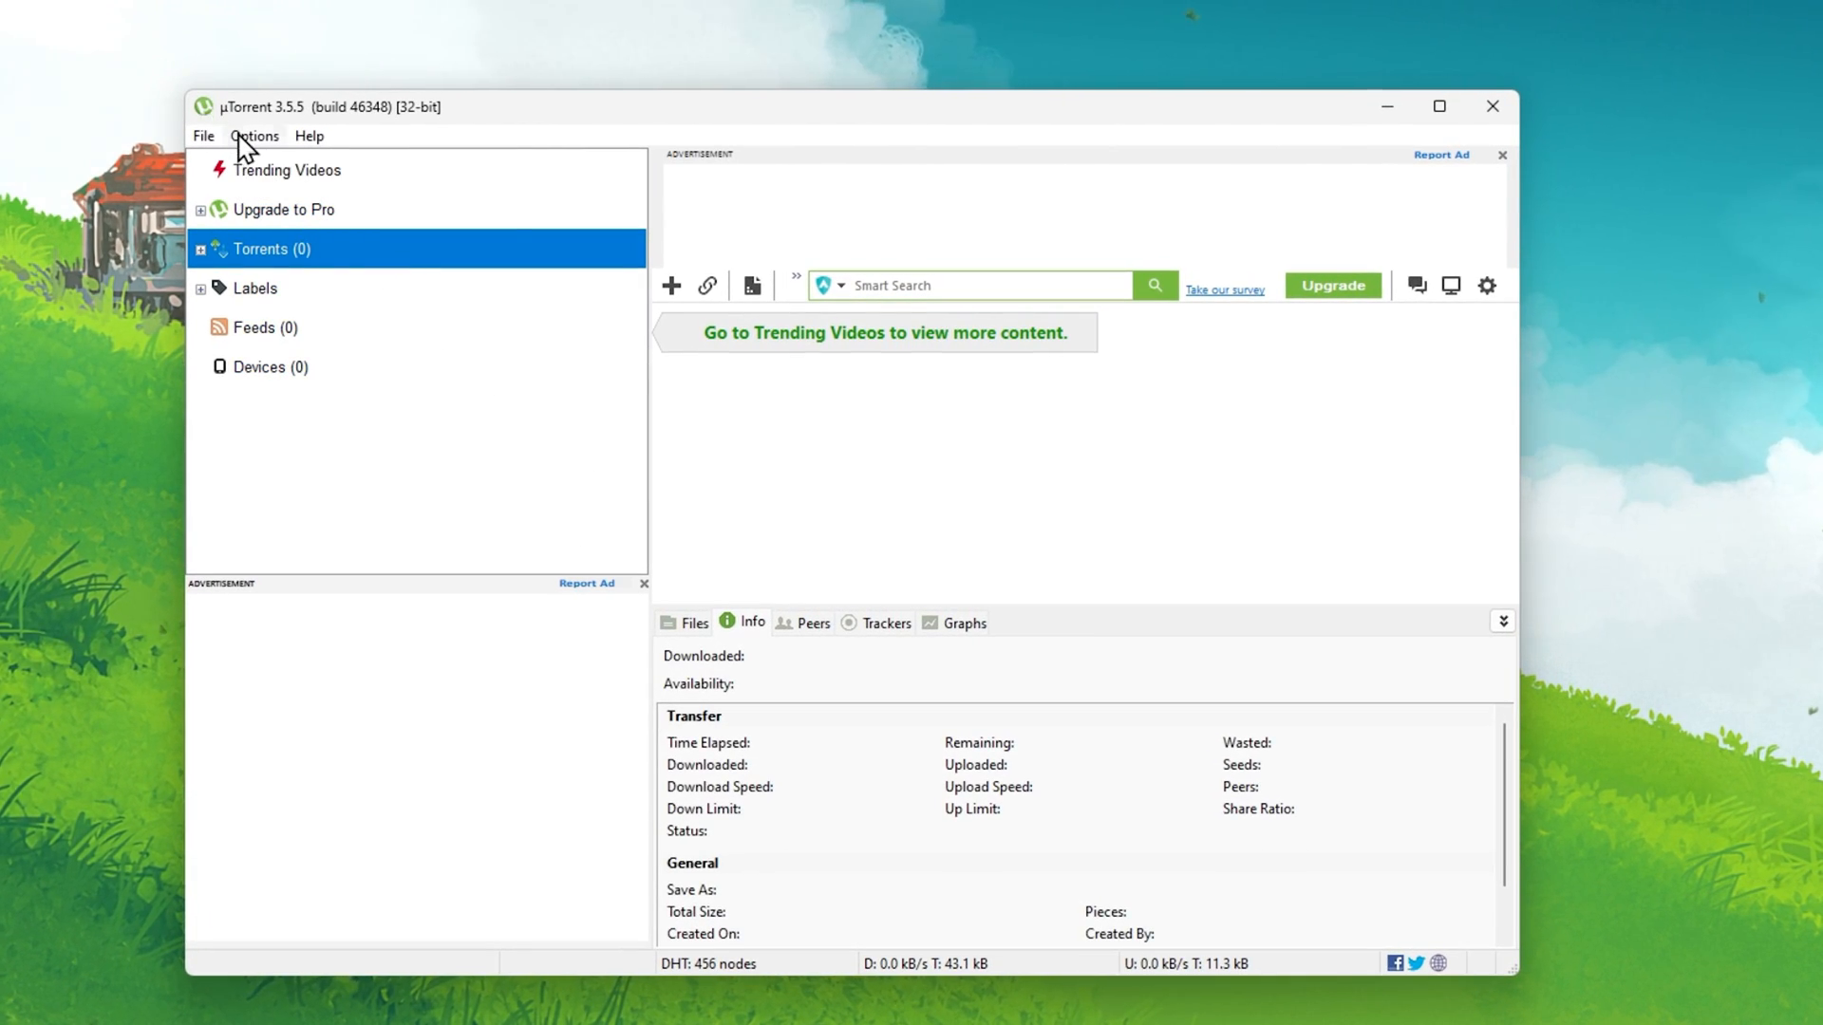
Step: Show uTorrent's Connection preferences with UPnP, NAT-PMP and the firewall exception enabled
left_click(254, 137)
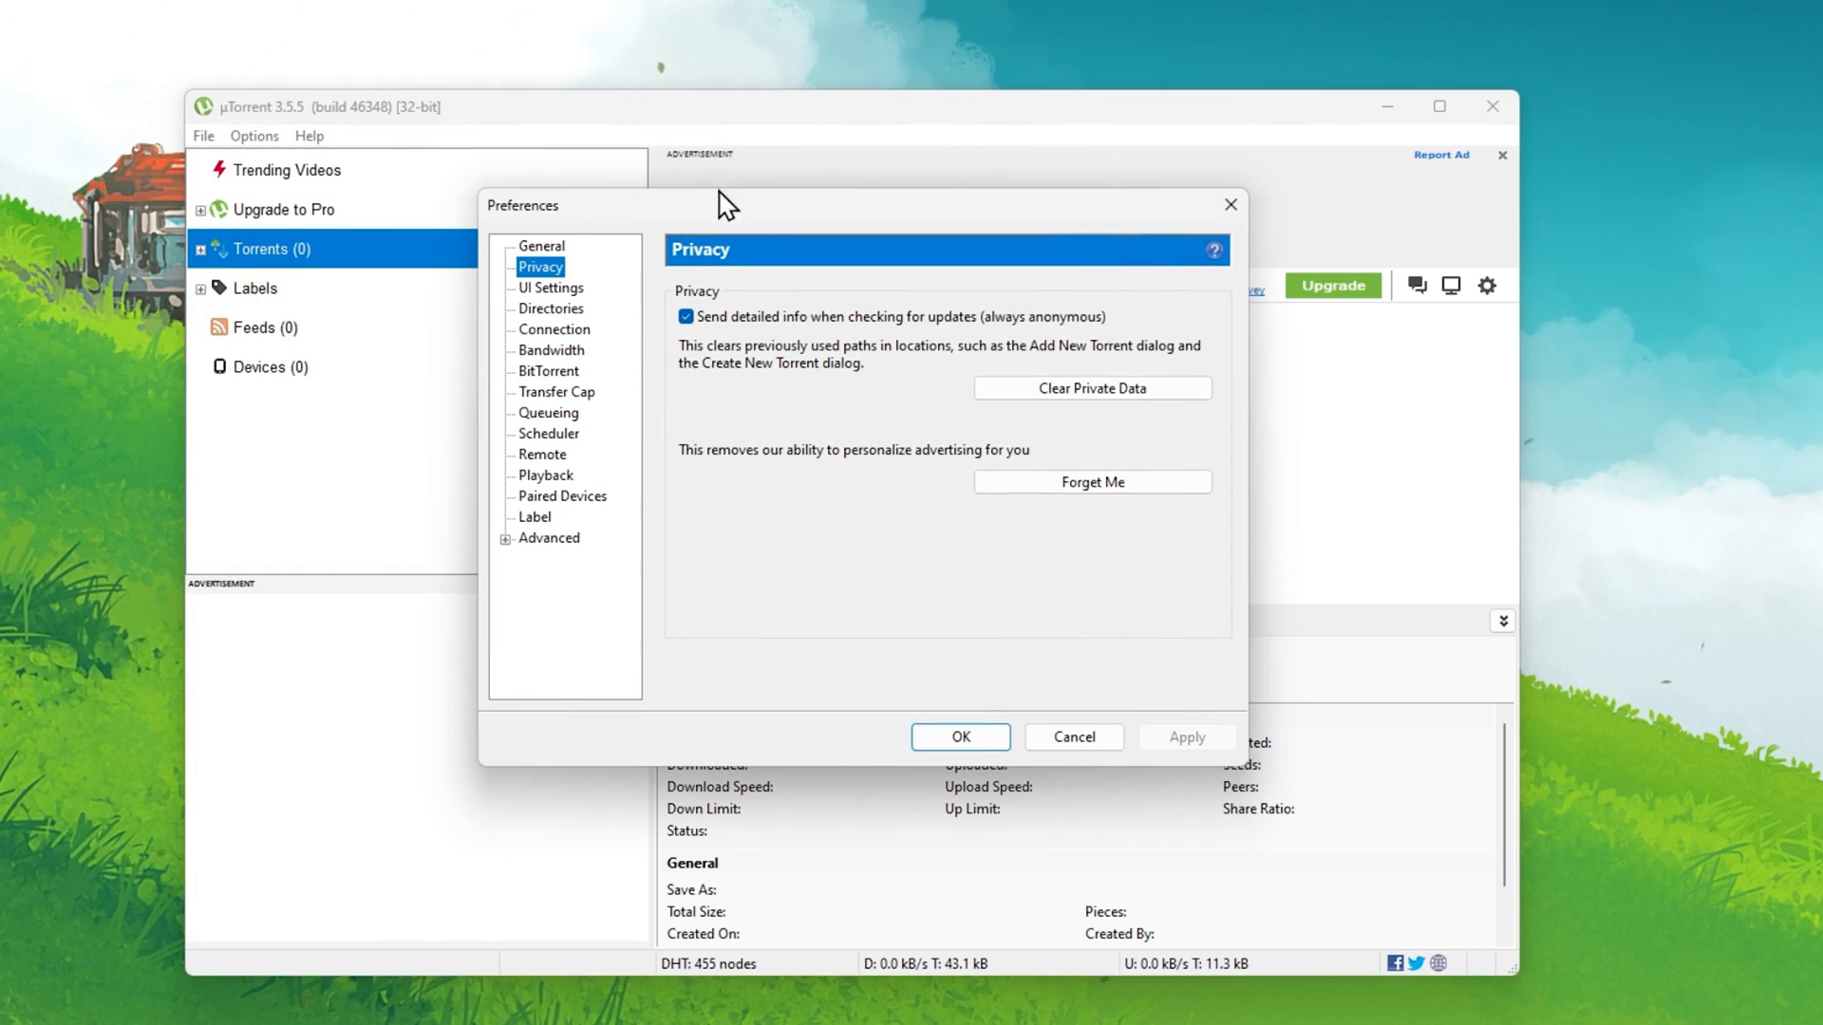
left_click(553, 329)
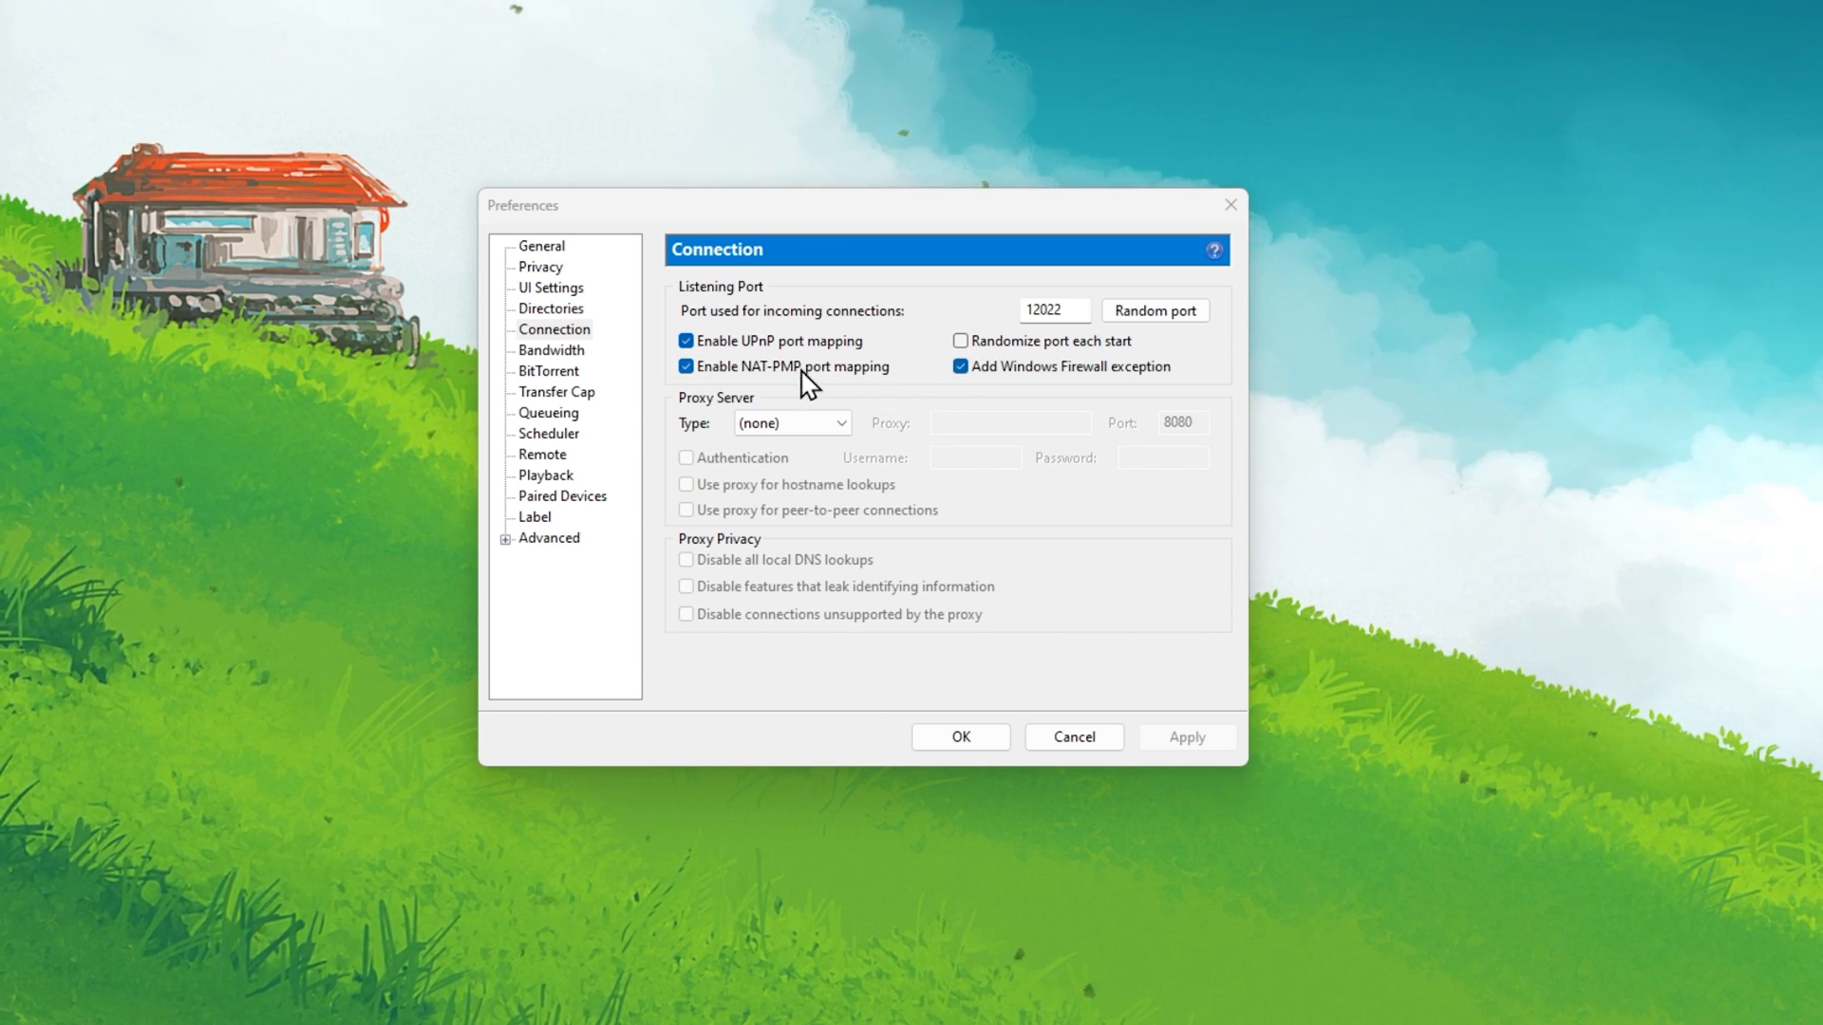
Step: In Bandwidth, set max upload 10 kB/s, global connections 2330 and peers per torrent 250
left_click(551, 350)
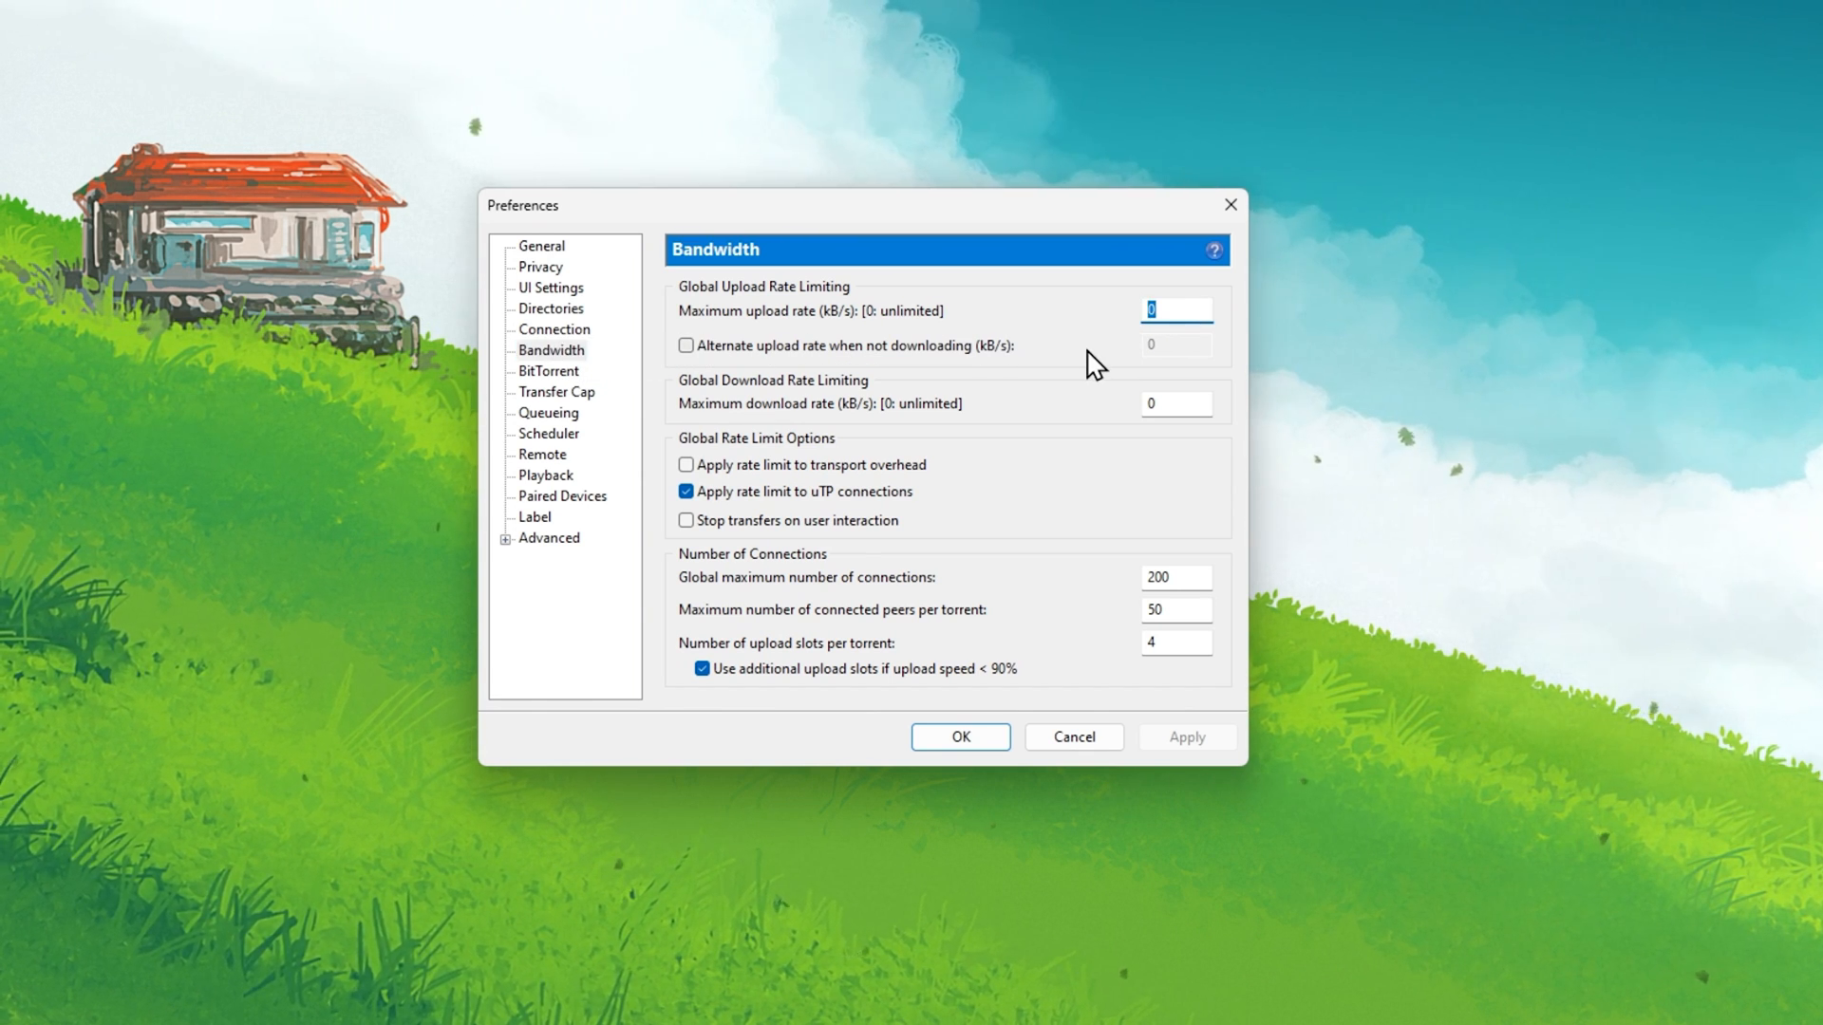
type("10")
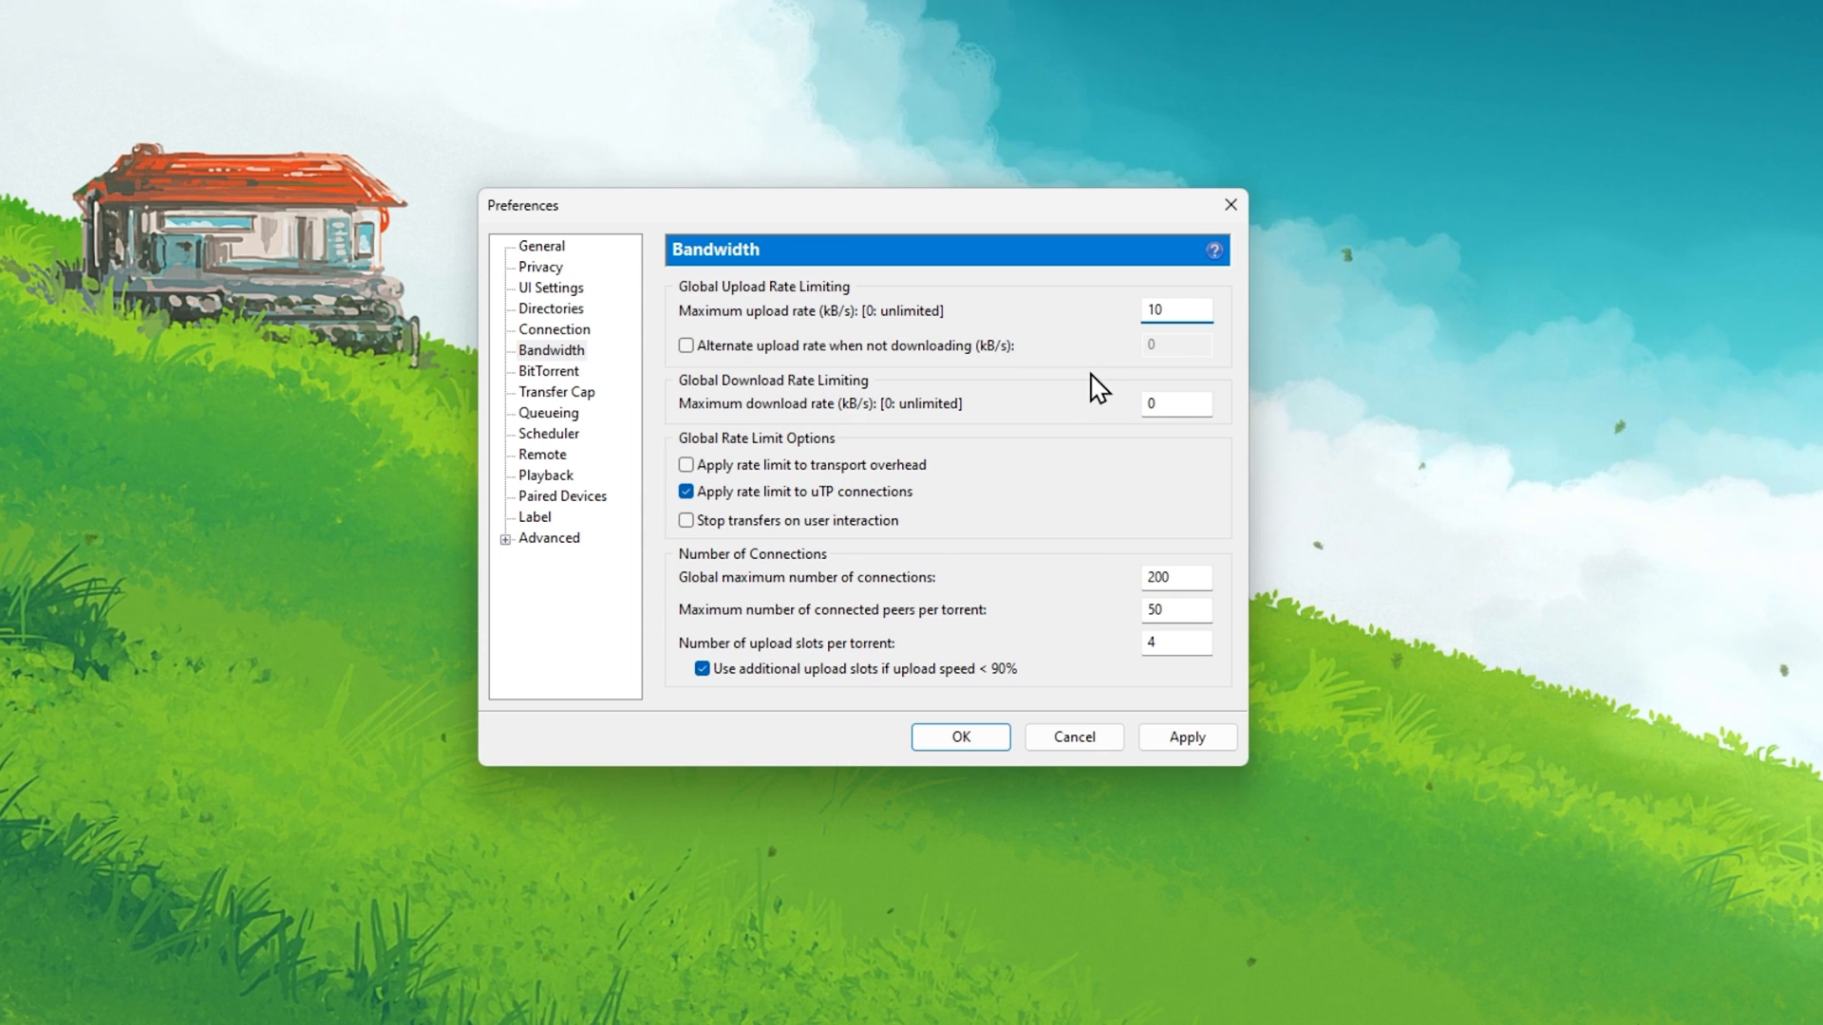
left_click(1175, 309)
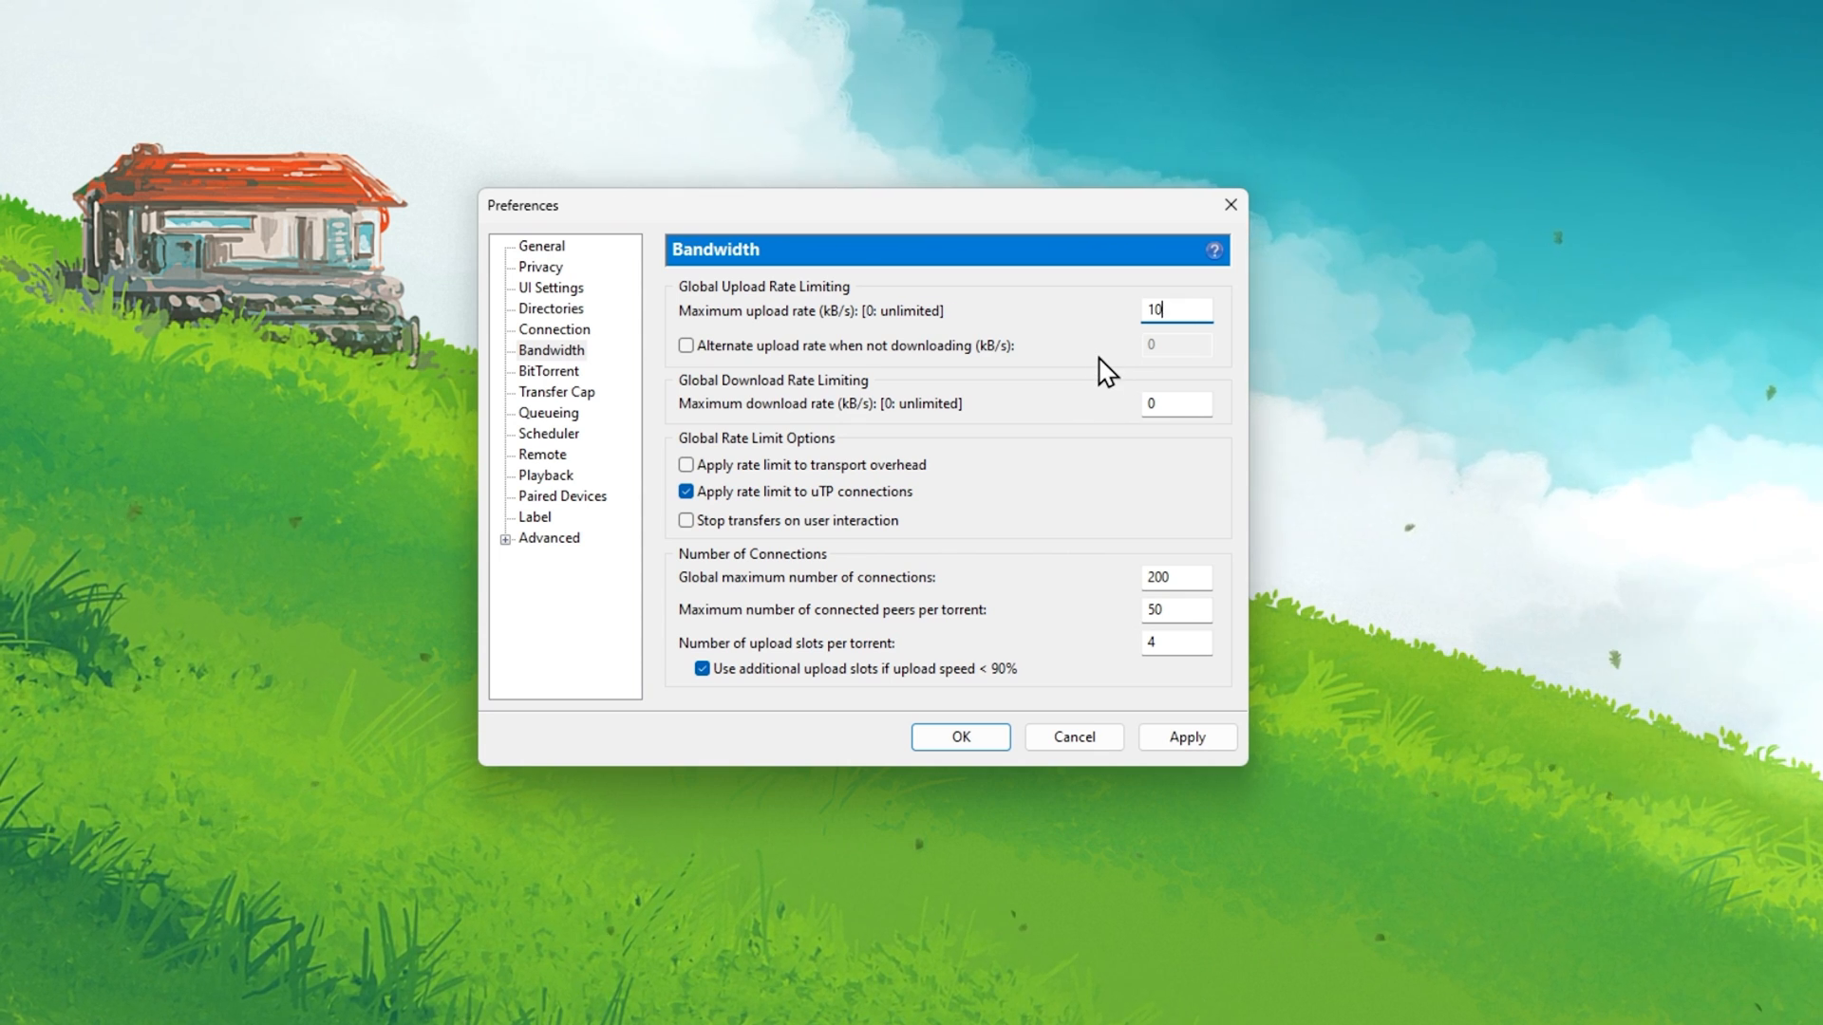
mouse_move(946, 330)
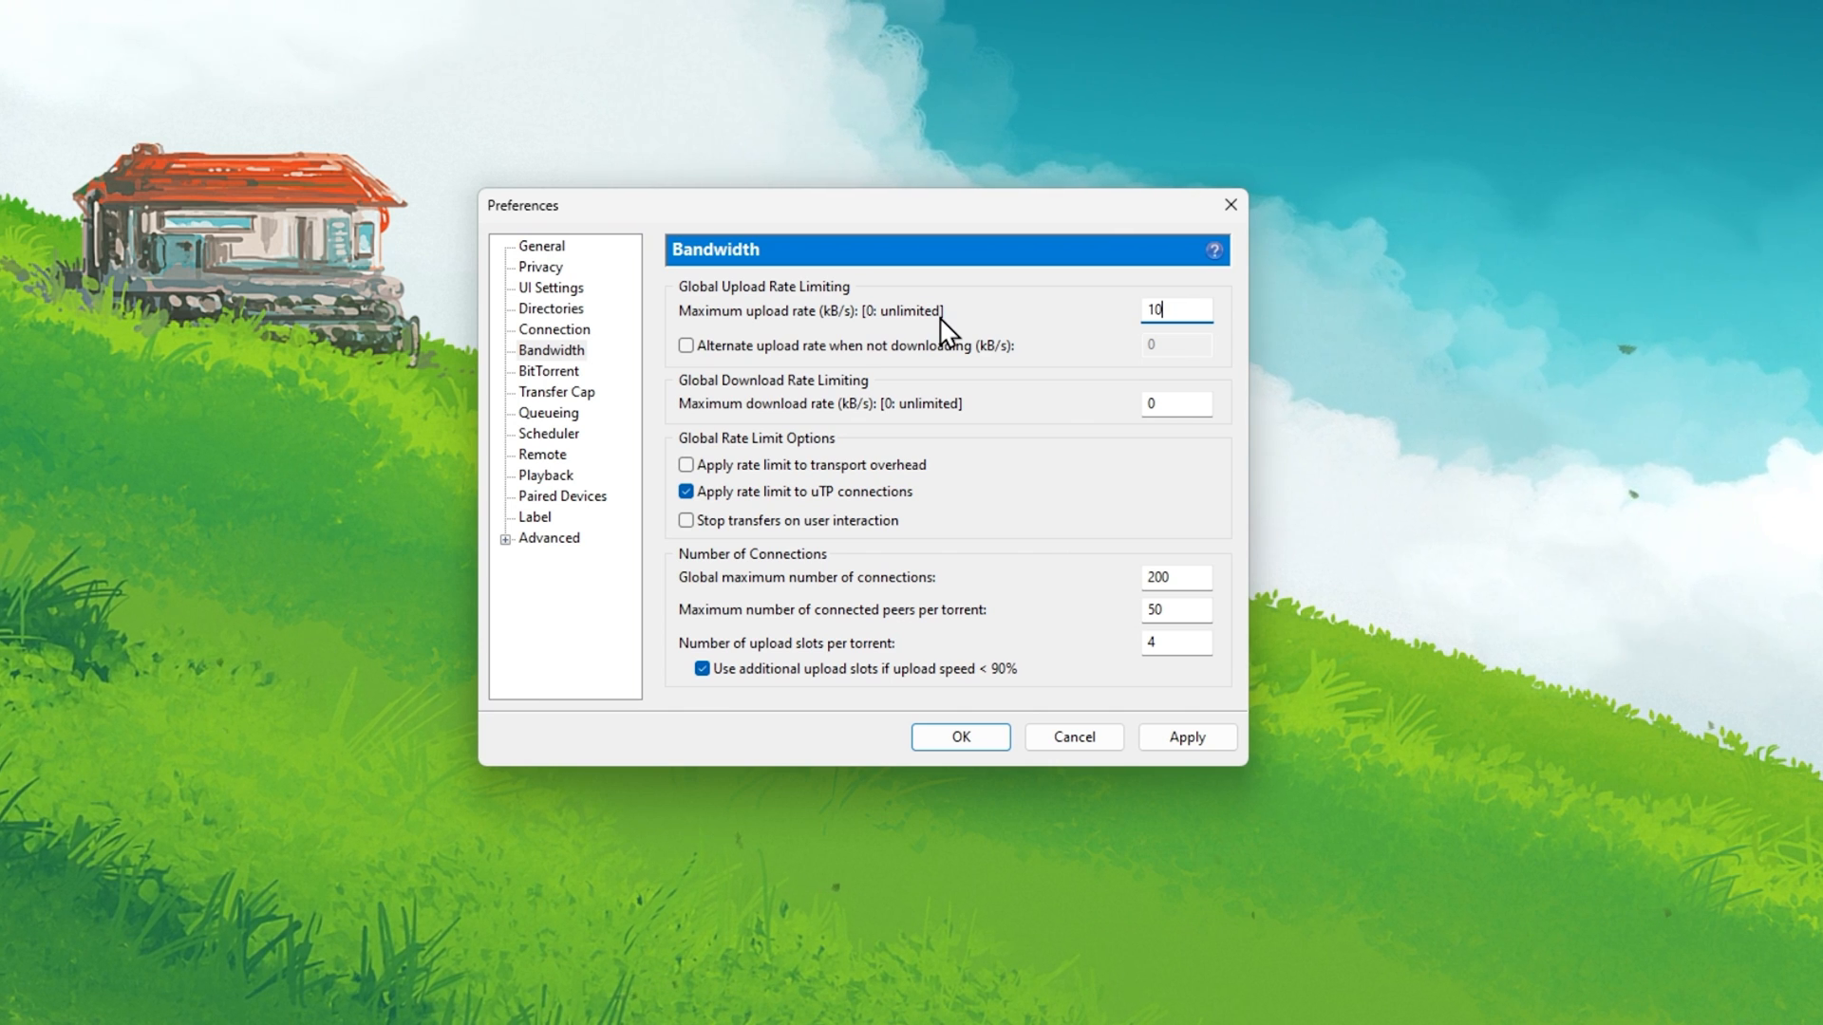
mouse_move(1093, 346)
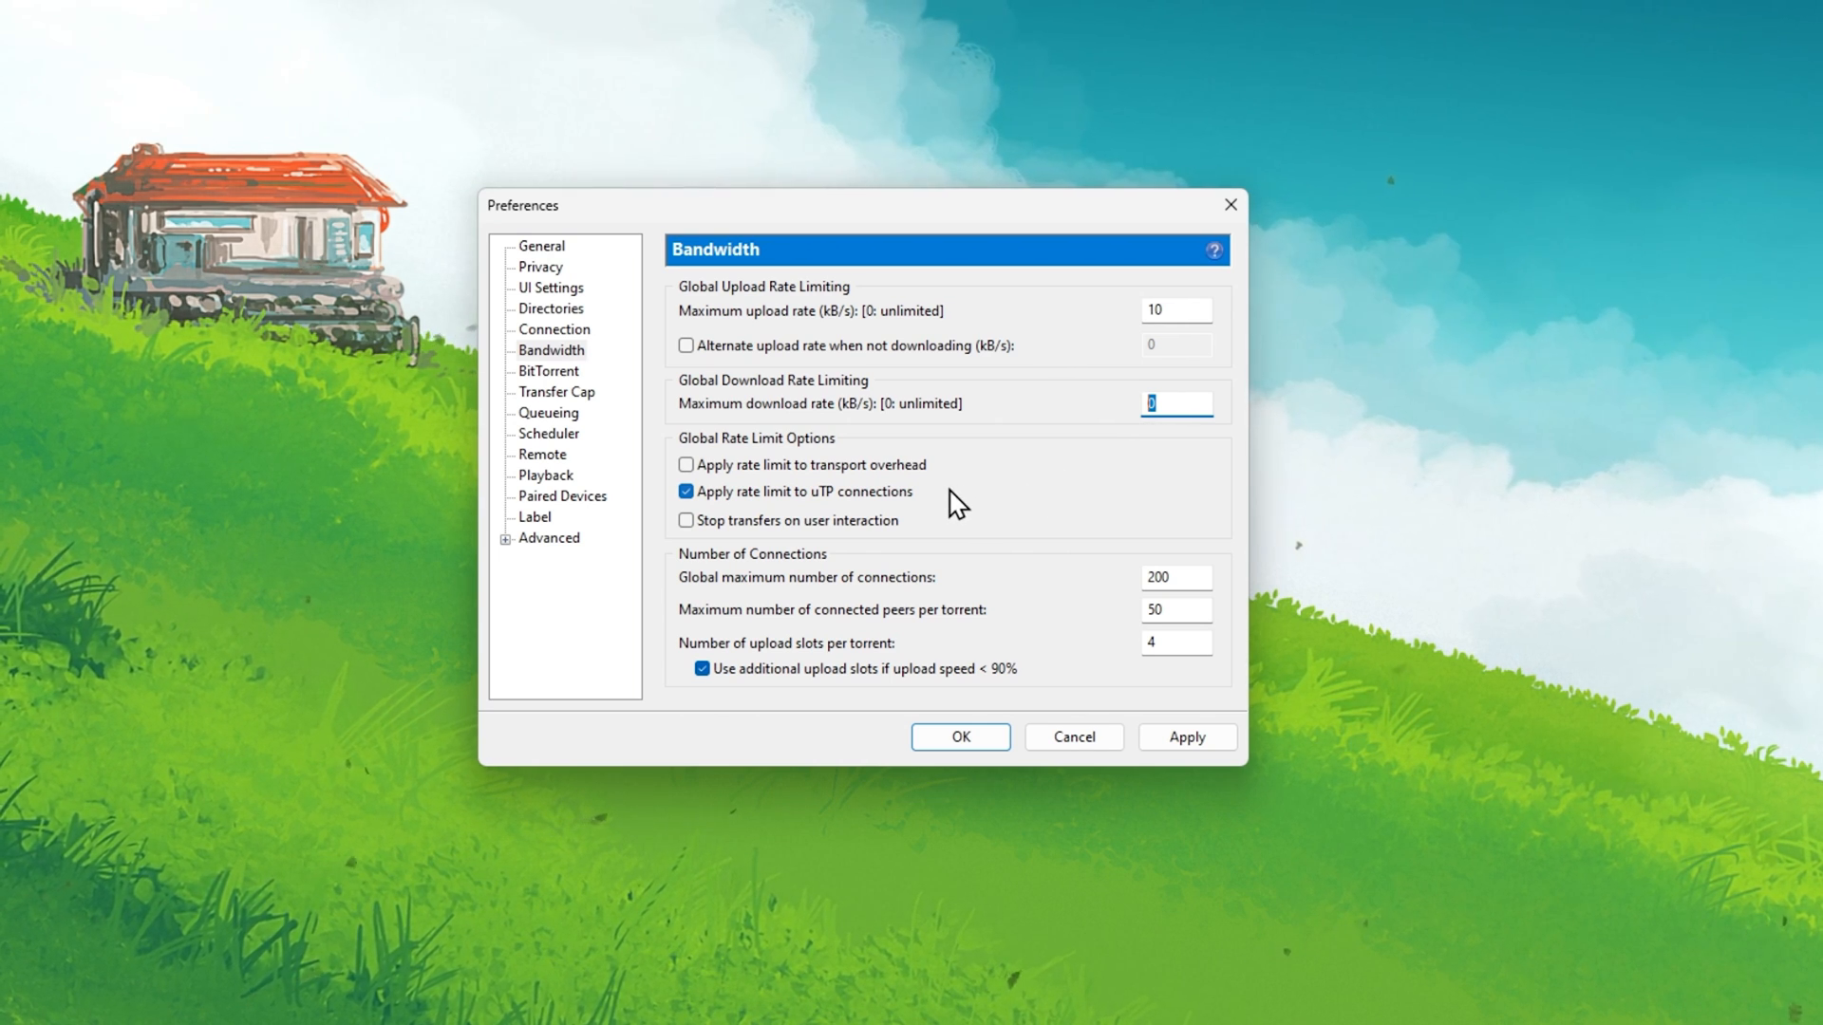
mouse_move(814, 607)
type("2330")
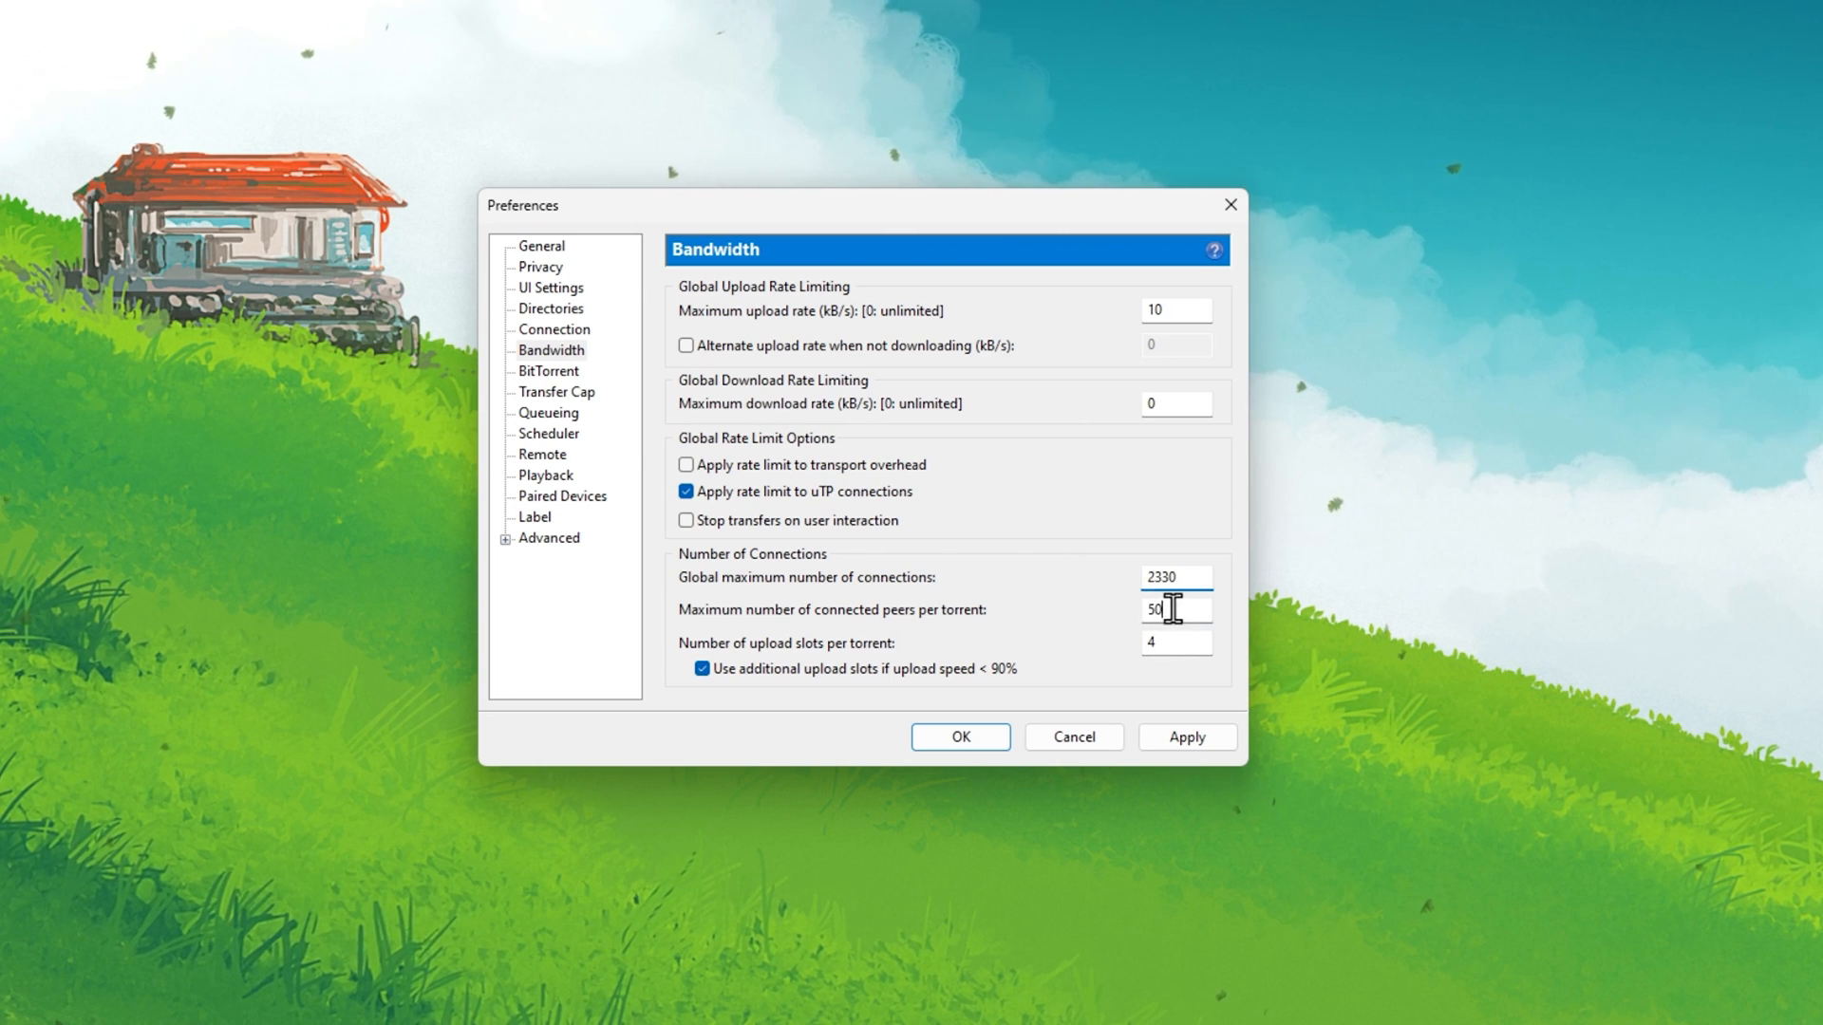
type("250")
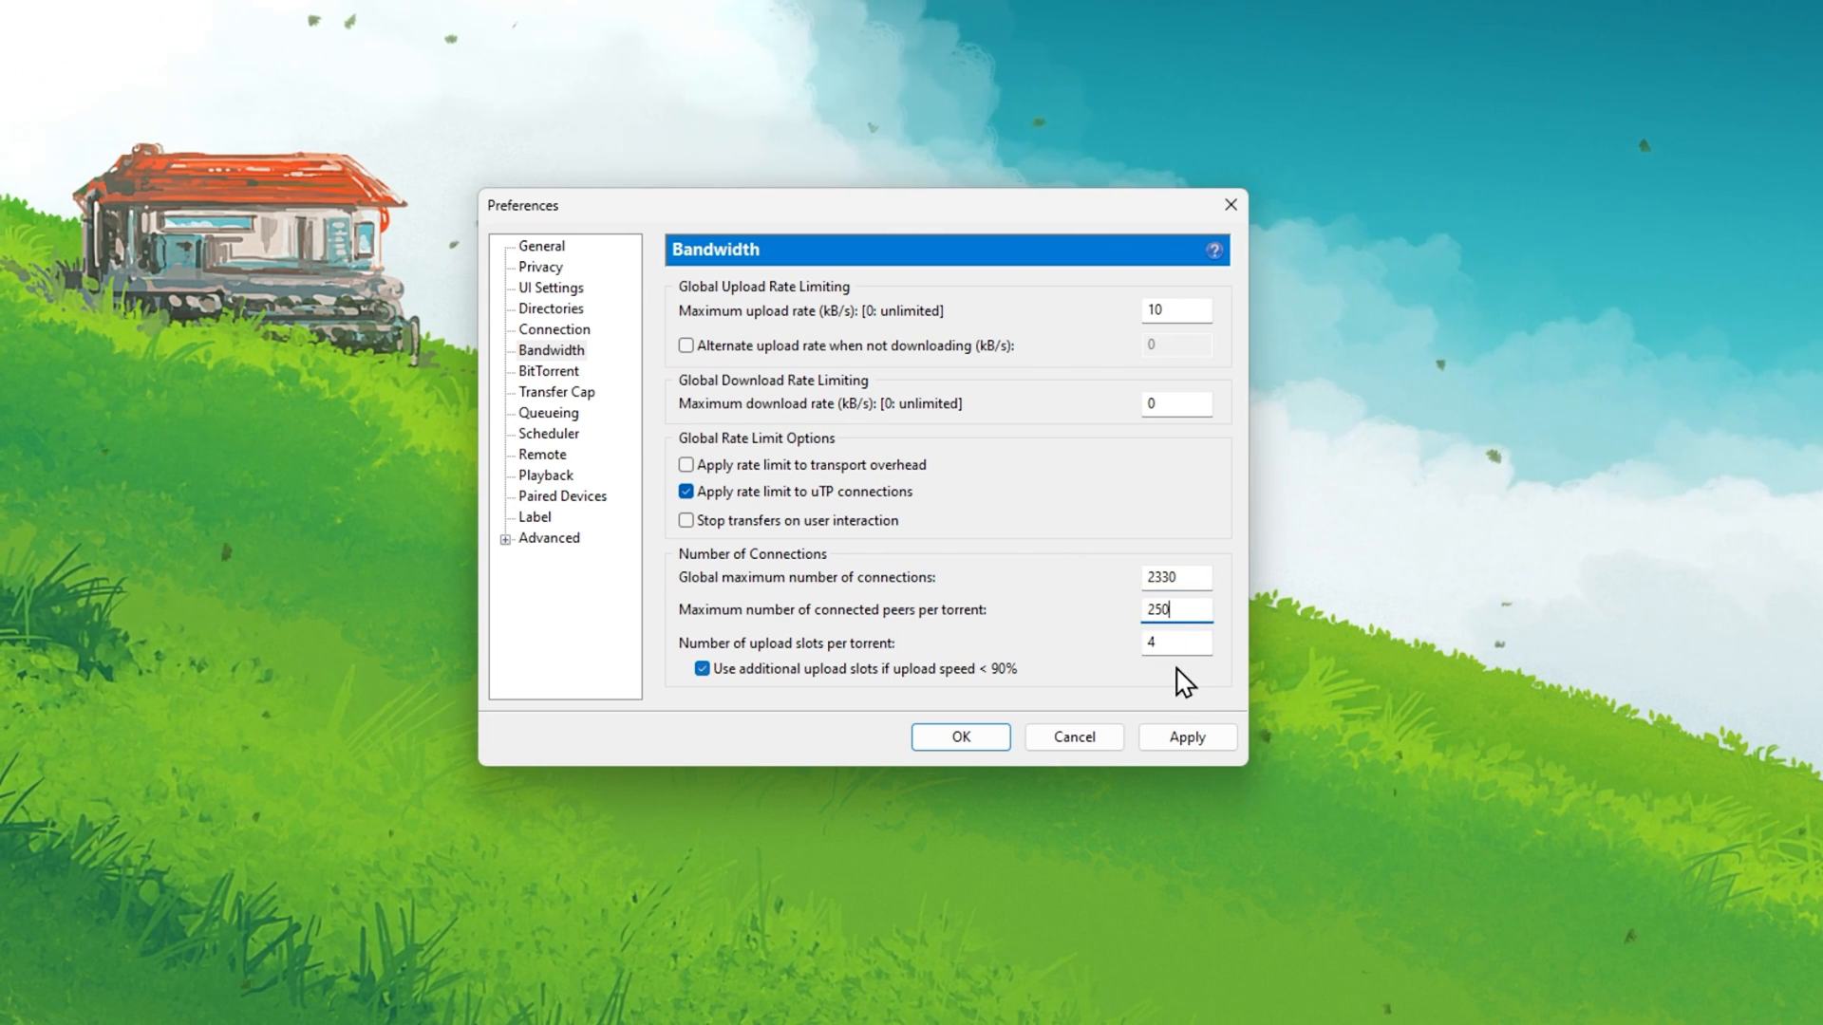
Step: Set 14 upload slots per torrent, keep extra slots when upload is slow, and apply
left_click(1173, 640)
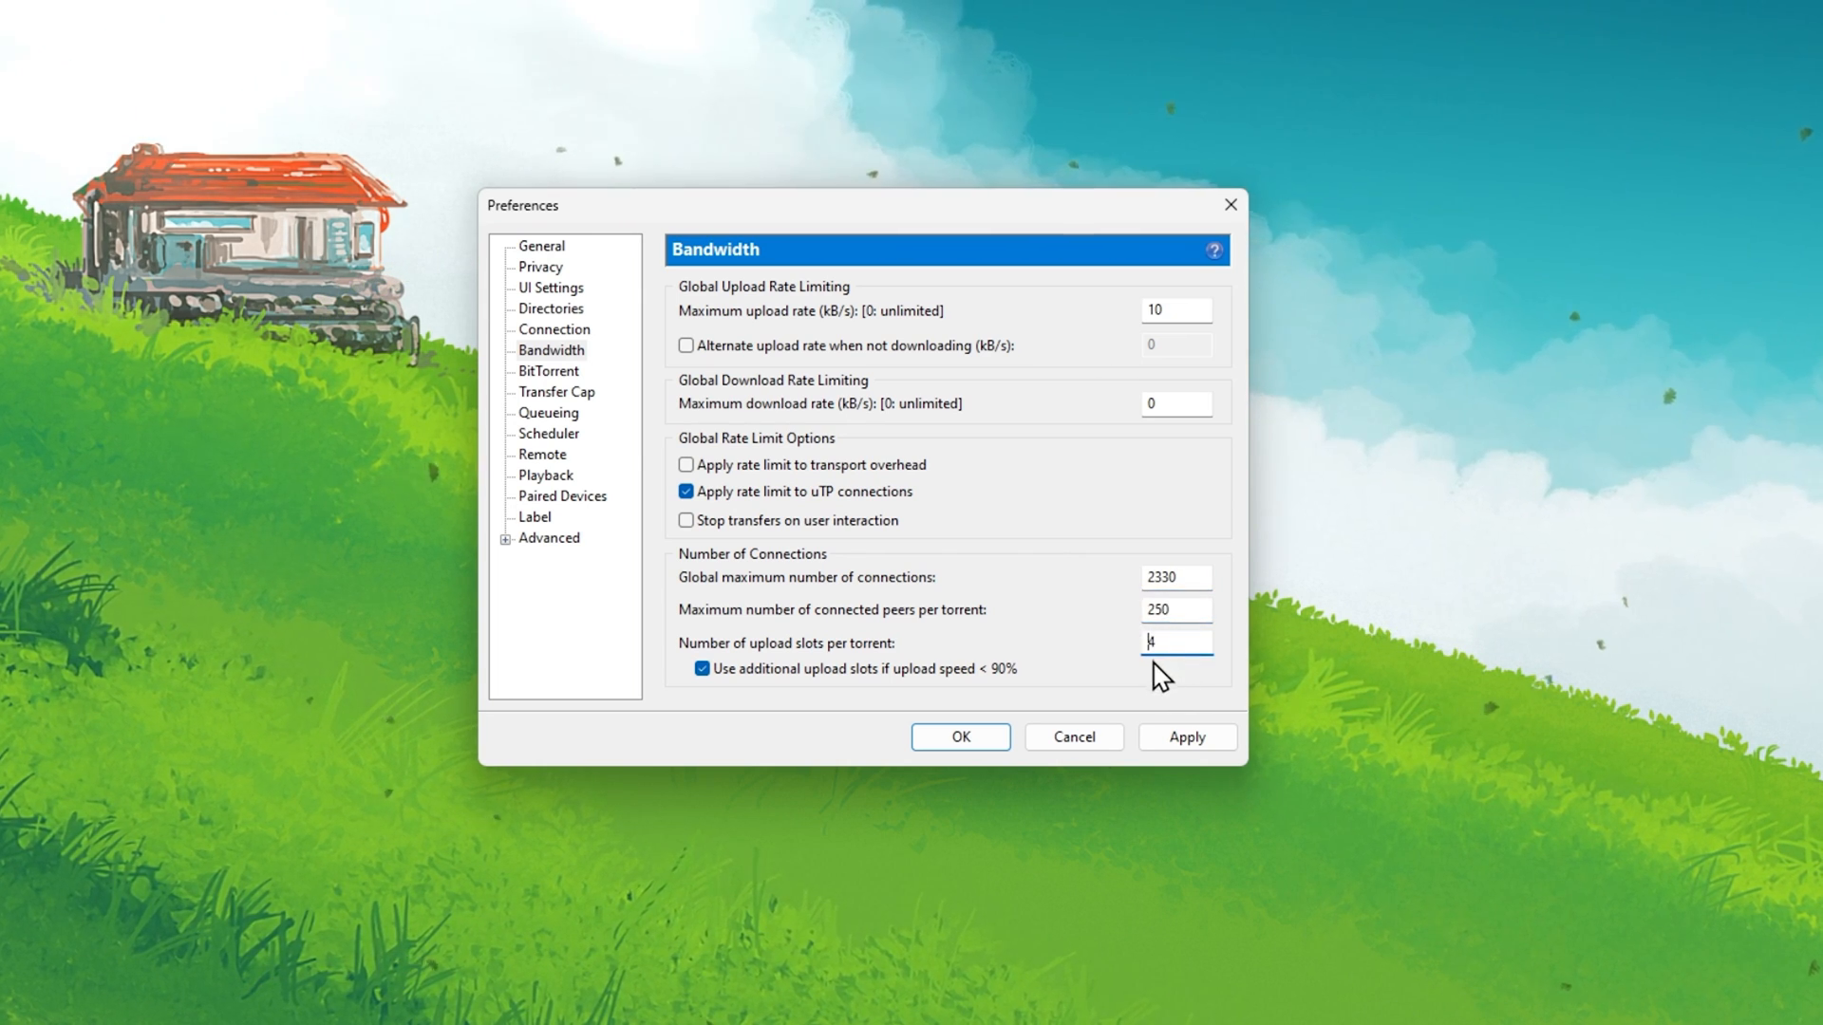
type("1")
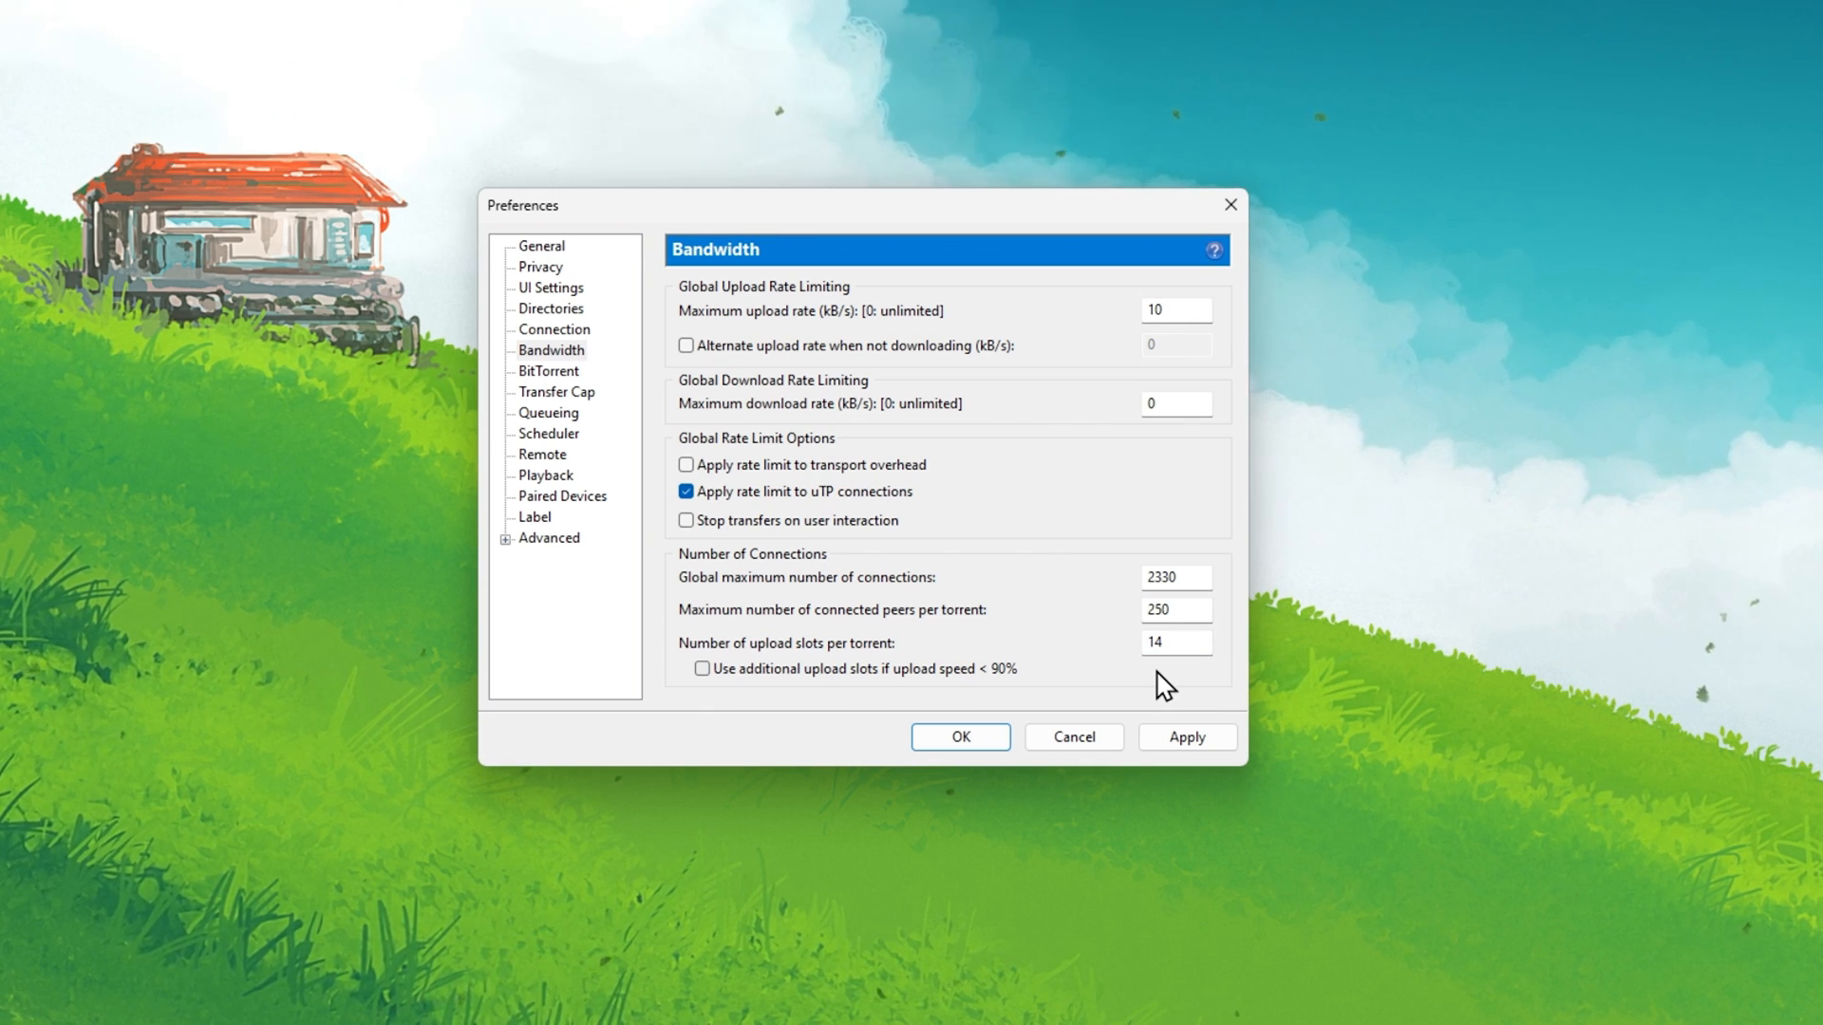
left_click(702, 668)
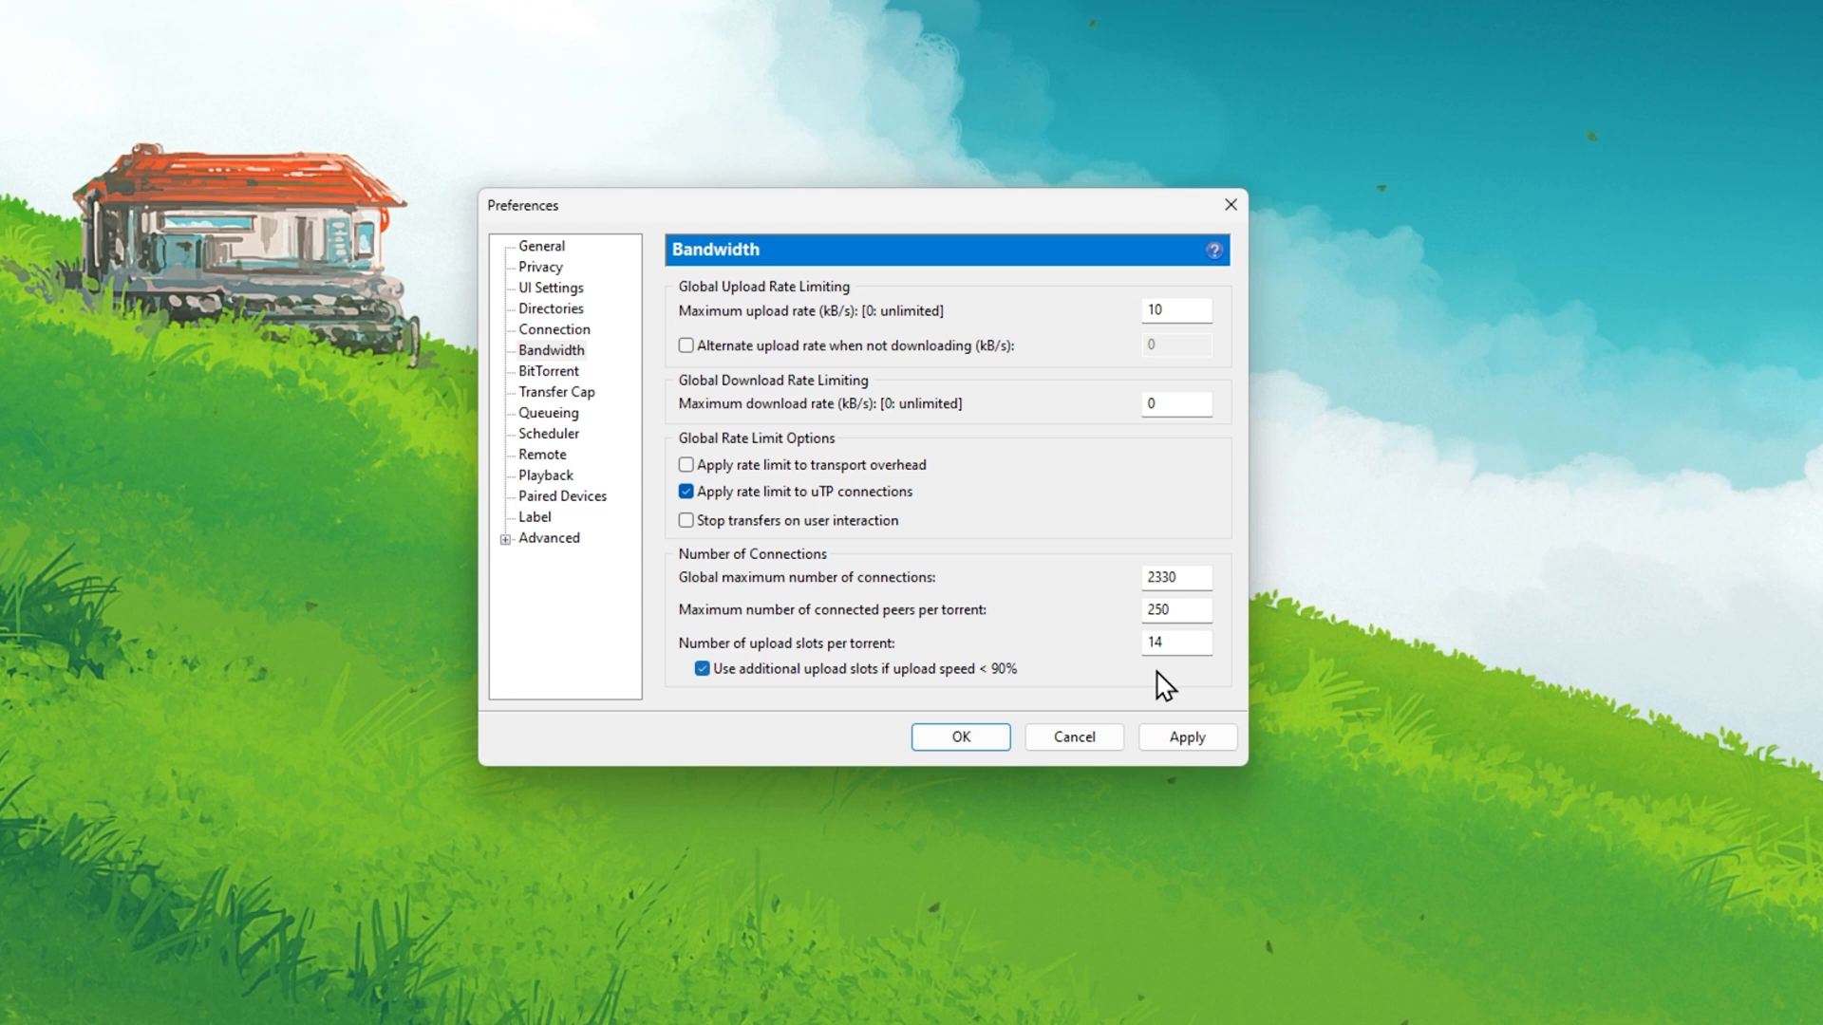
left_click(1185, 737)
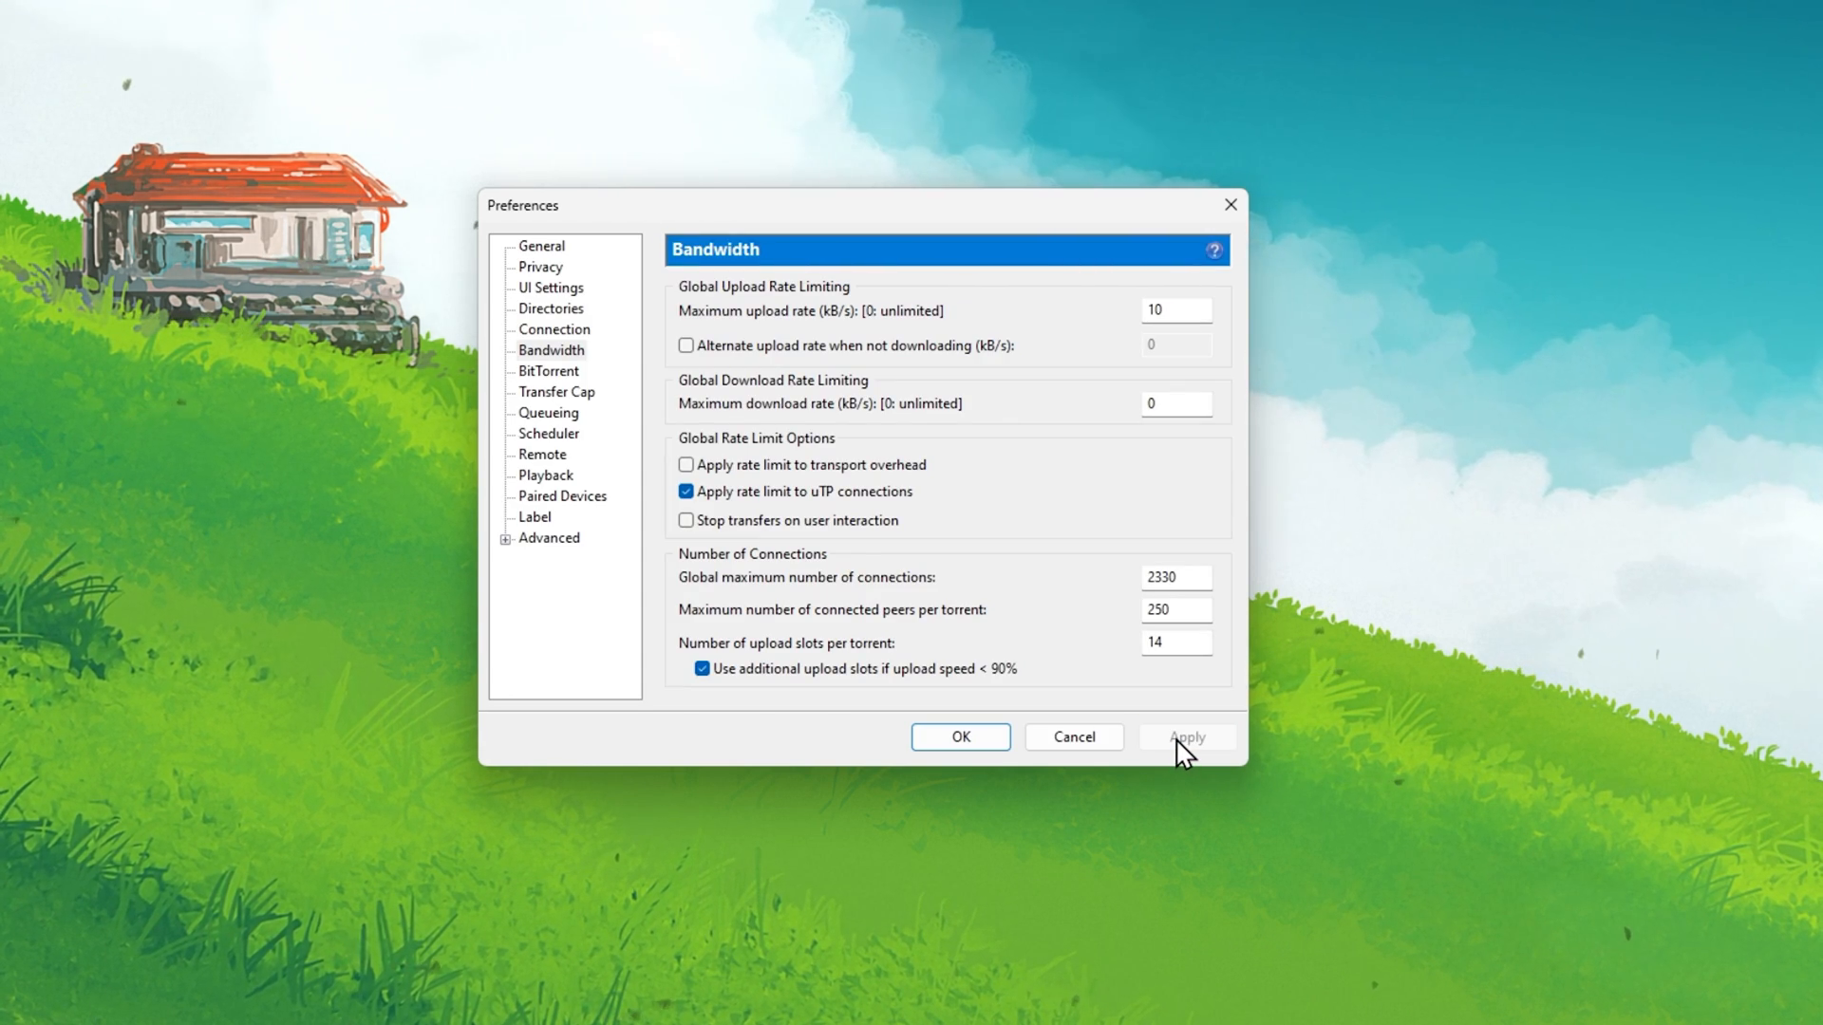
Step: Review the Queueing limits, then inspect bt.connect_speed in the Advanced options
left_click(547, 412)
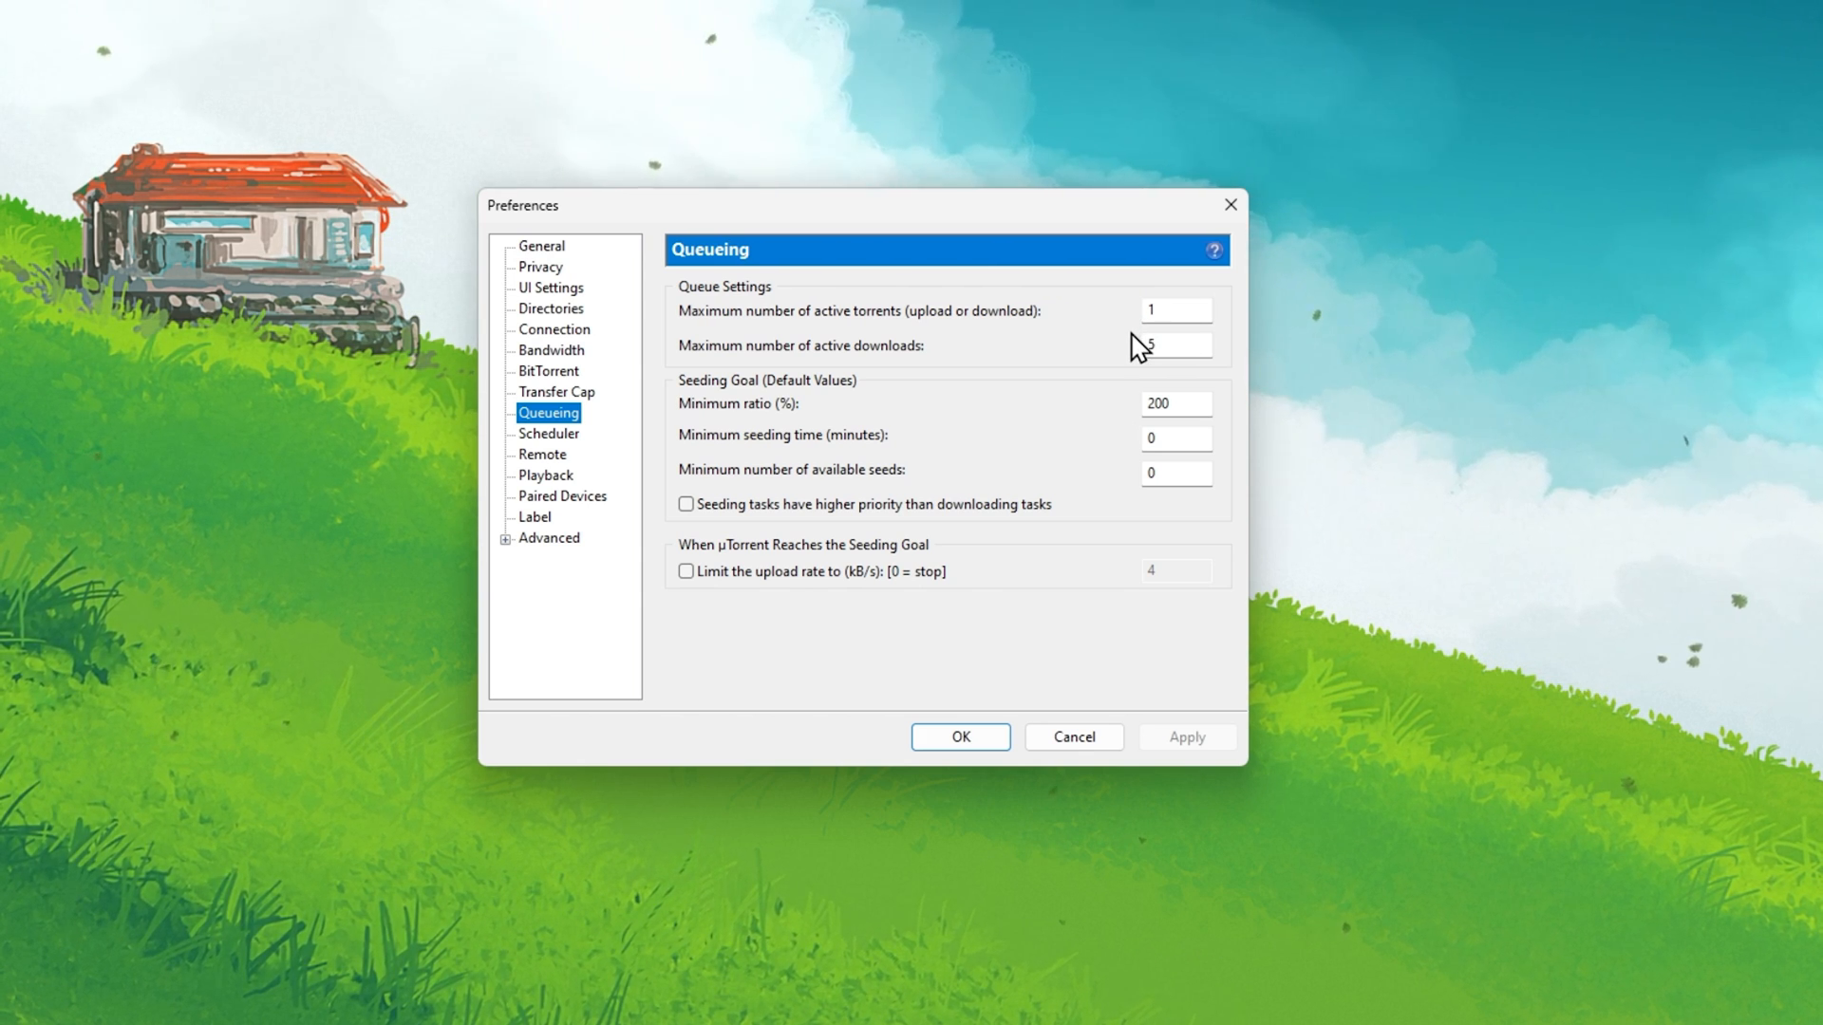
left_click(548, 537)
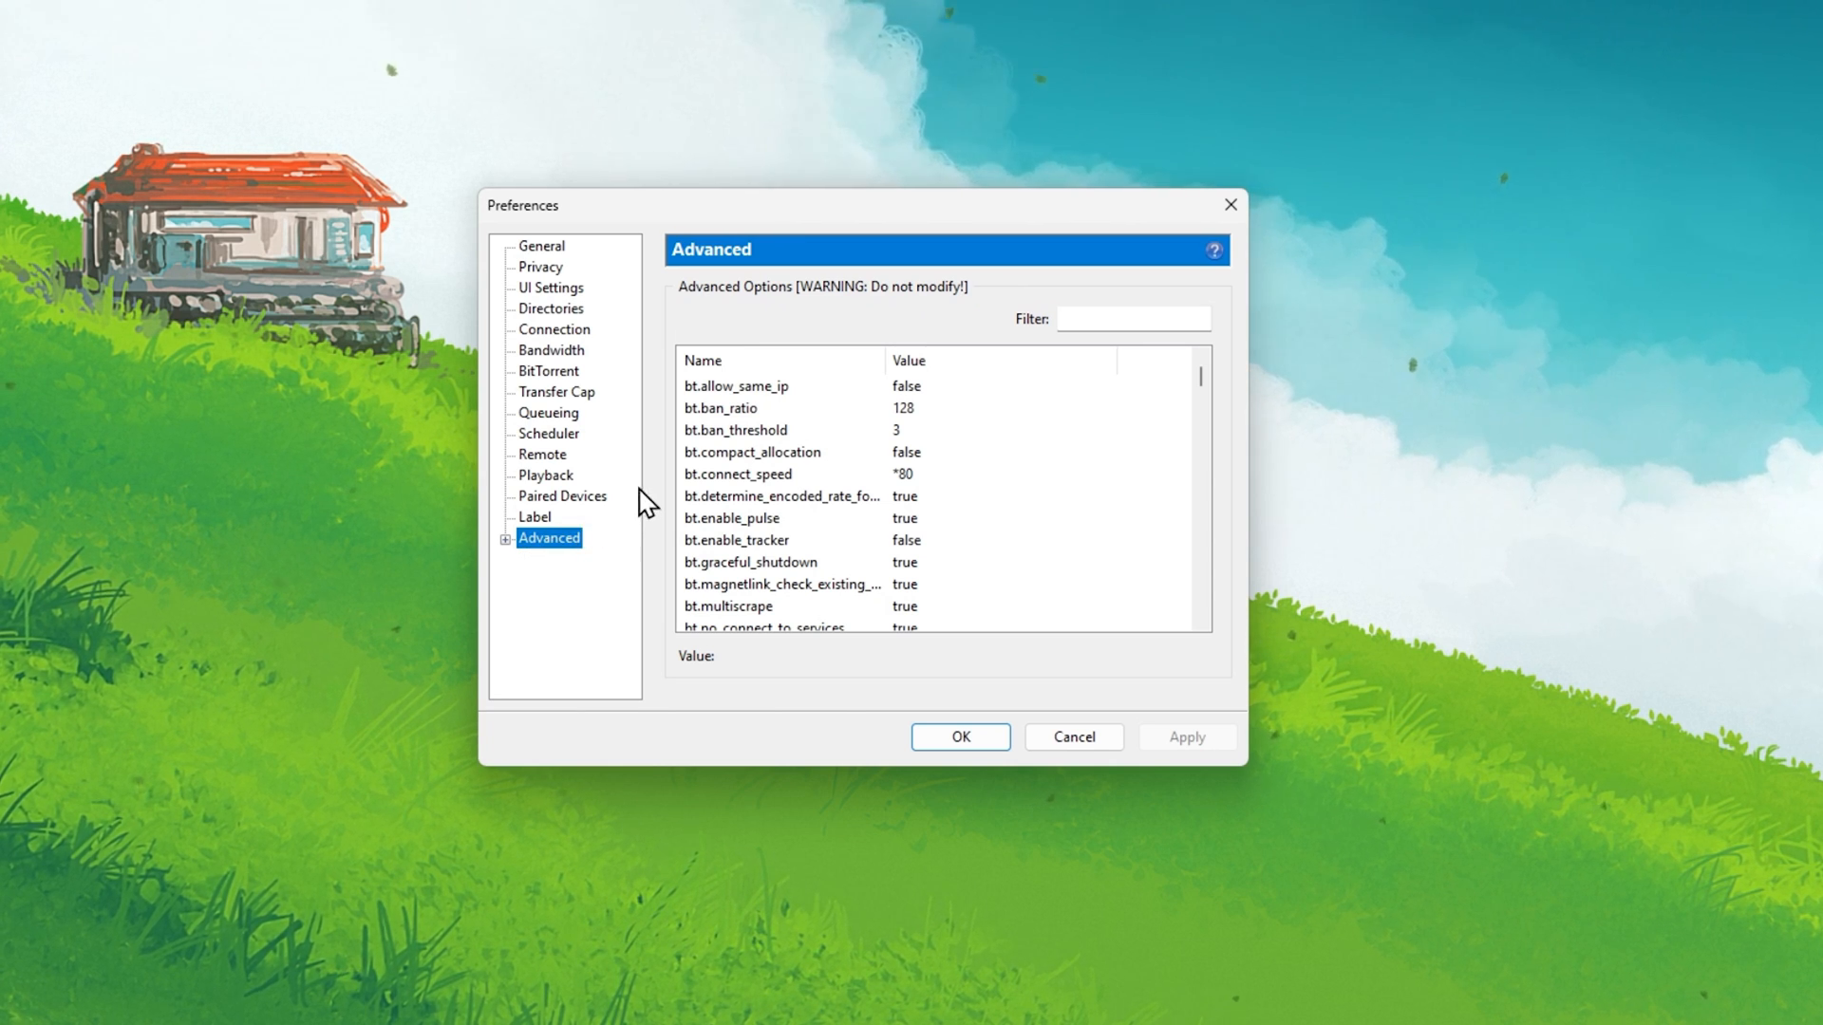
mouse_move(729, 492)
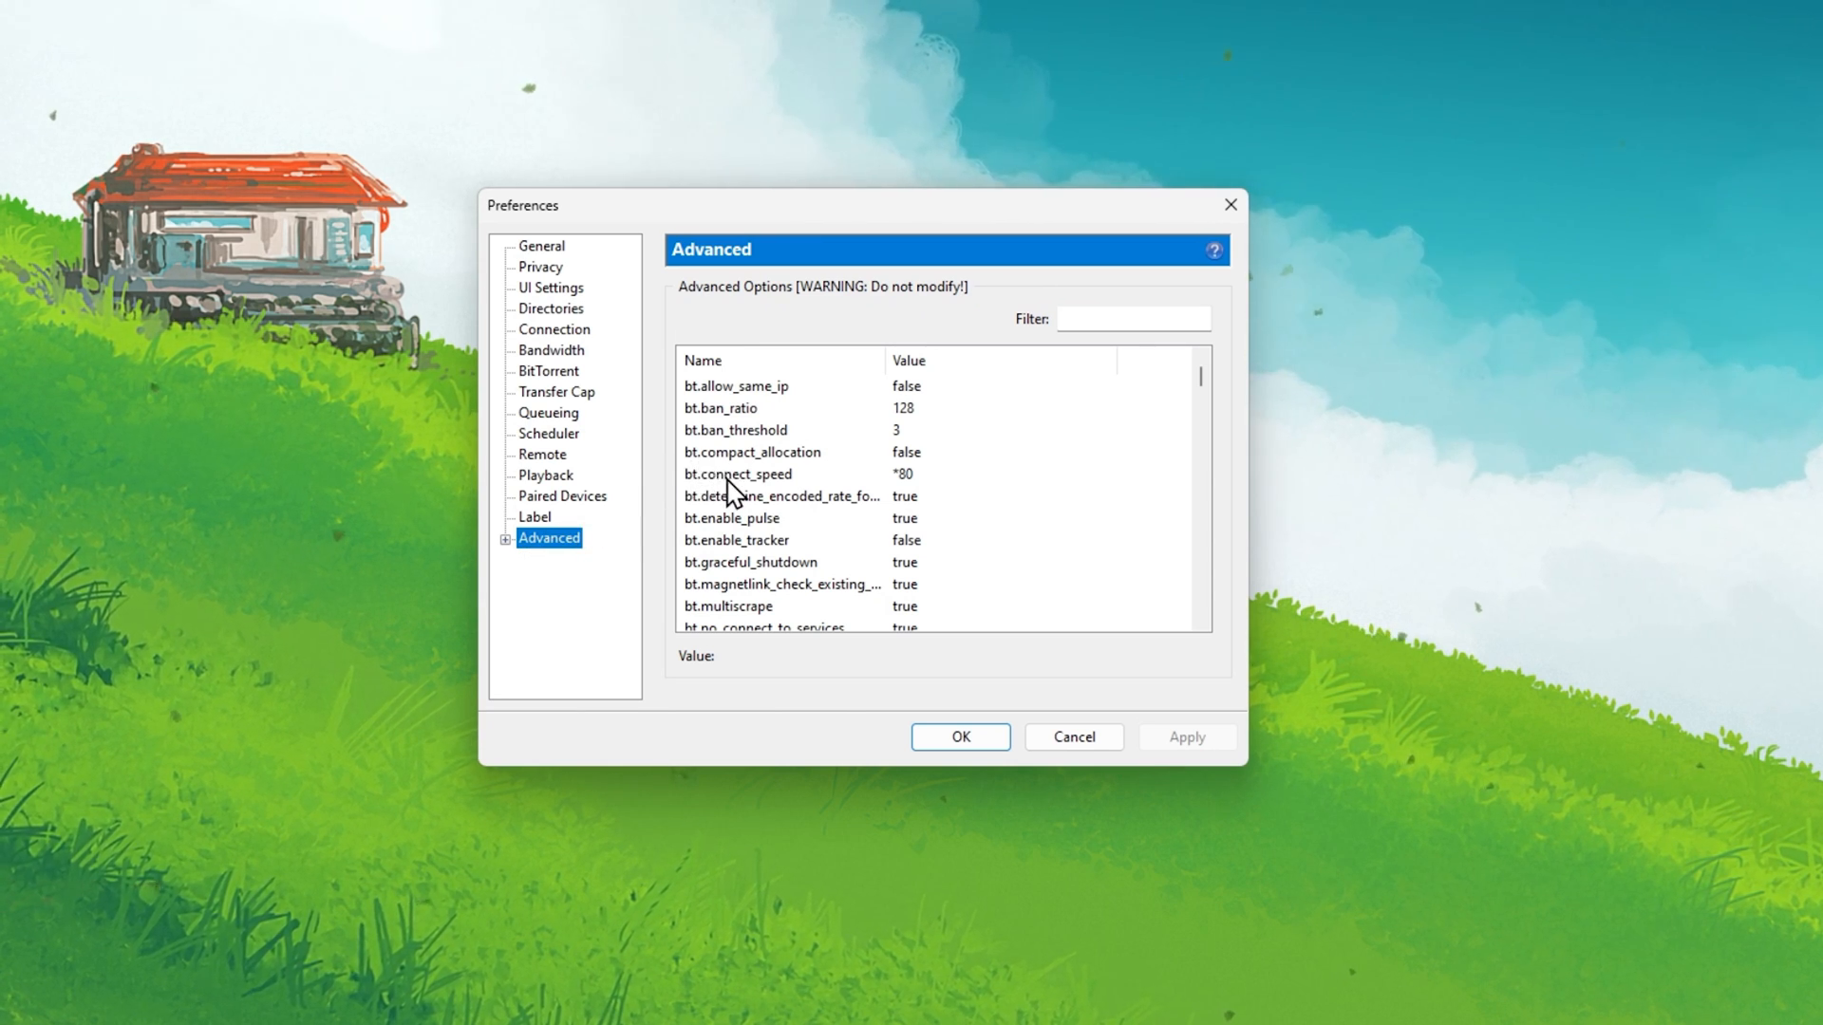
left_click(738, 473)
type("settings")
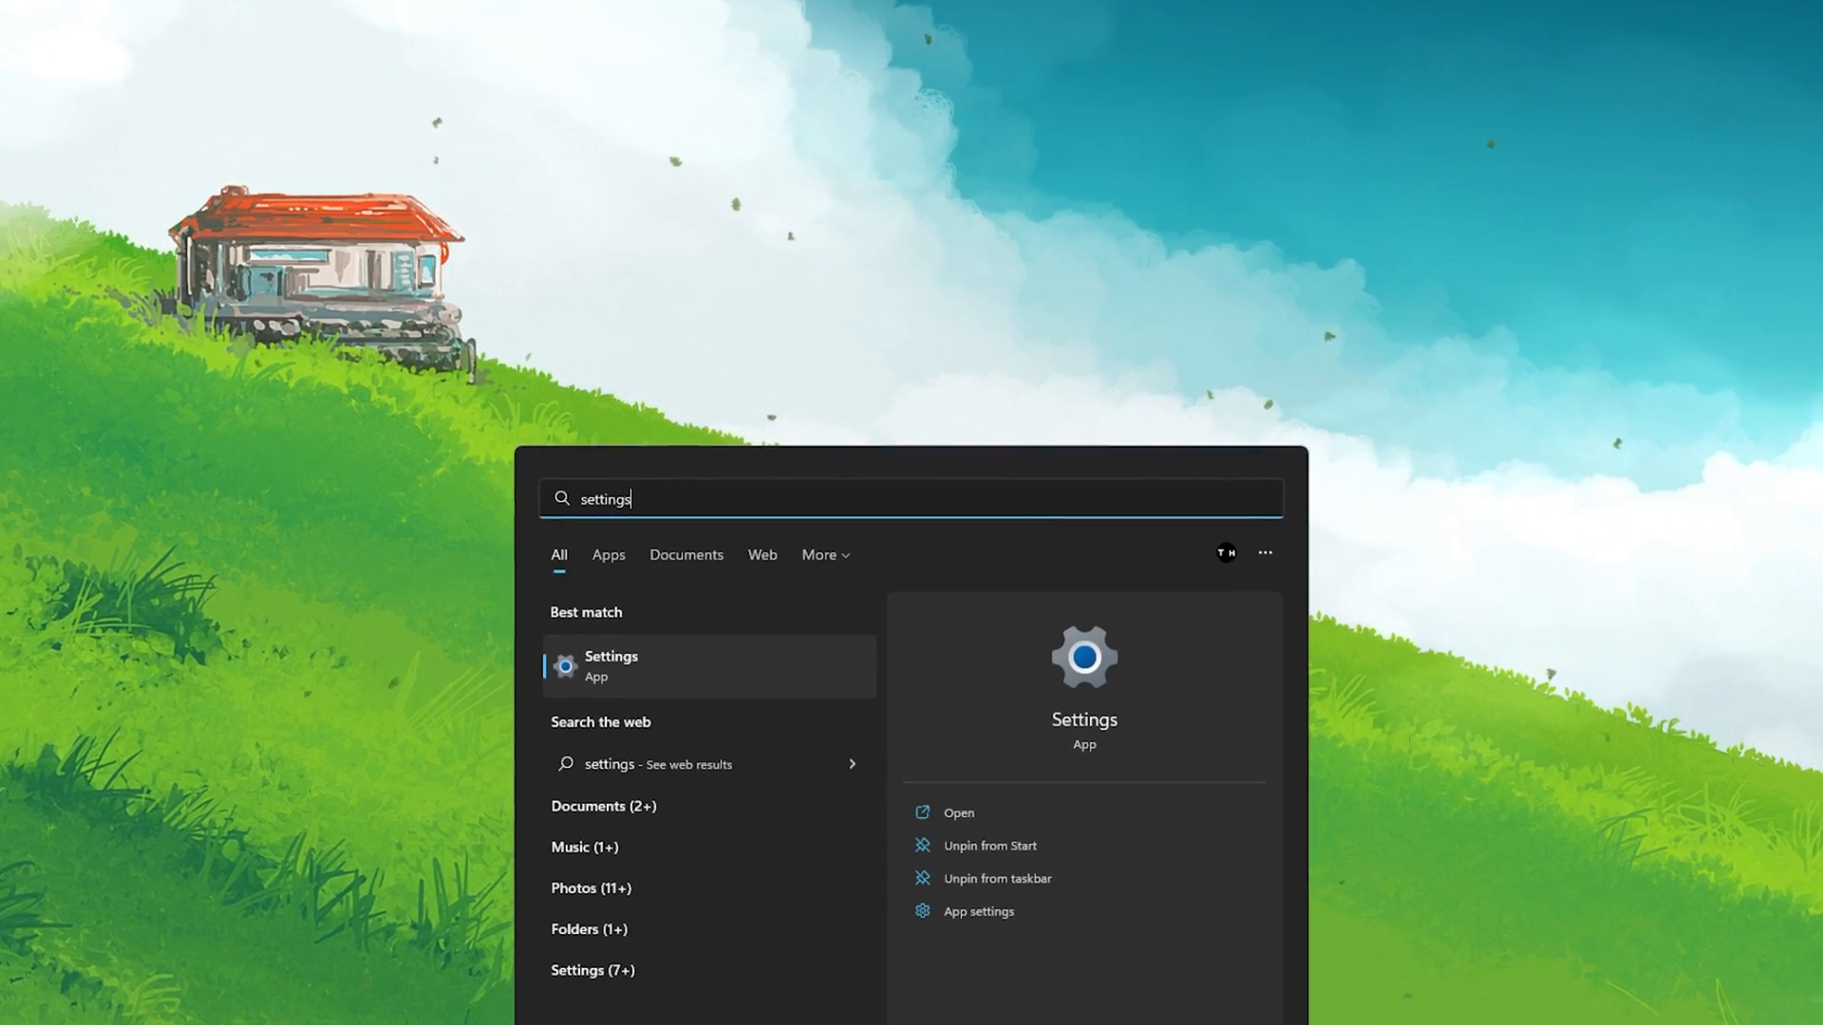
Step: In Windows Settings' Network & internet, show per-app data usage for the last 30 days
left_click(610, 667)
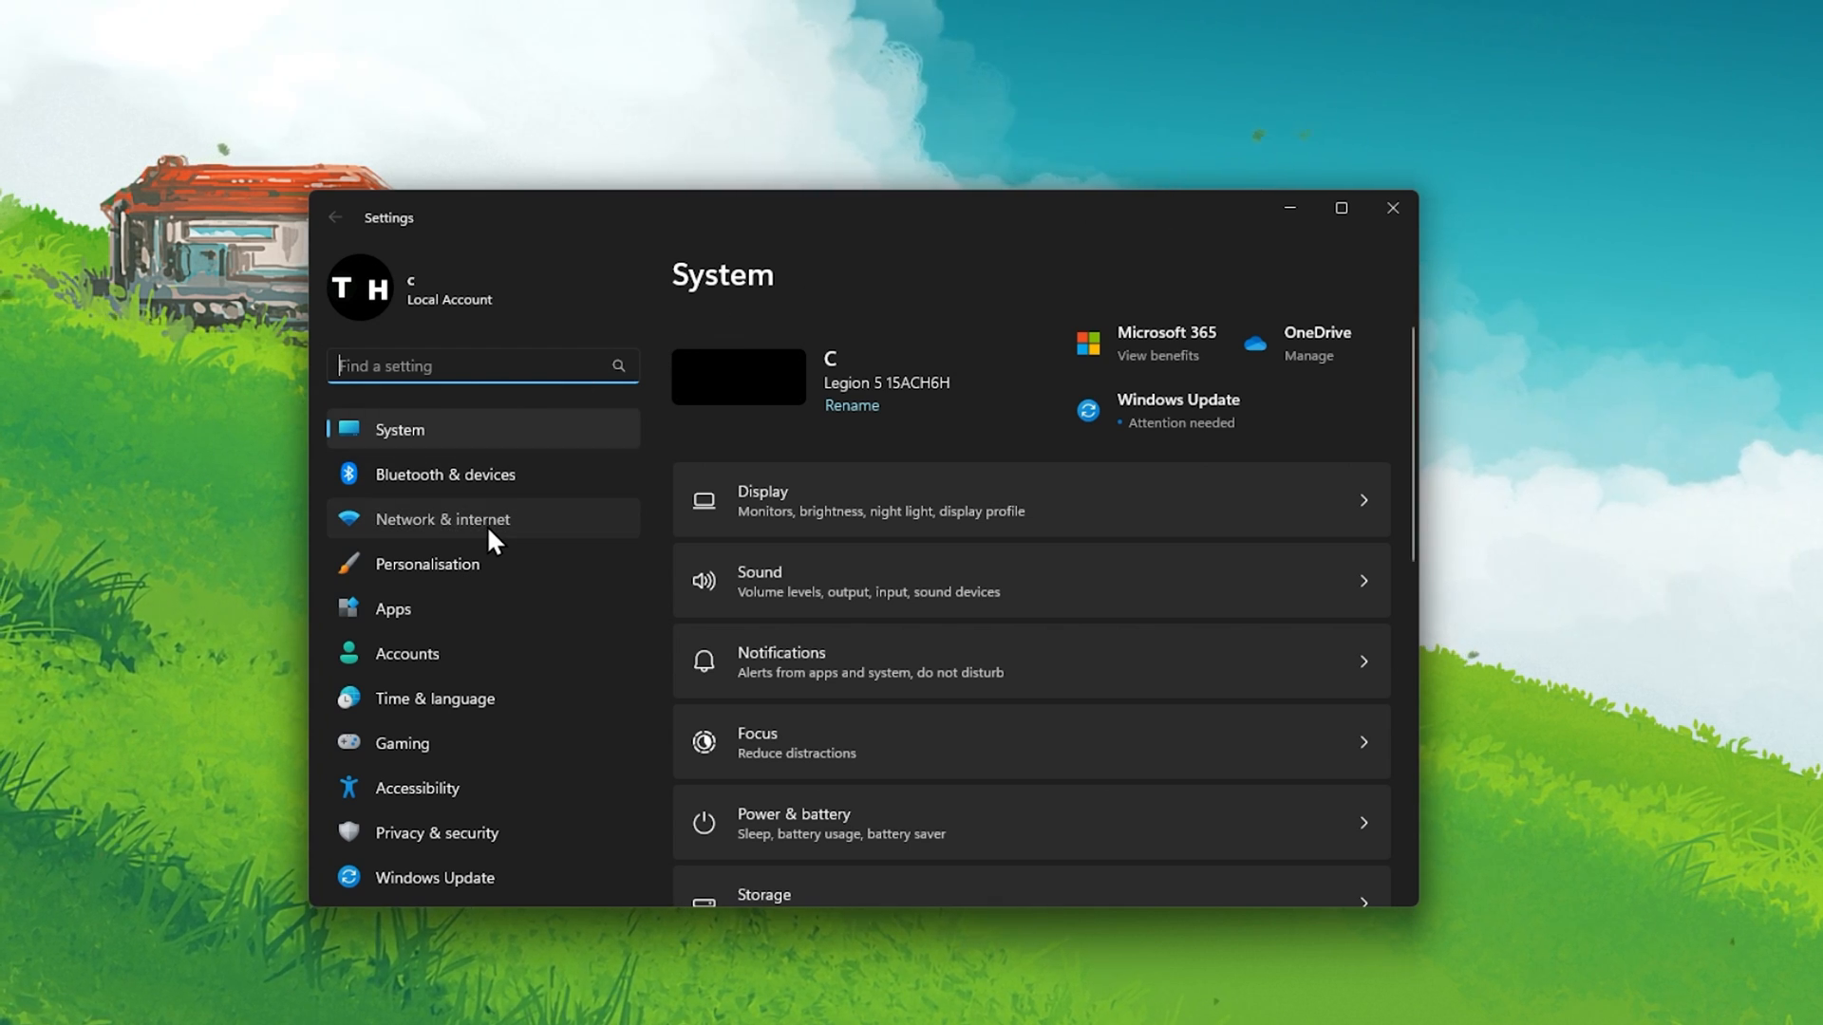
left_click(442, 518)
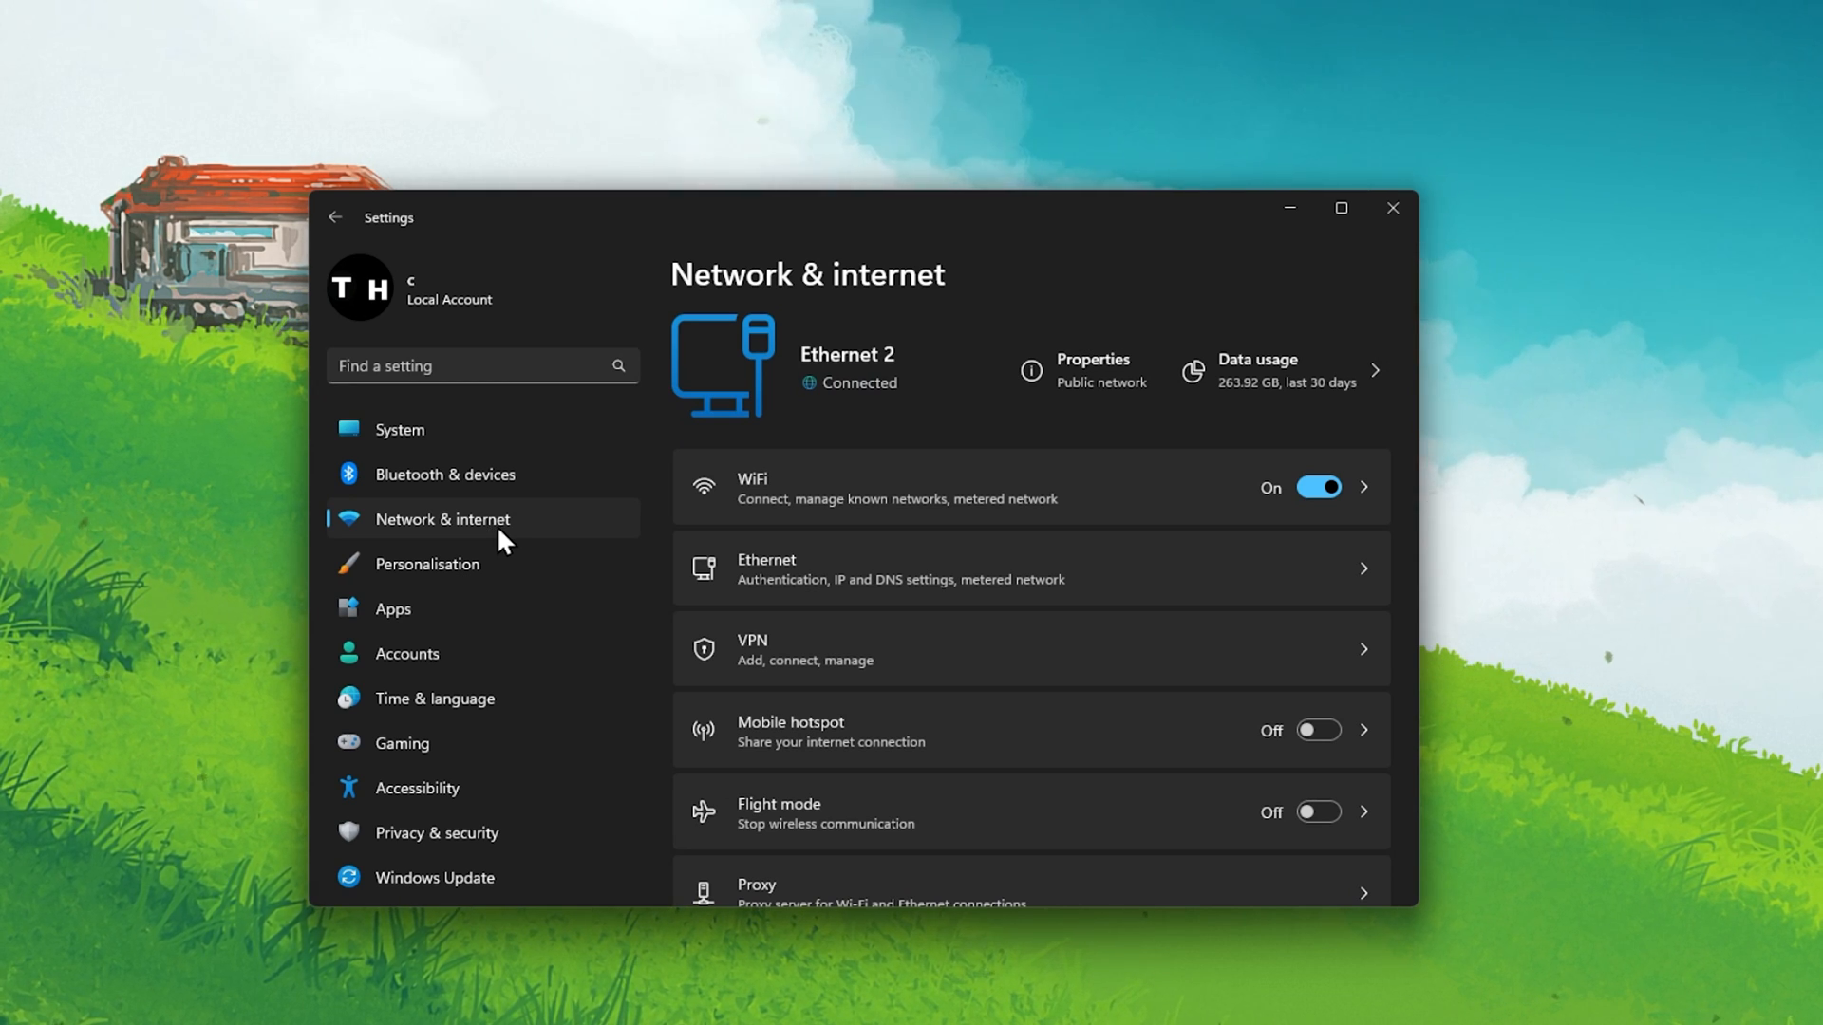
left_click(1027, 650)
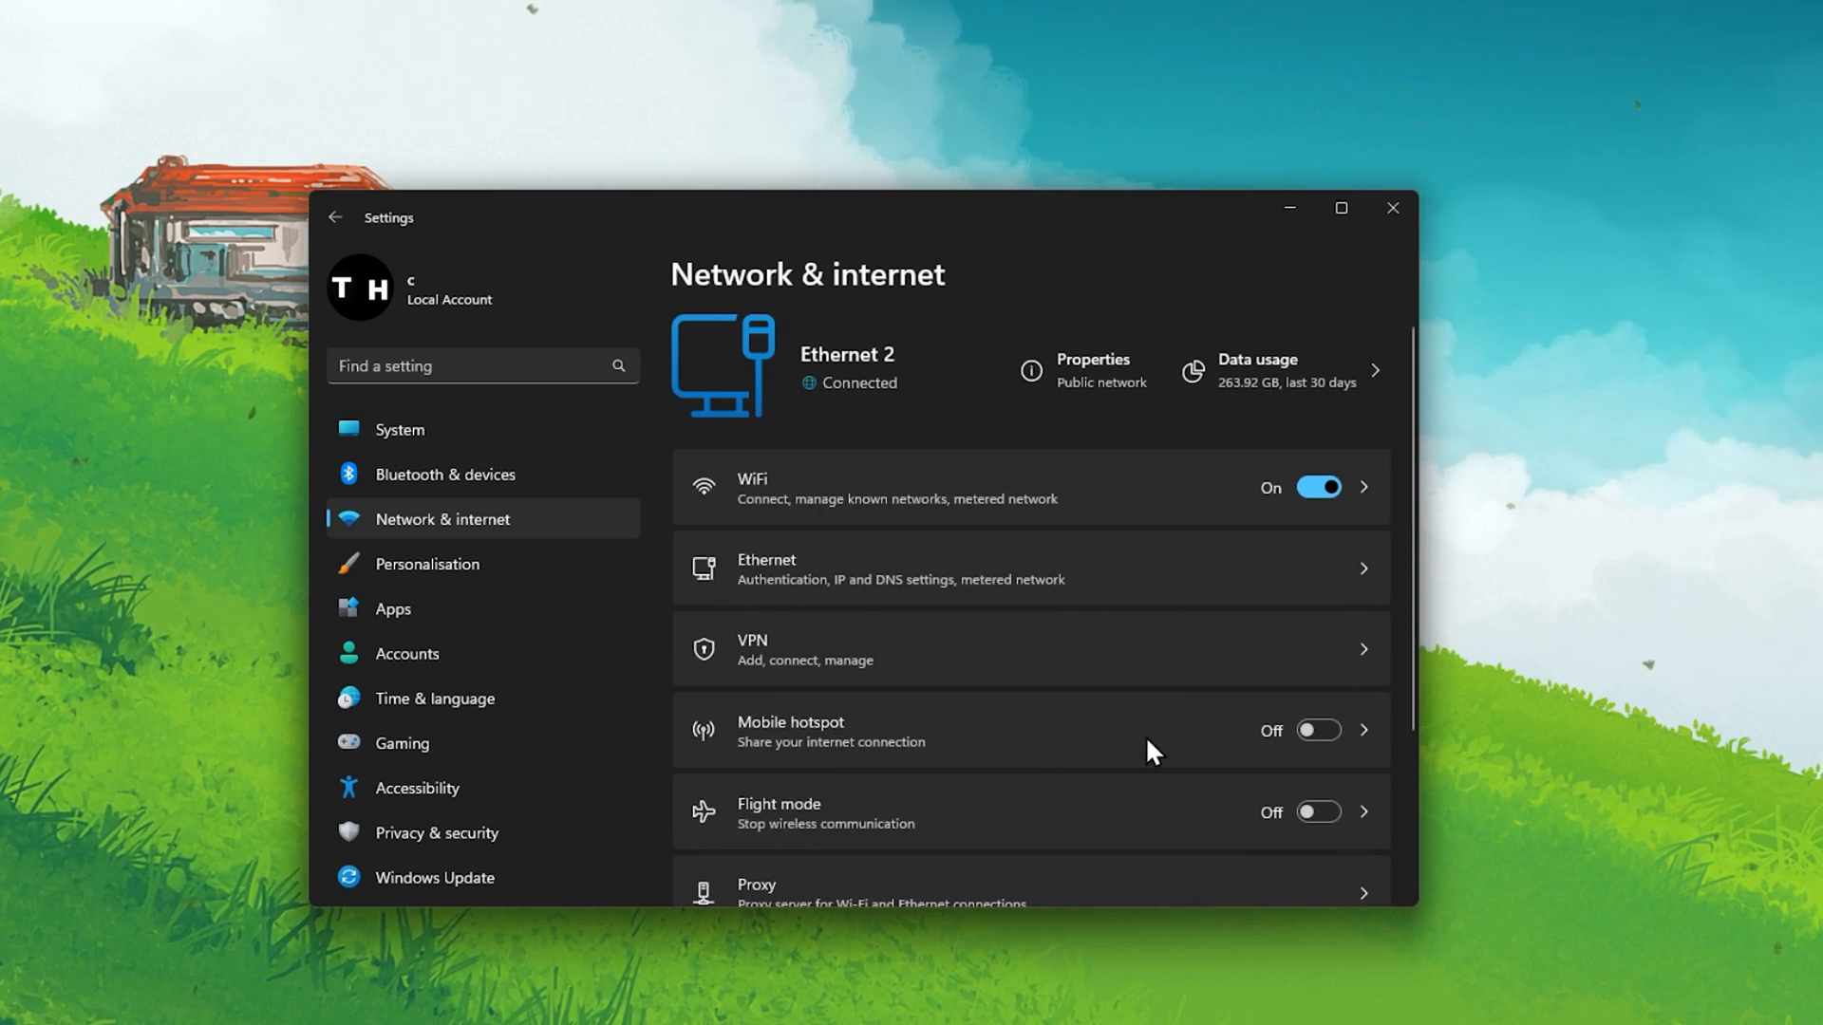
scroll("down", 3)
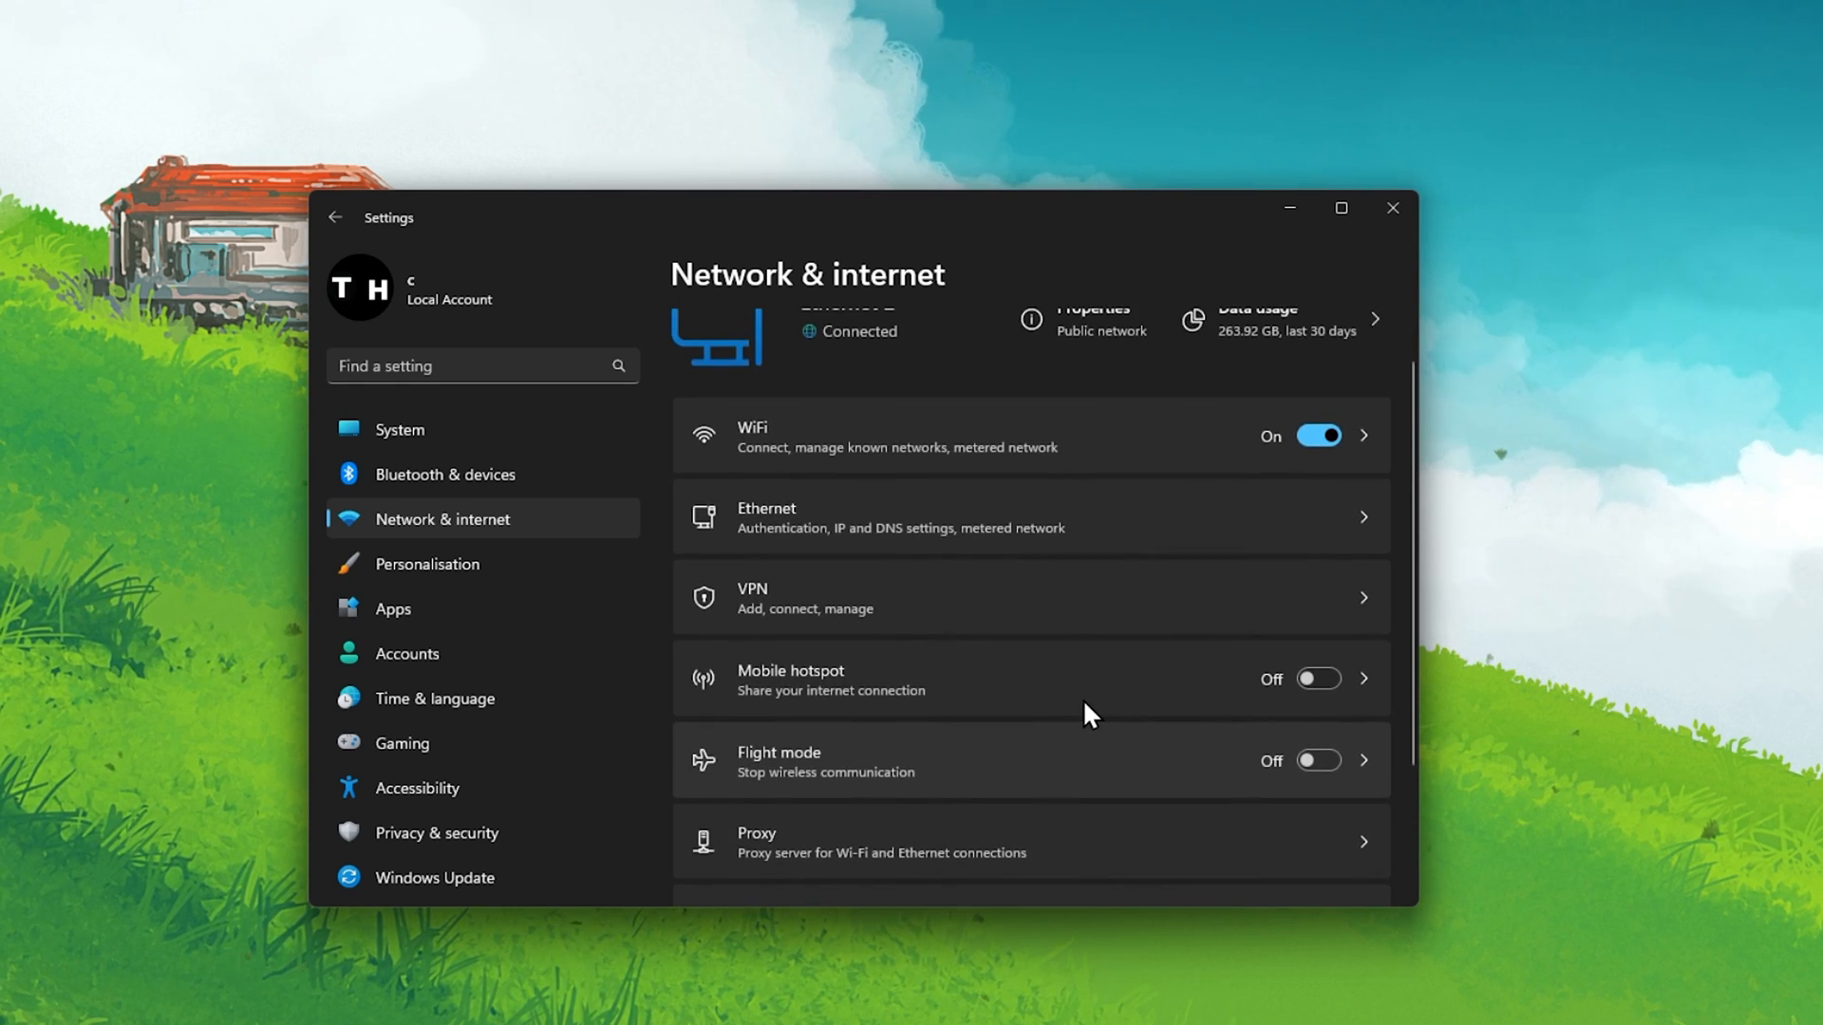
left_click(1266, 322)
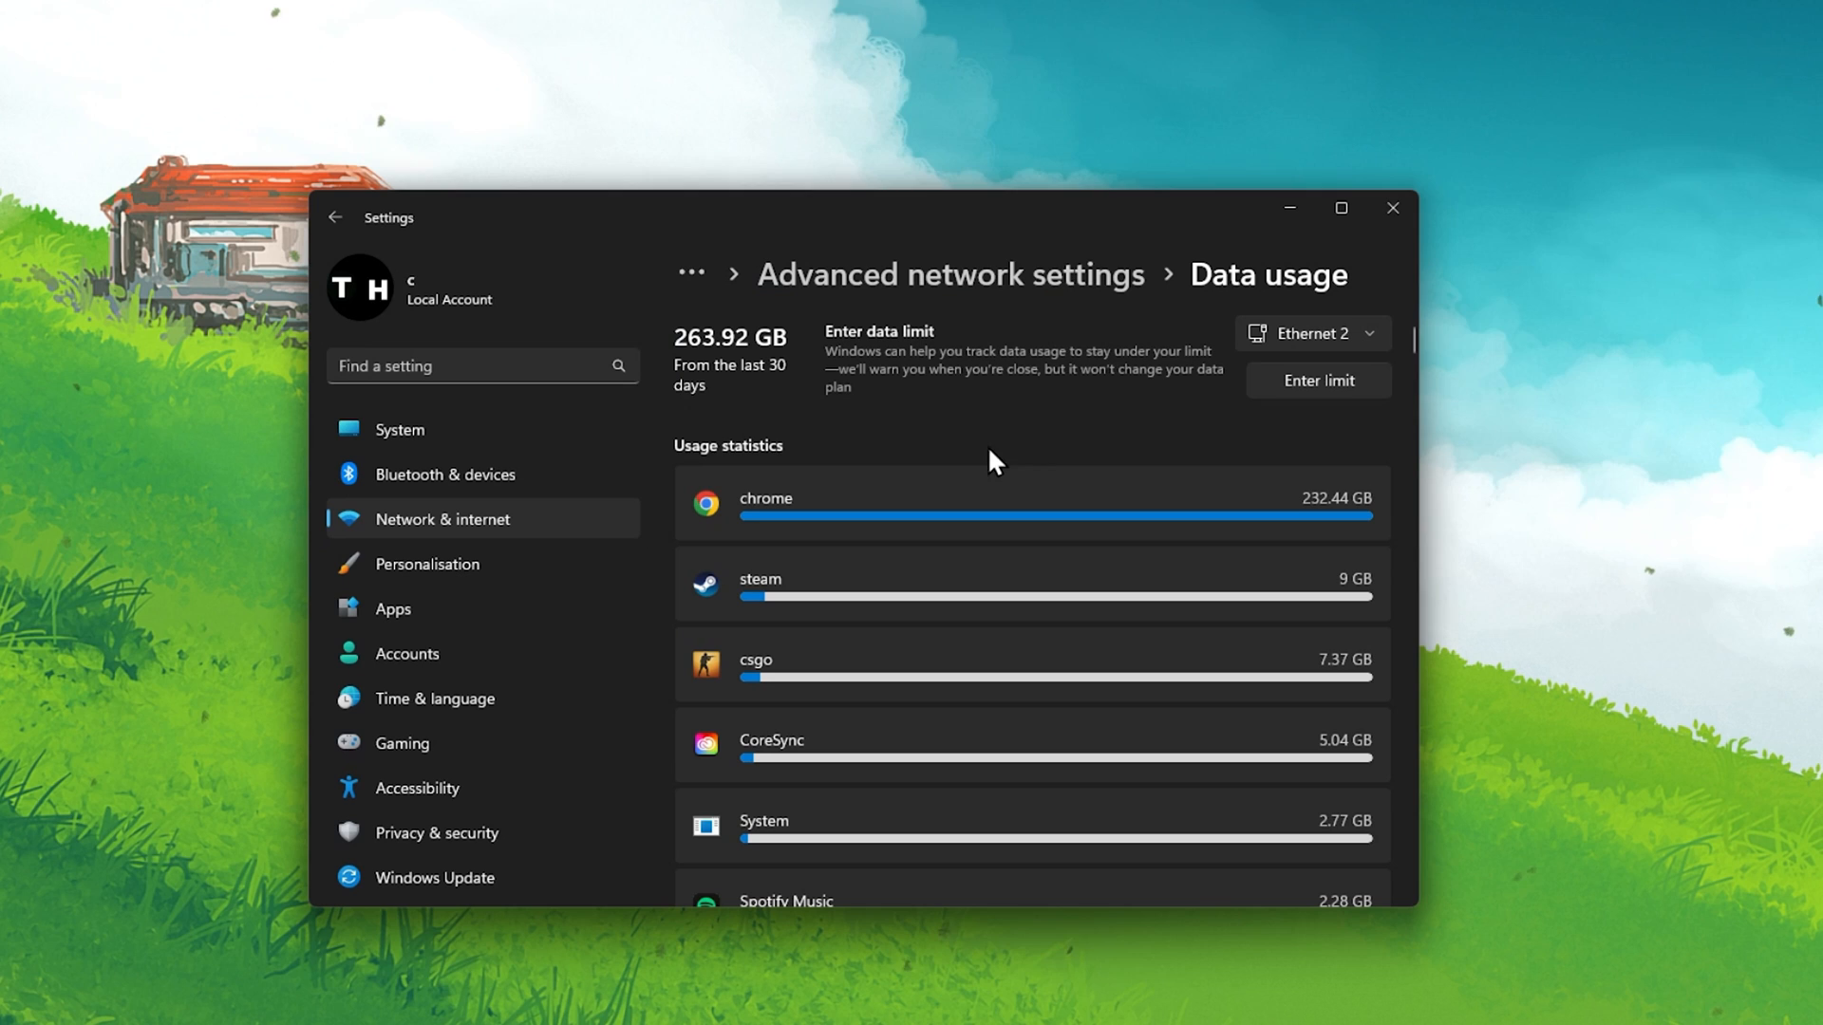
Step: From Advanced network settings, show the Ethernet 2 adapter's additional properties
left_click(950, 274)
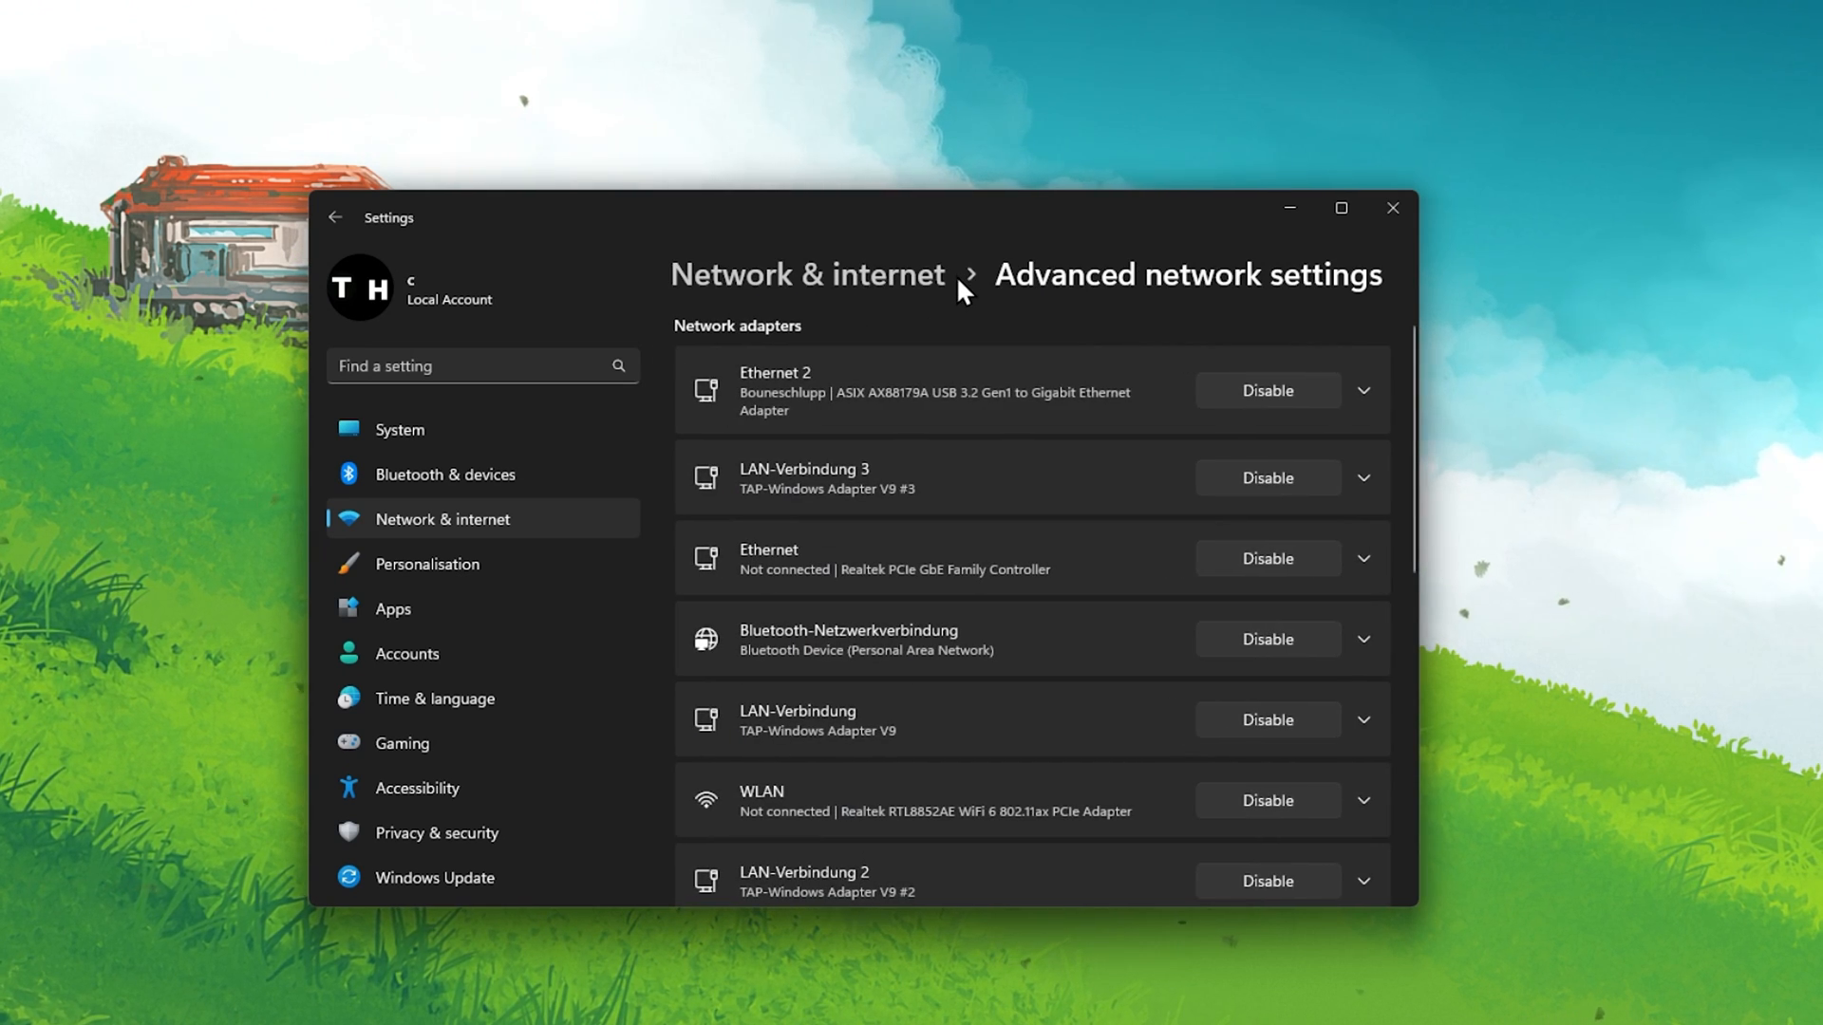
scroll("down", 3)
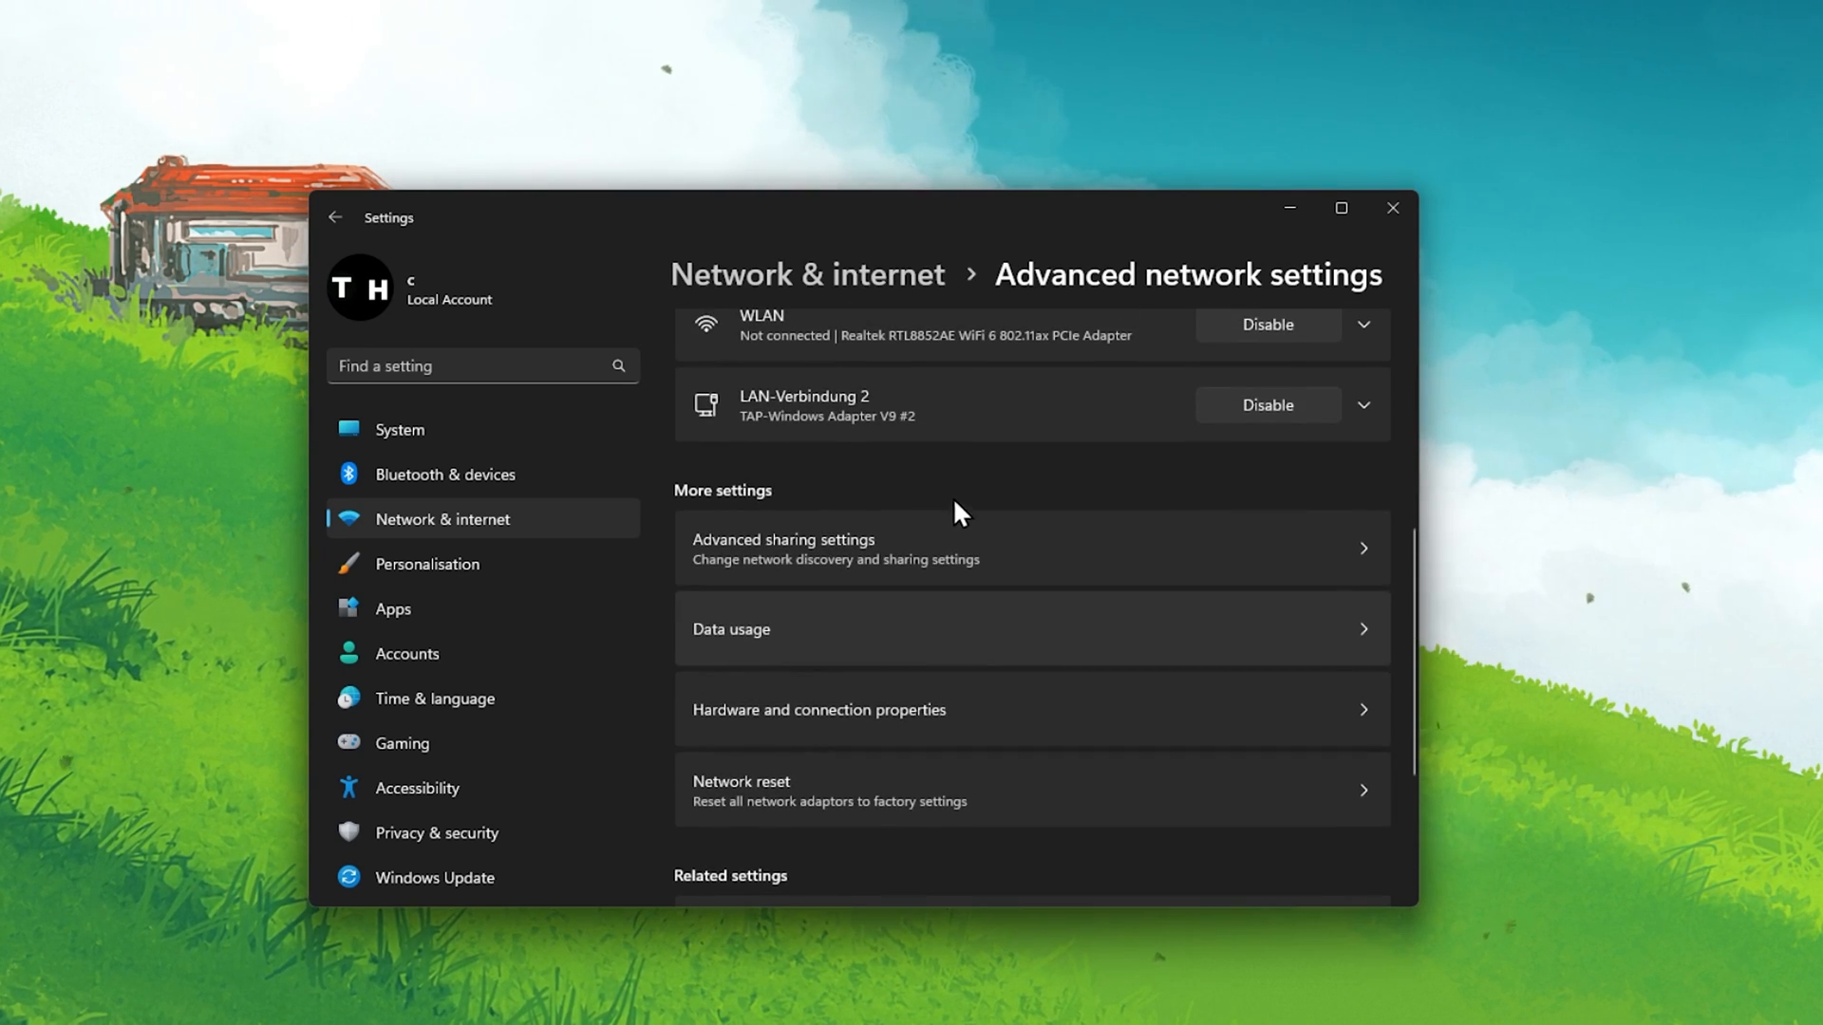
left_click(1365, 389)
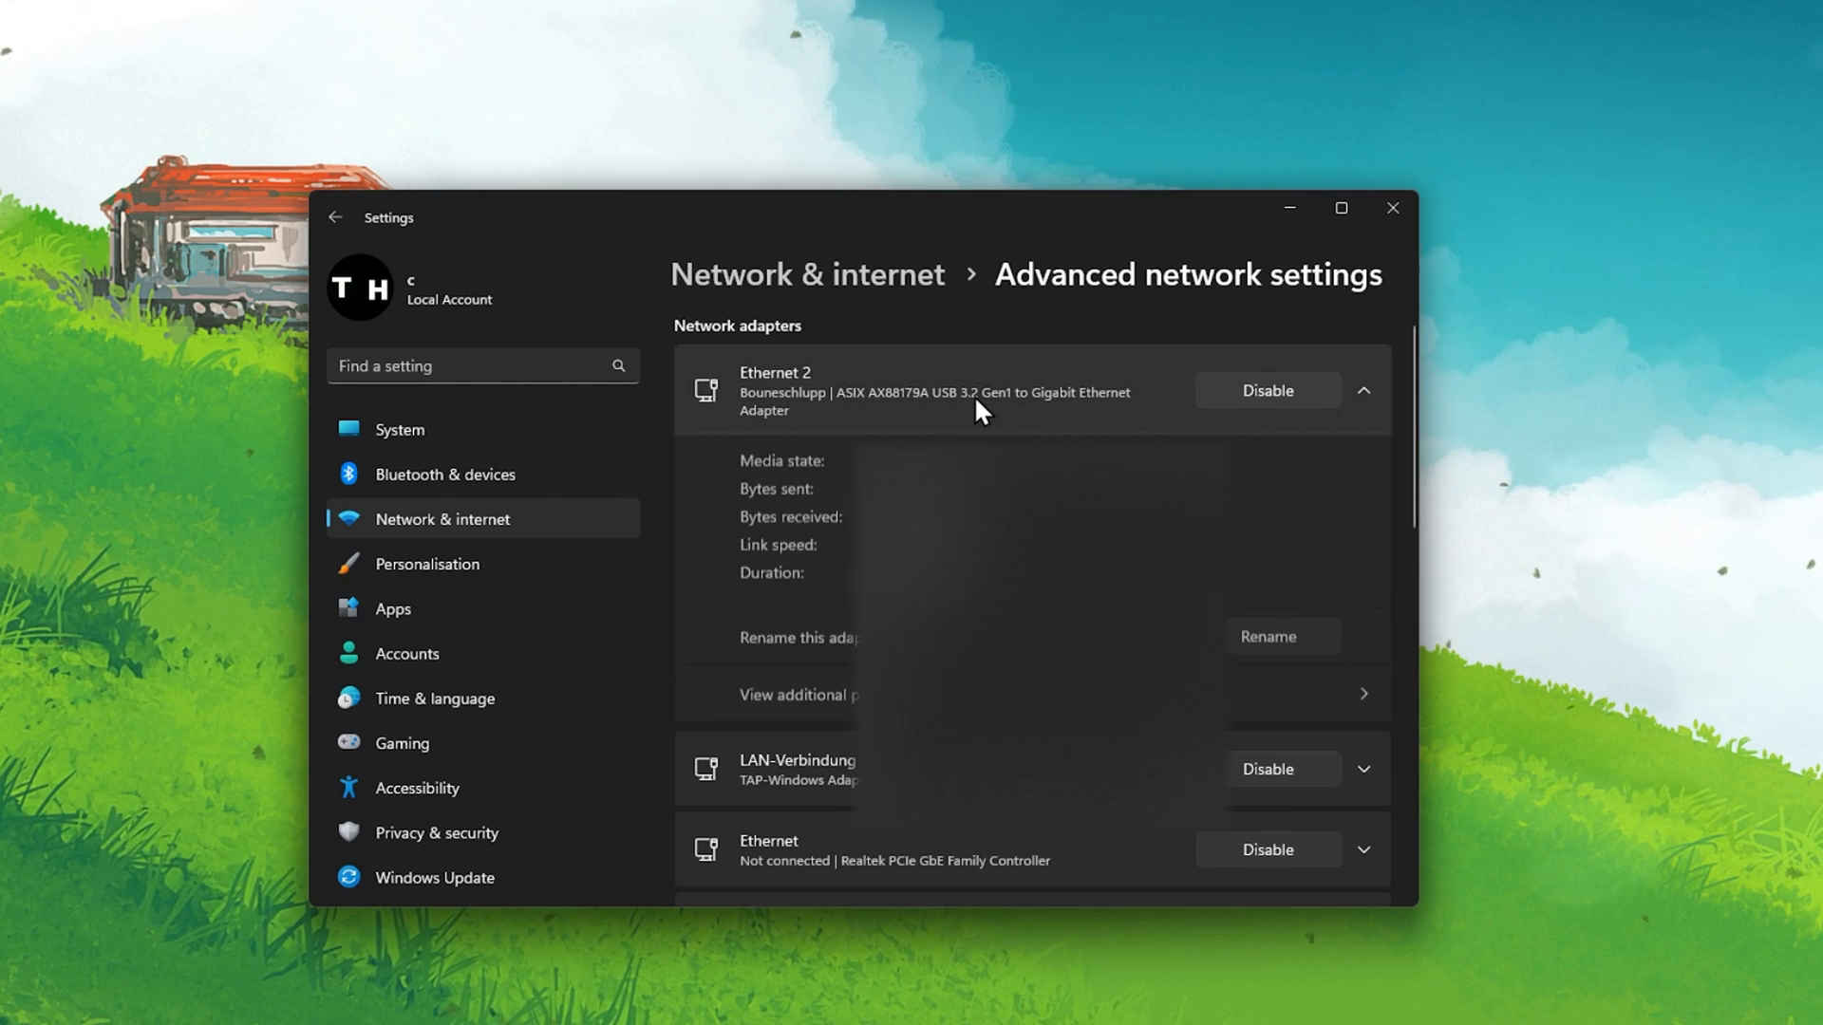
left_click(1365, 695)
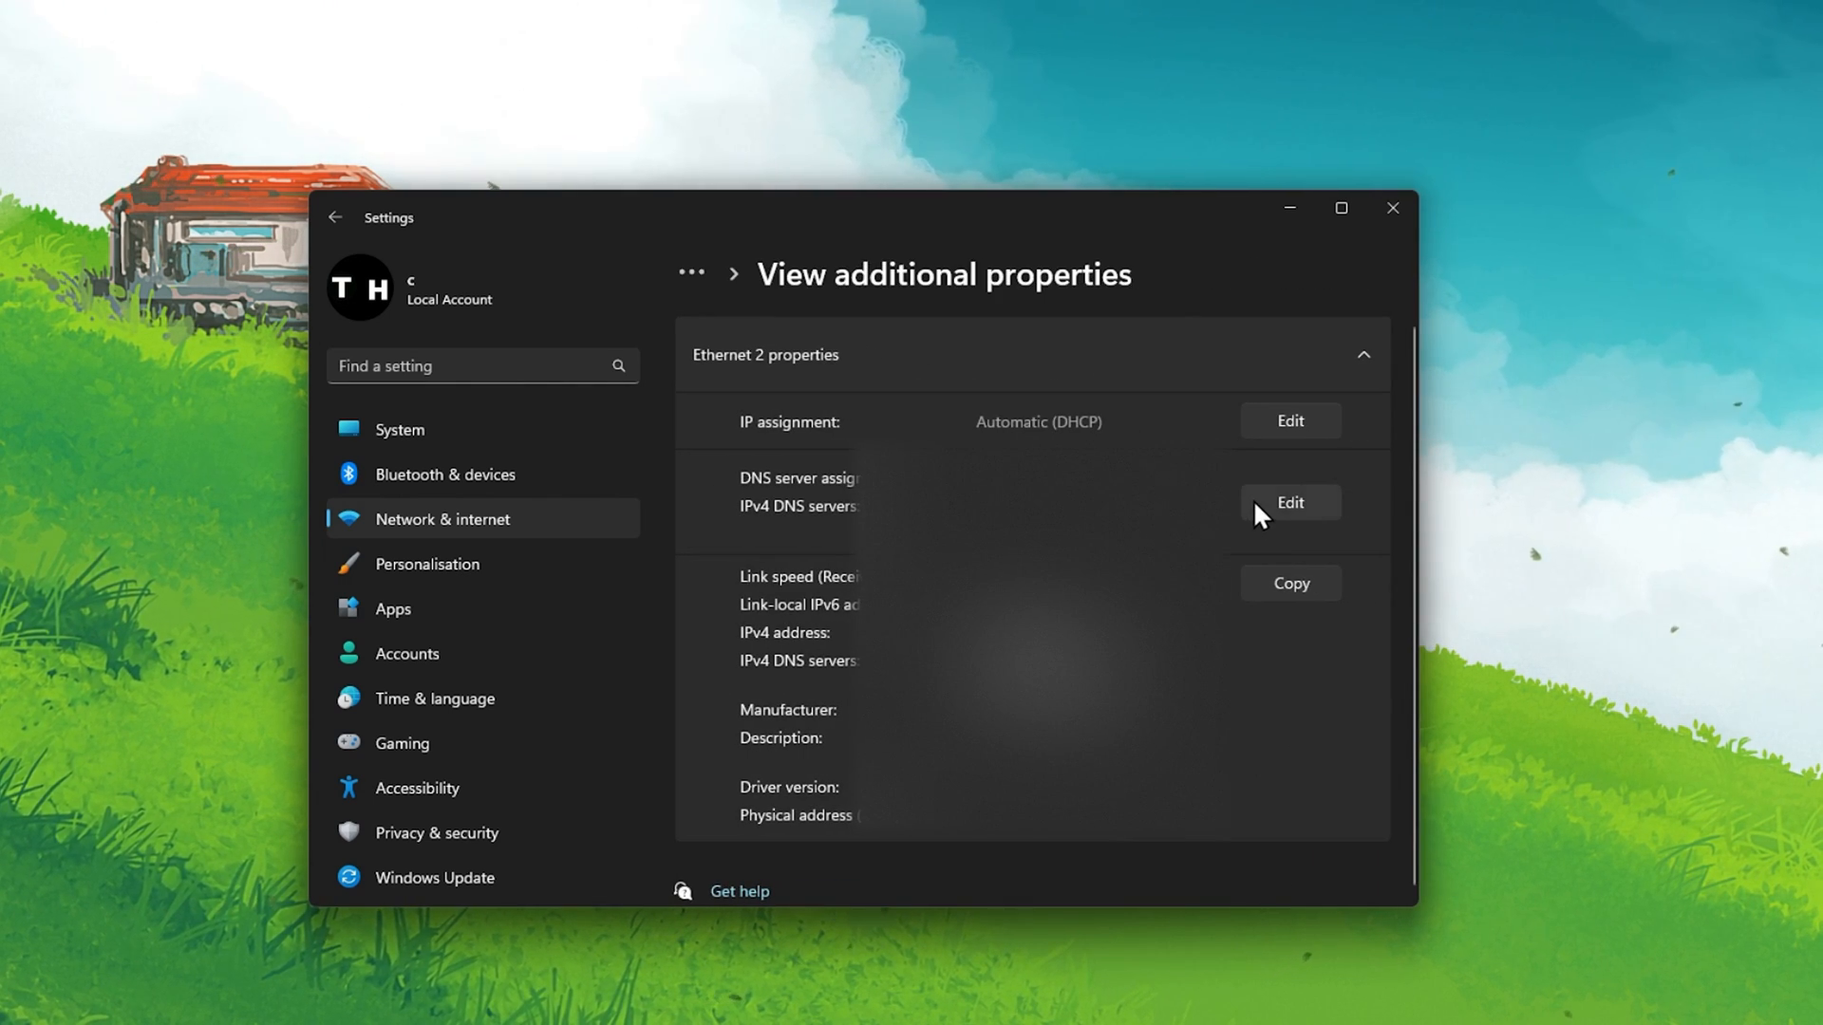
Step: Set the adapter's IPv4 DNS manually to 8.8.8.8 and 8.8.4.4 and save
left_click(1289, 502)
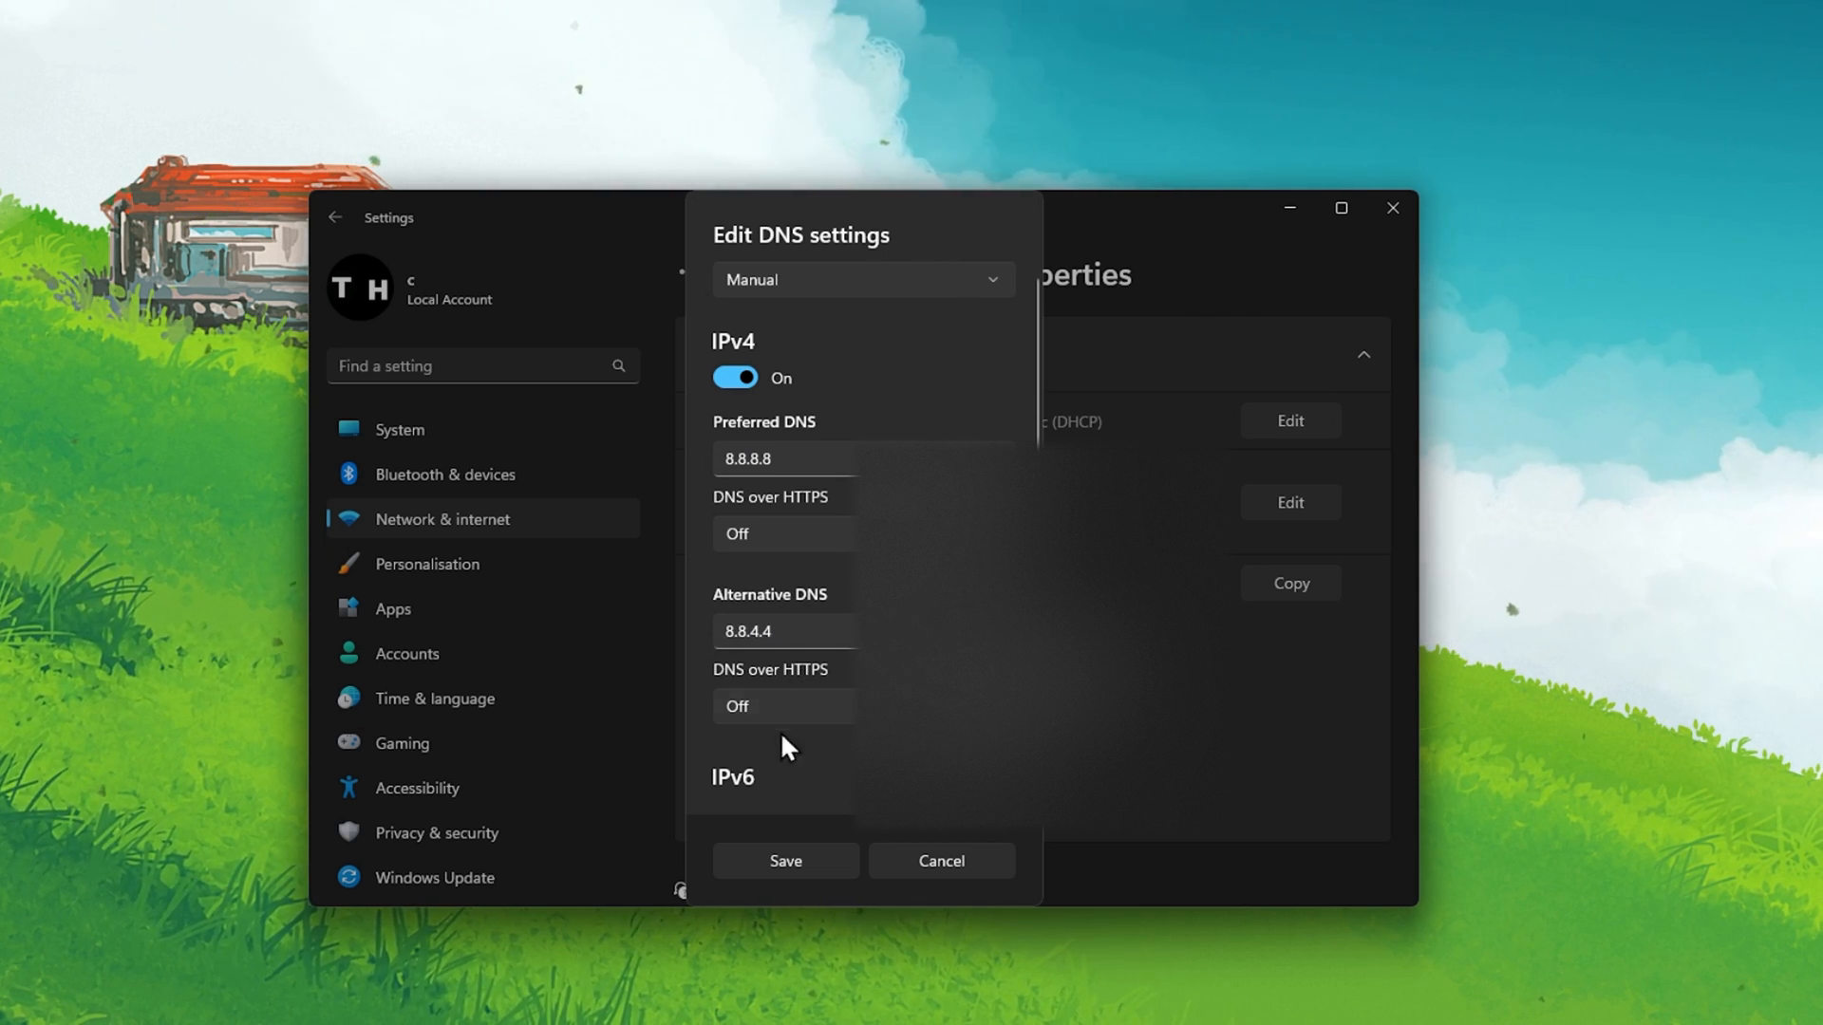
left_click(940, 860)
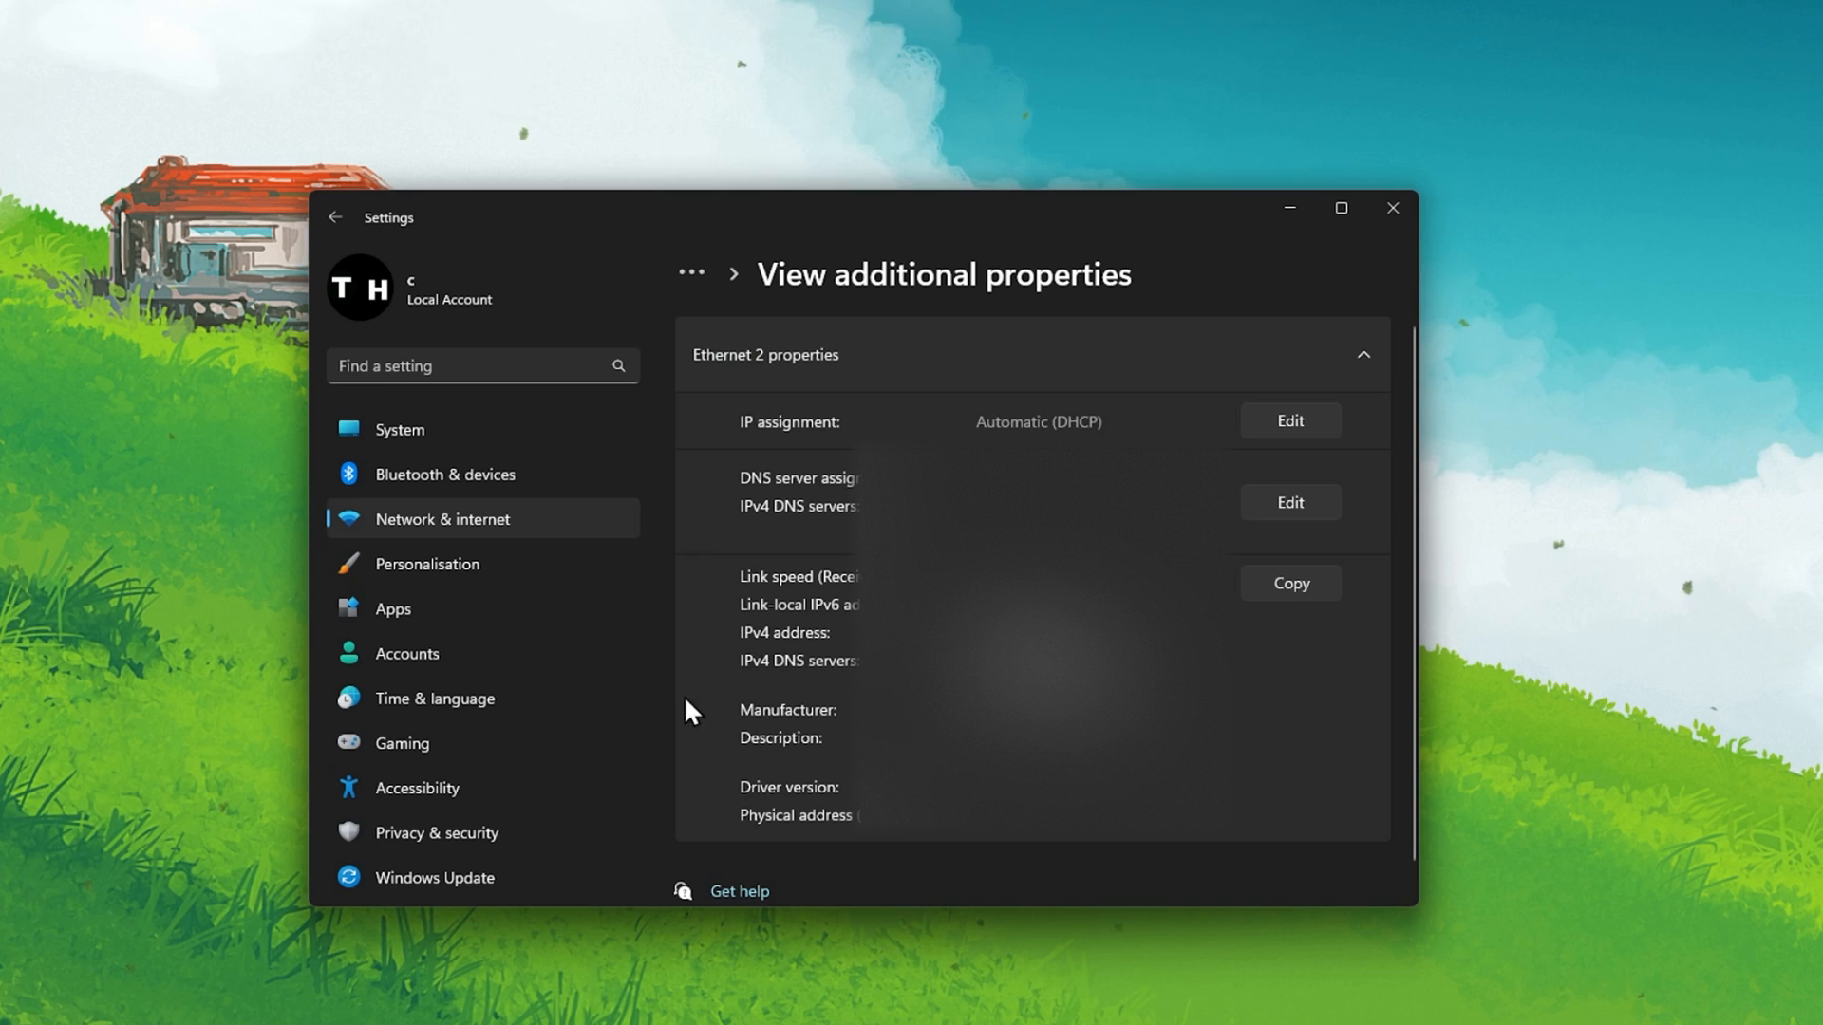
mouse_move(1255, 435)
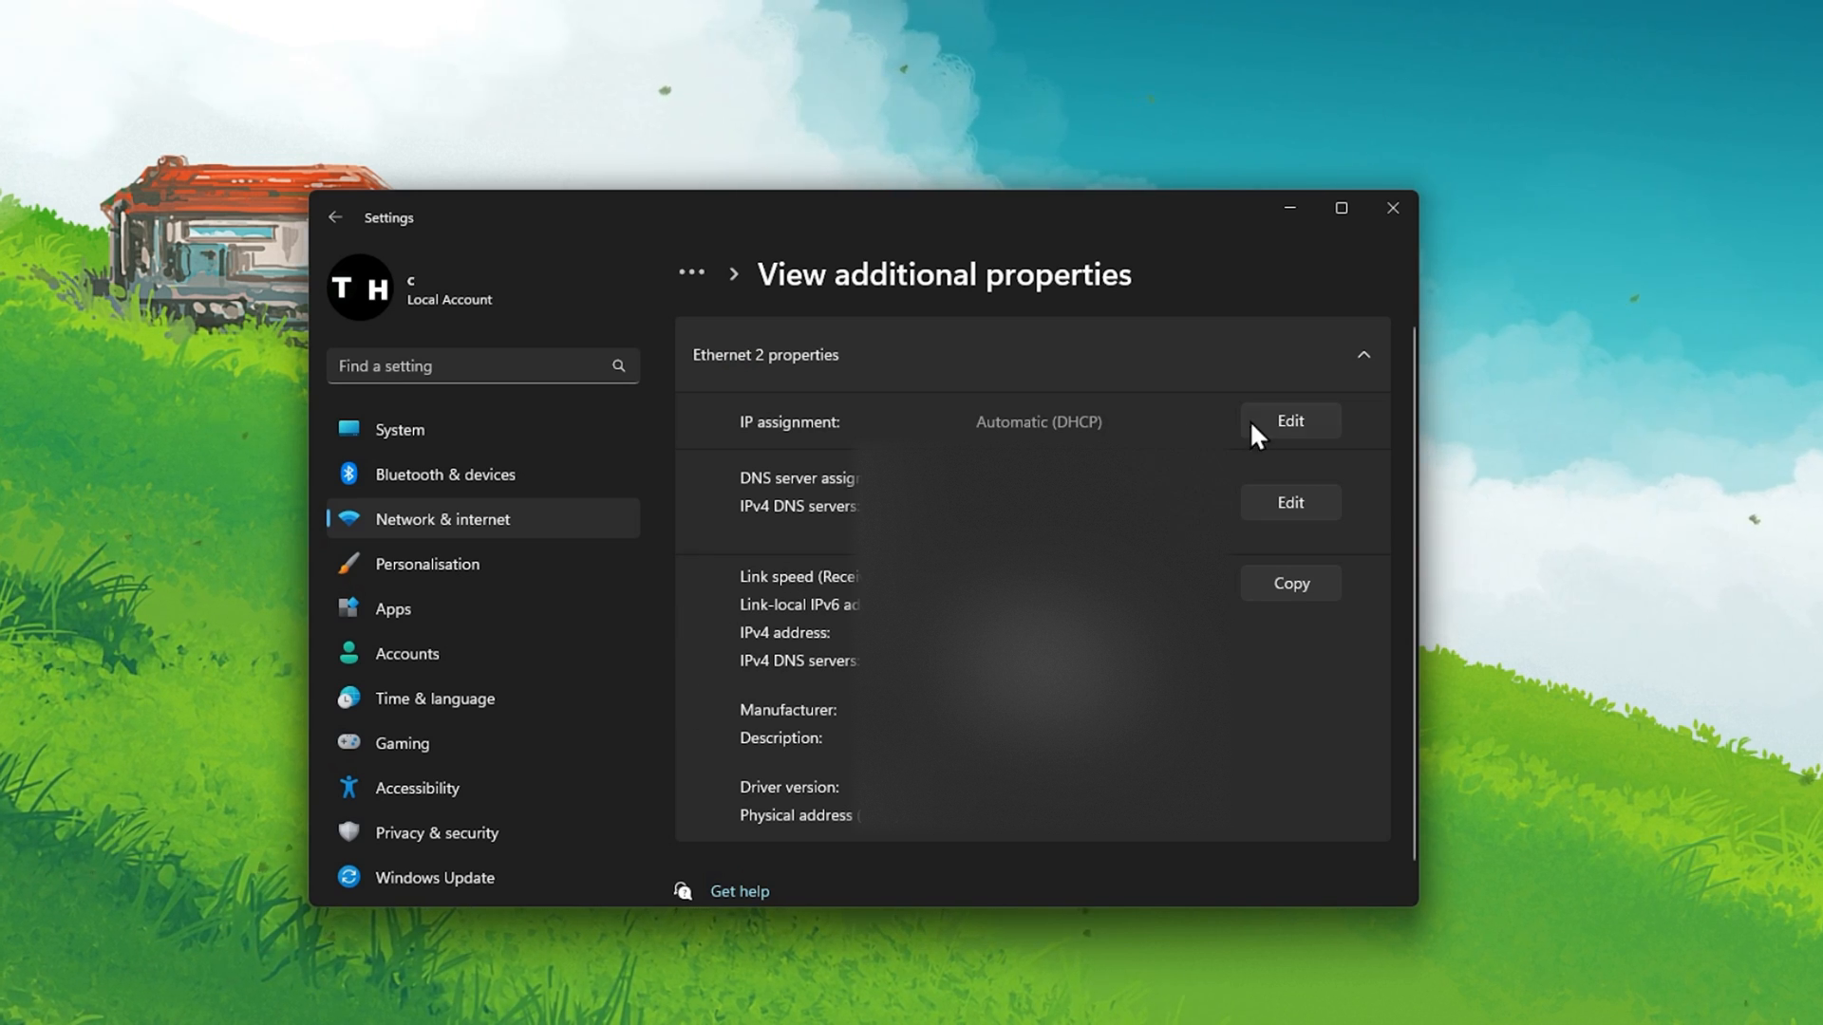
left_click(1363, 355)
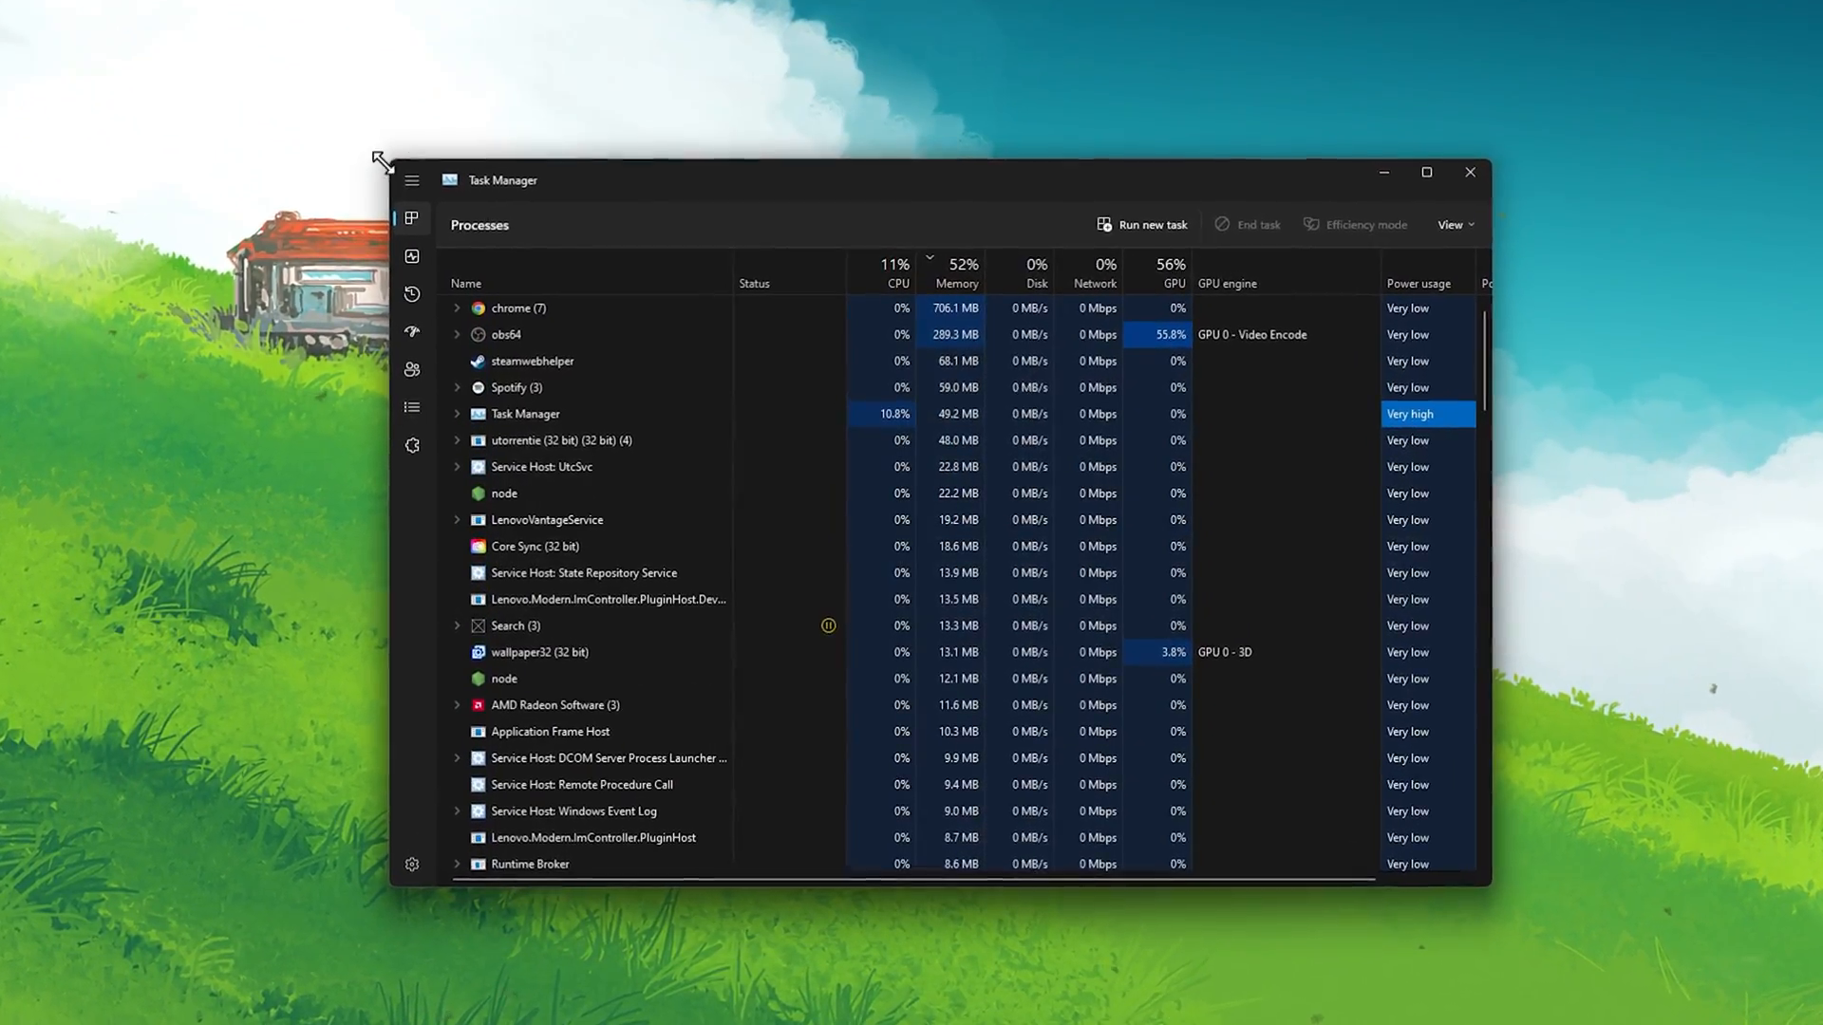
Step: Reach Resource Monitor's Network list via Task Manager's Performance view, closing Task Manager
left_click(380, 239)
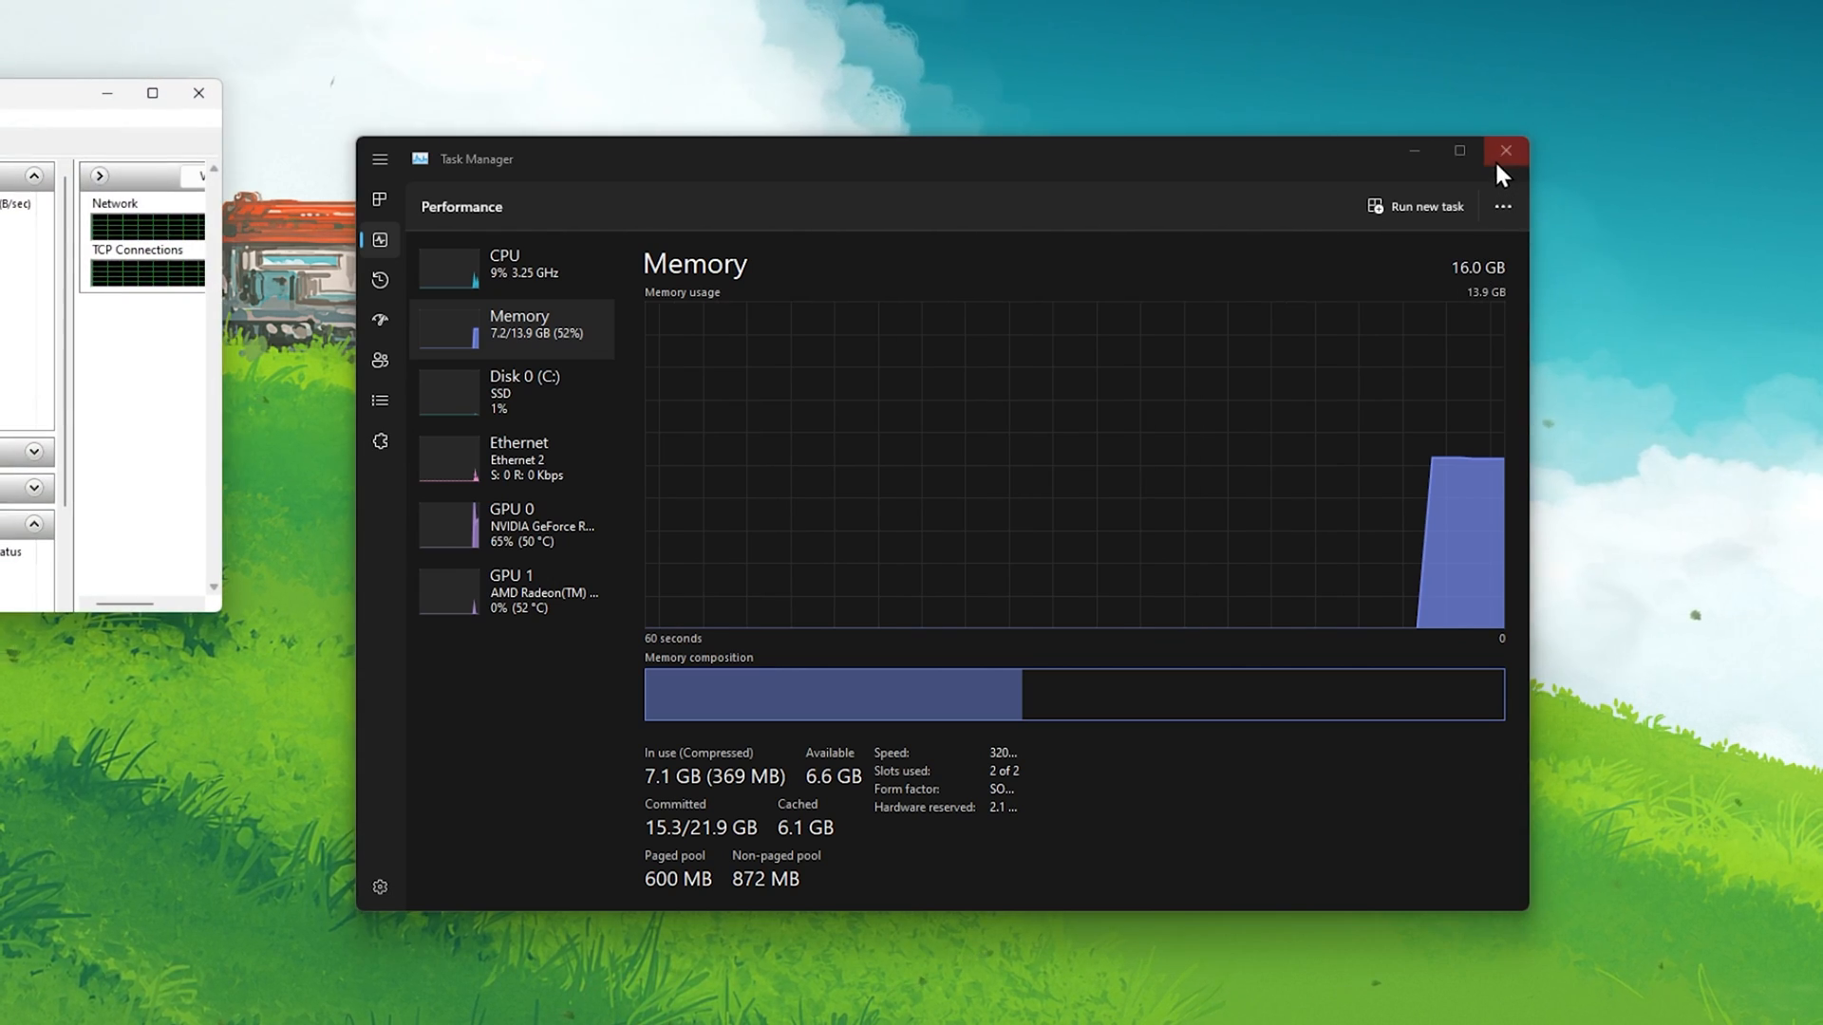
left_click(1504, 152)
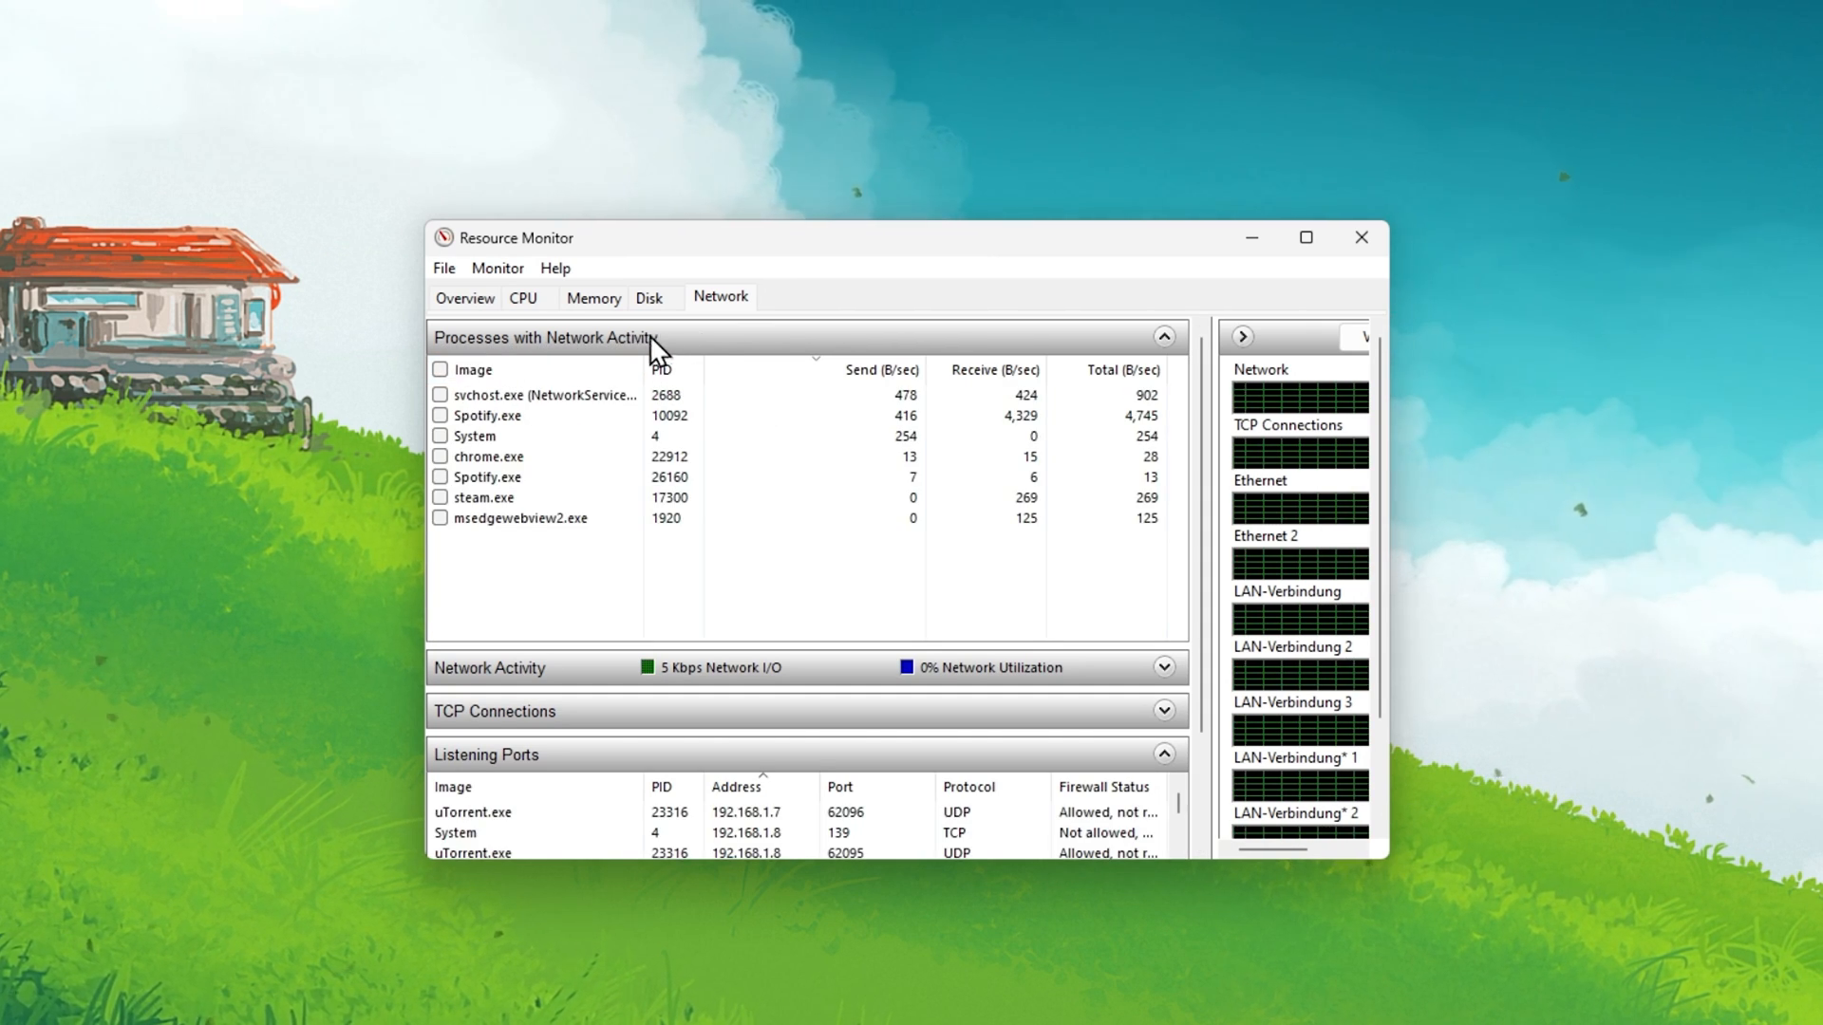
left_click(483, 415)
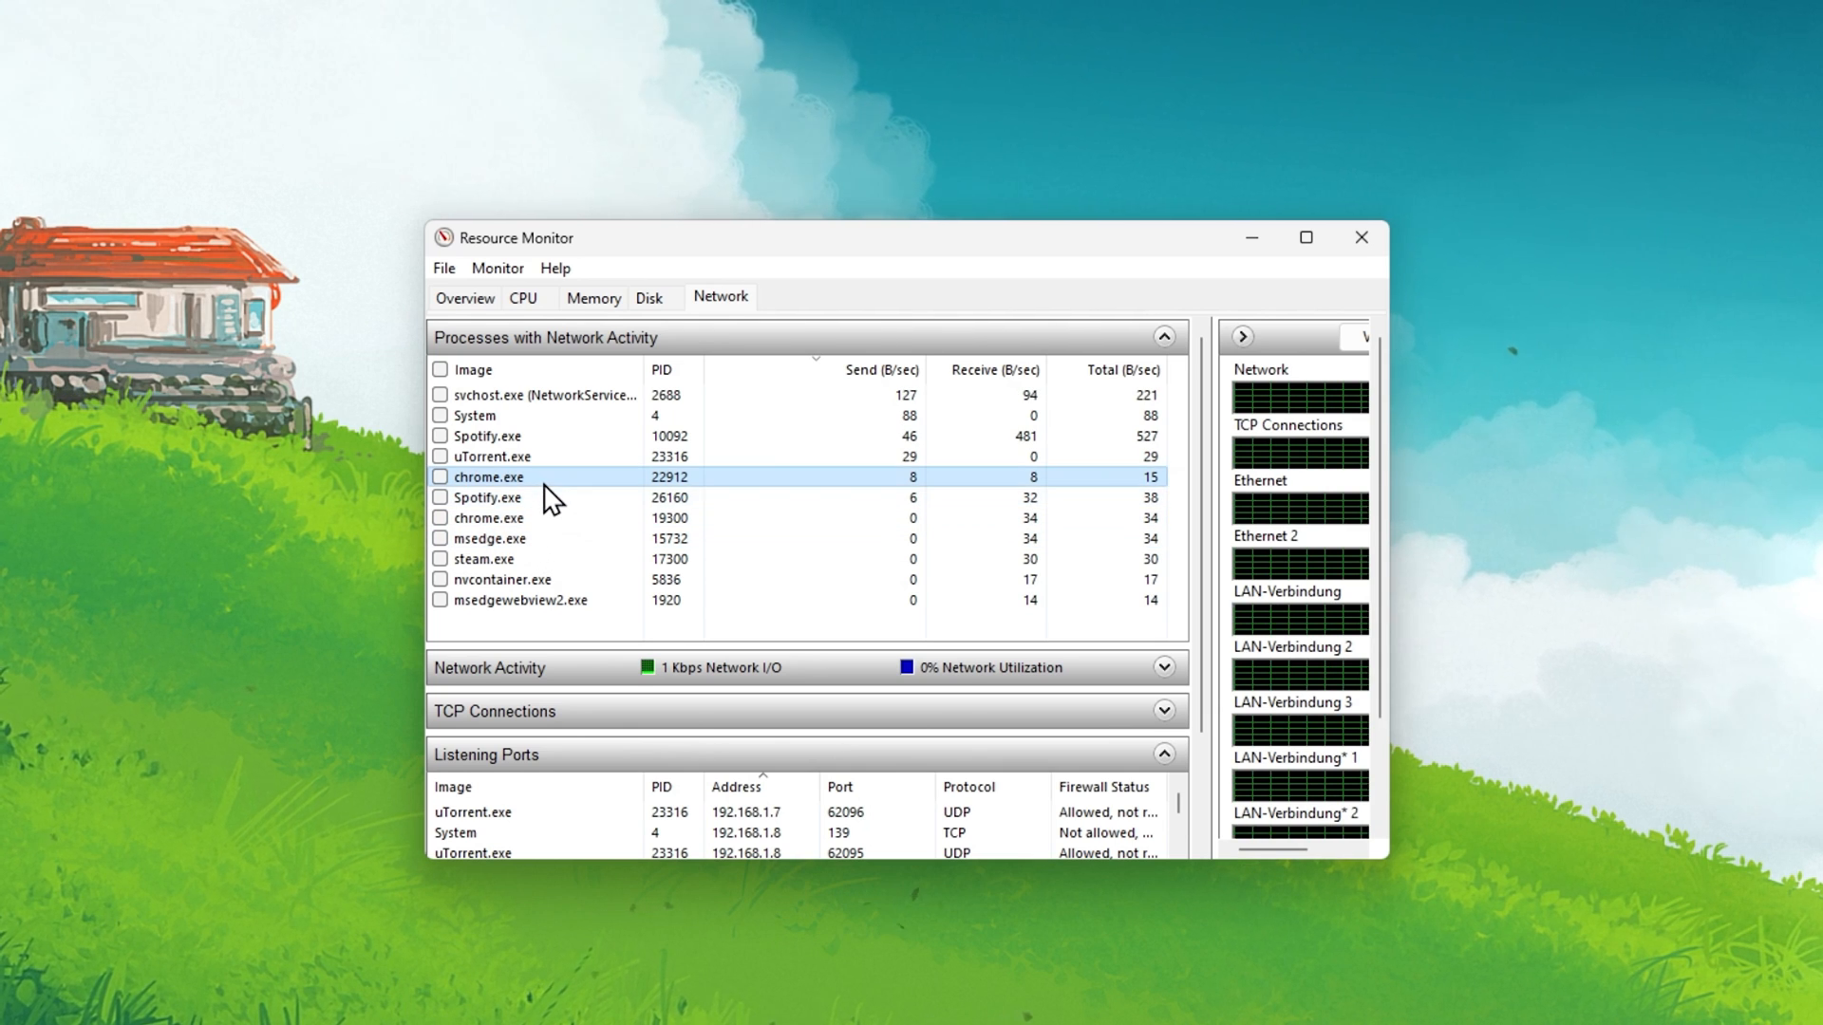
Step: Try End Process on the Steam entry among the network-using processes
right_click(488, 477)
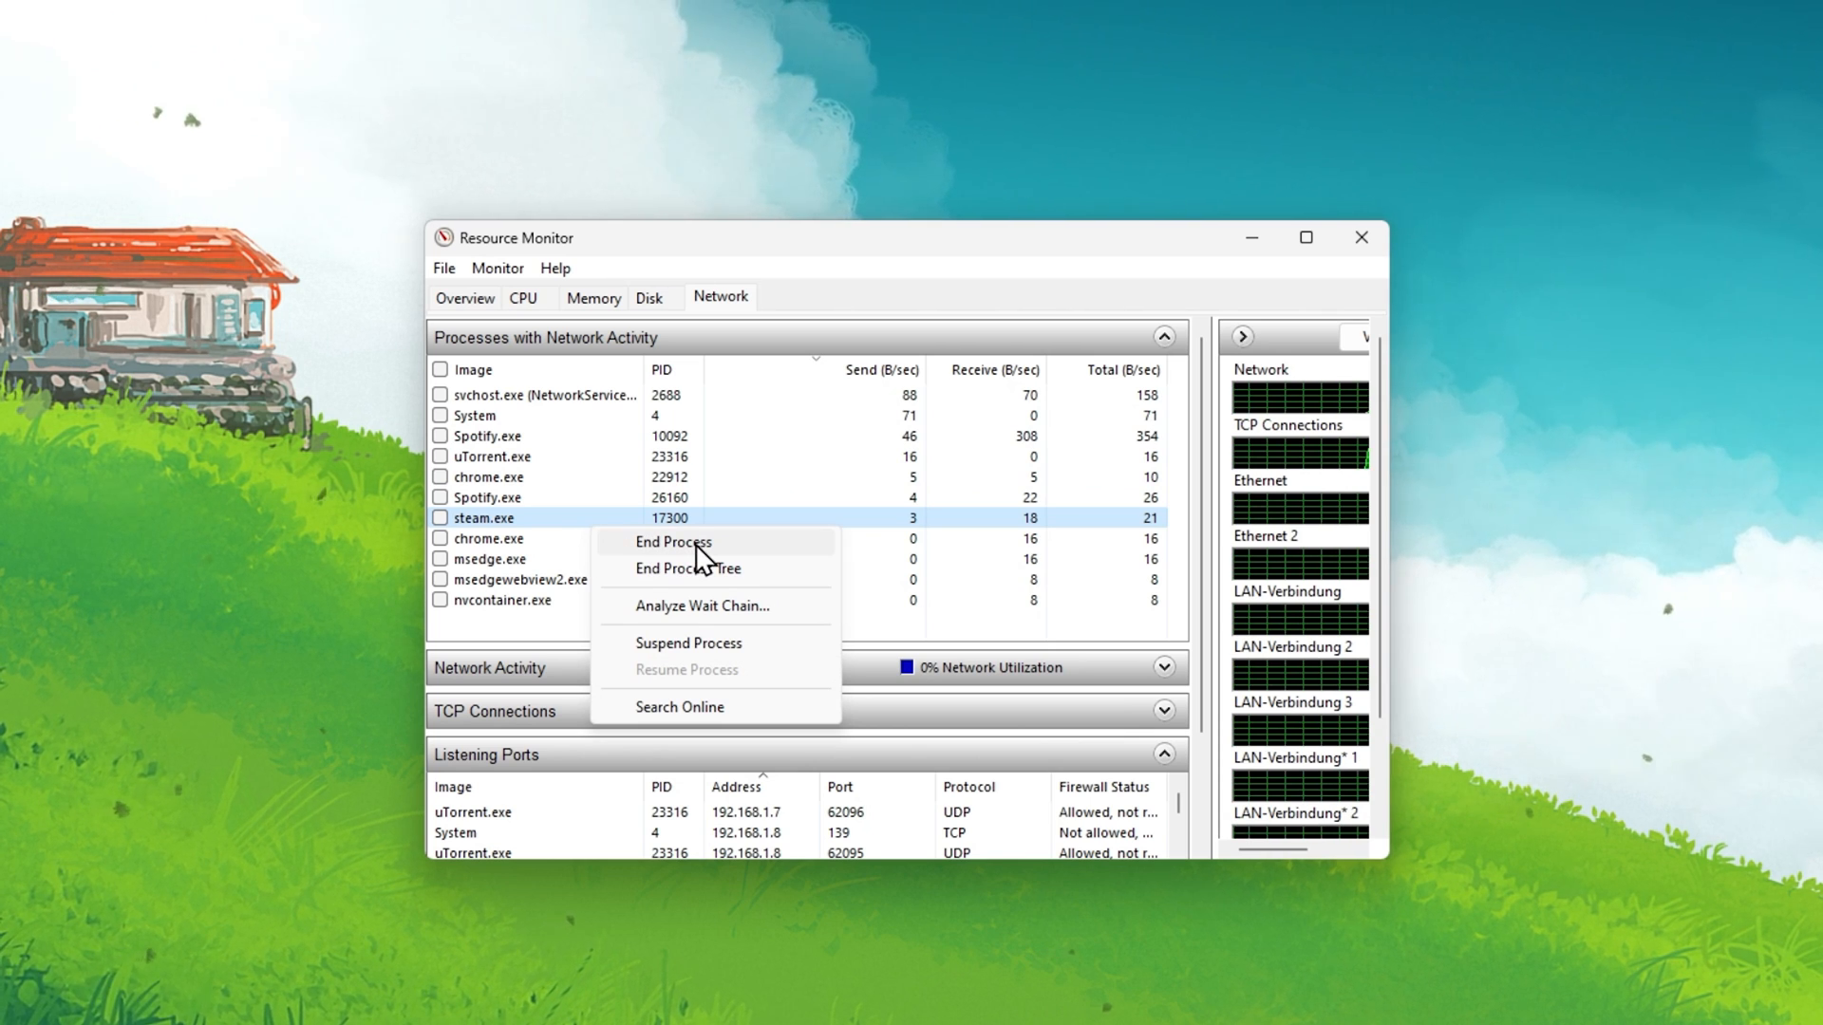
left_click(553, 629)
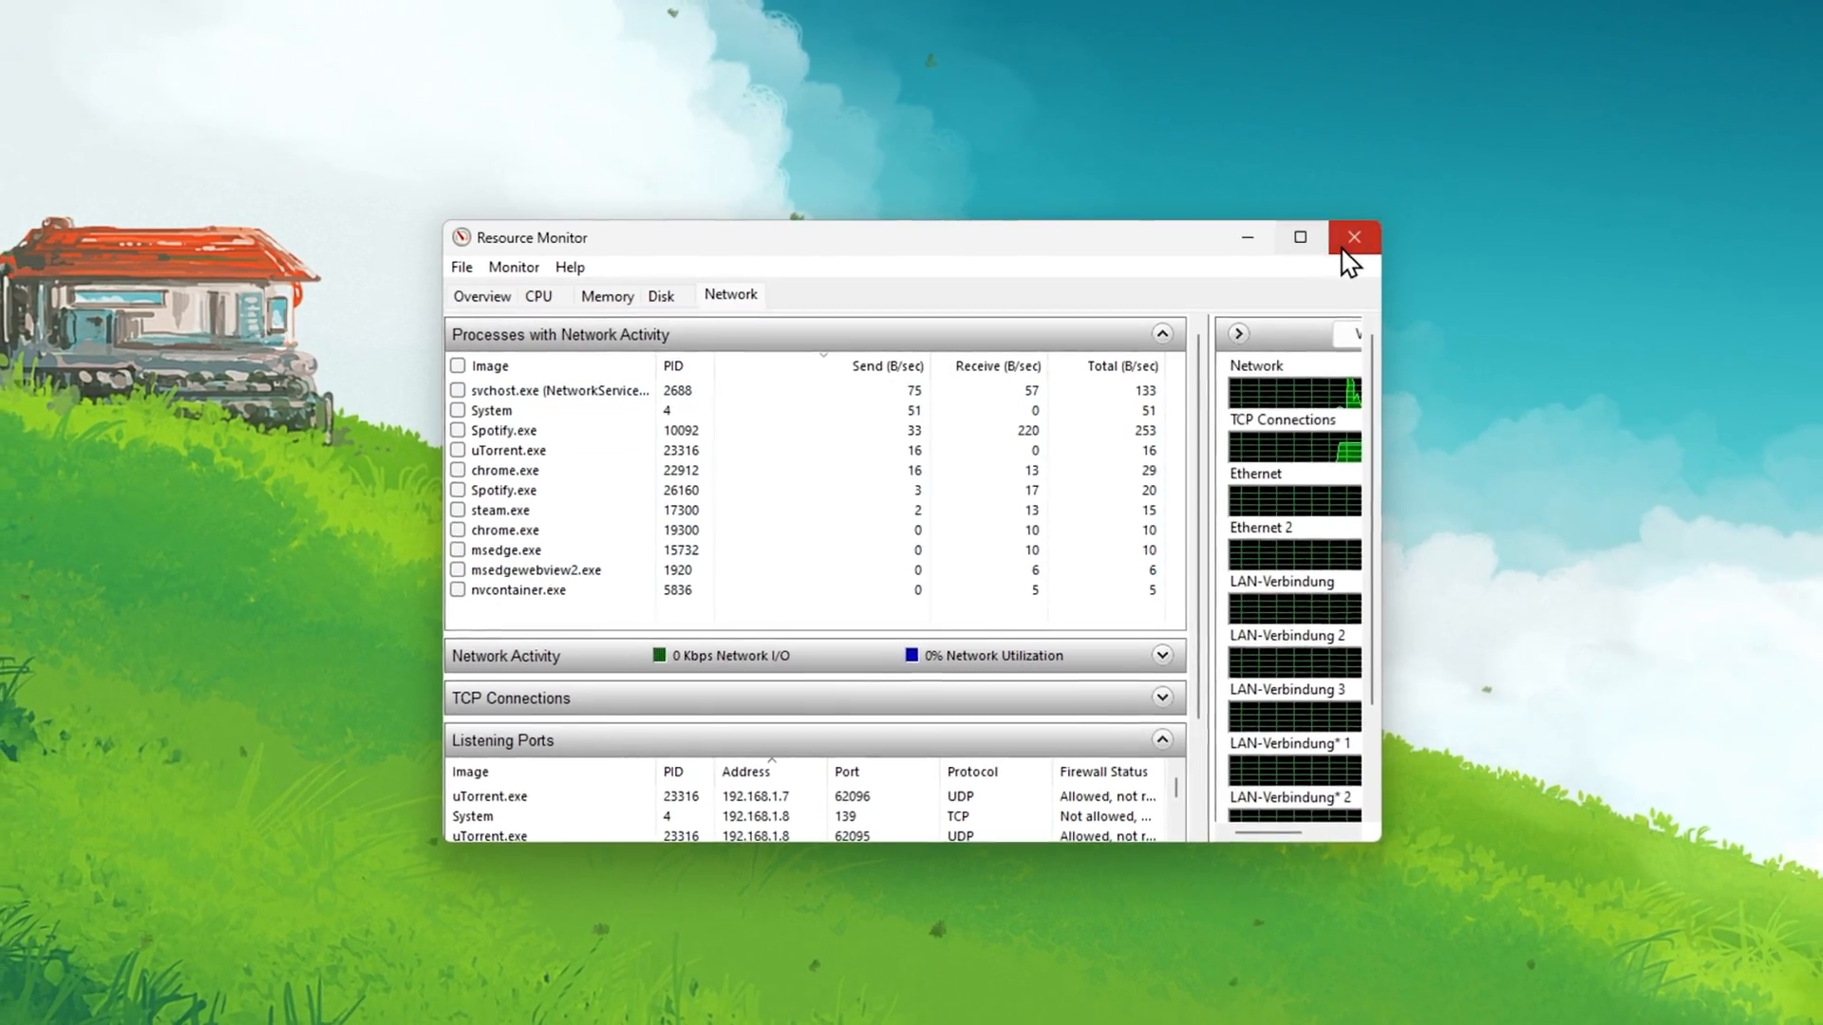
Step: Close Resource Monitor and run a Speedtest by Ookla on the connection
left_click(1352, 237)
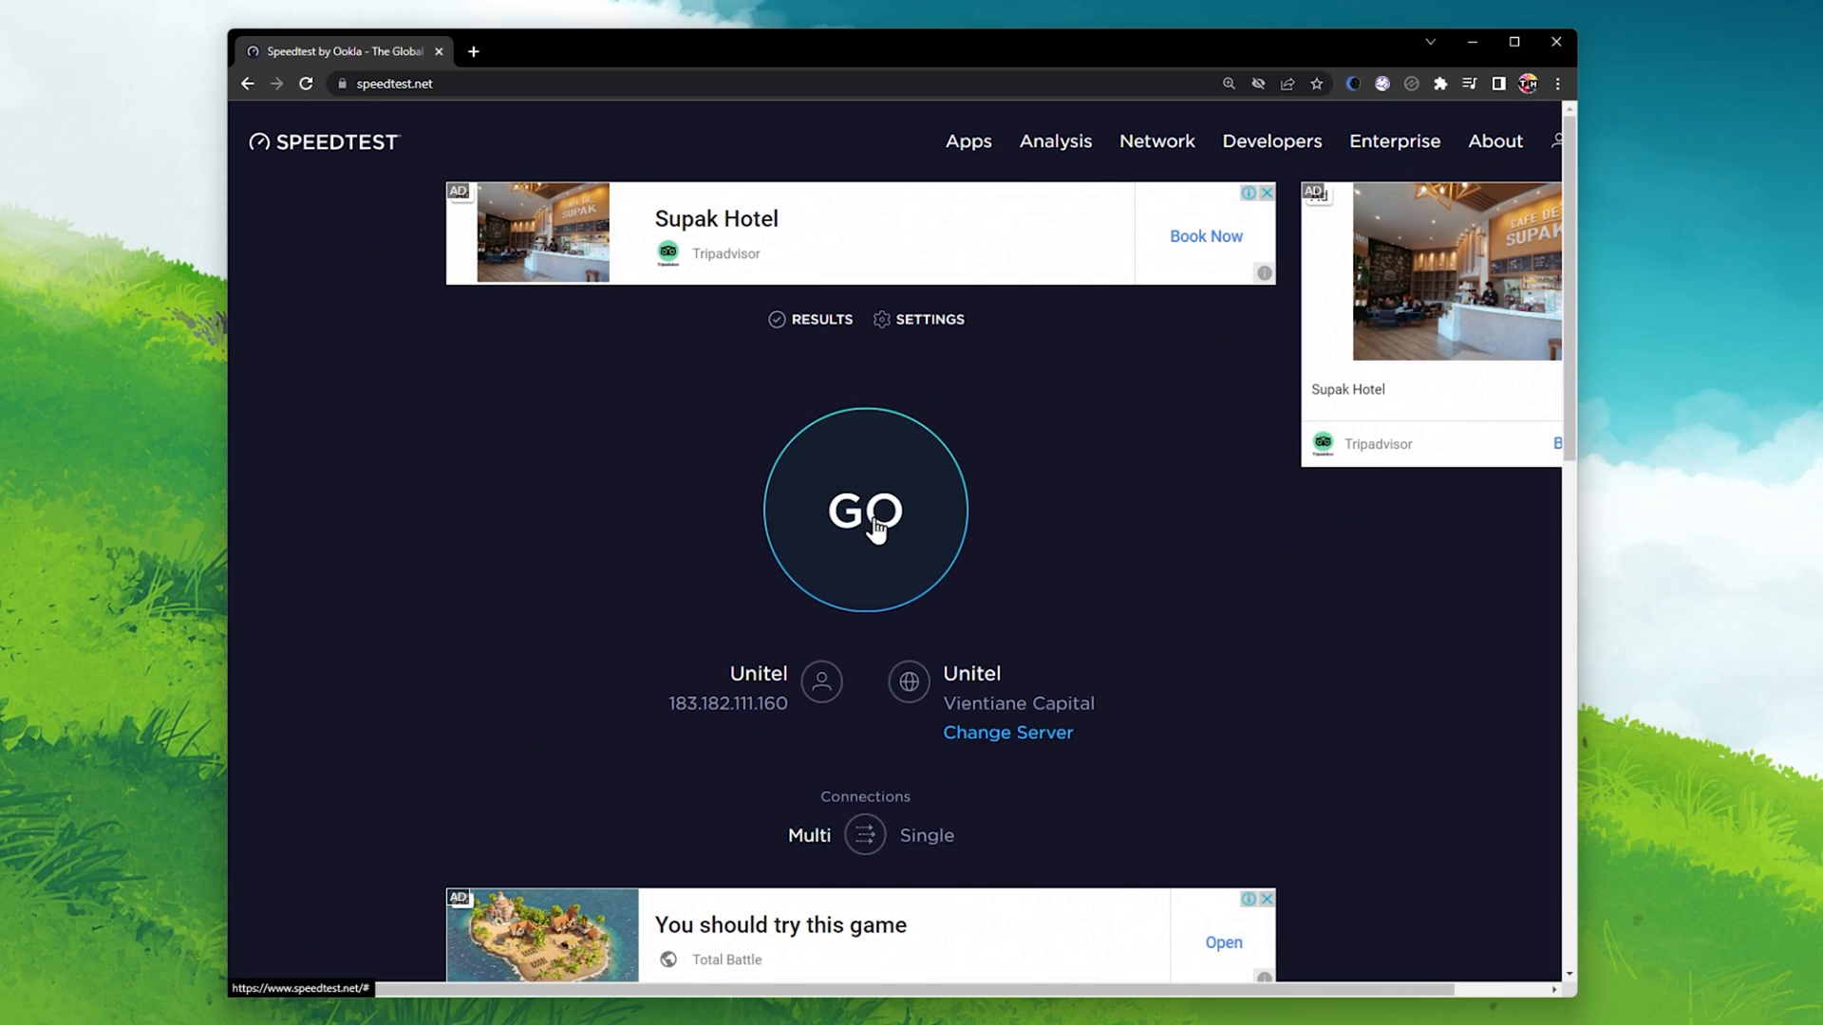
left_click(866, 510)
type("lenovo")
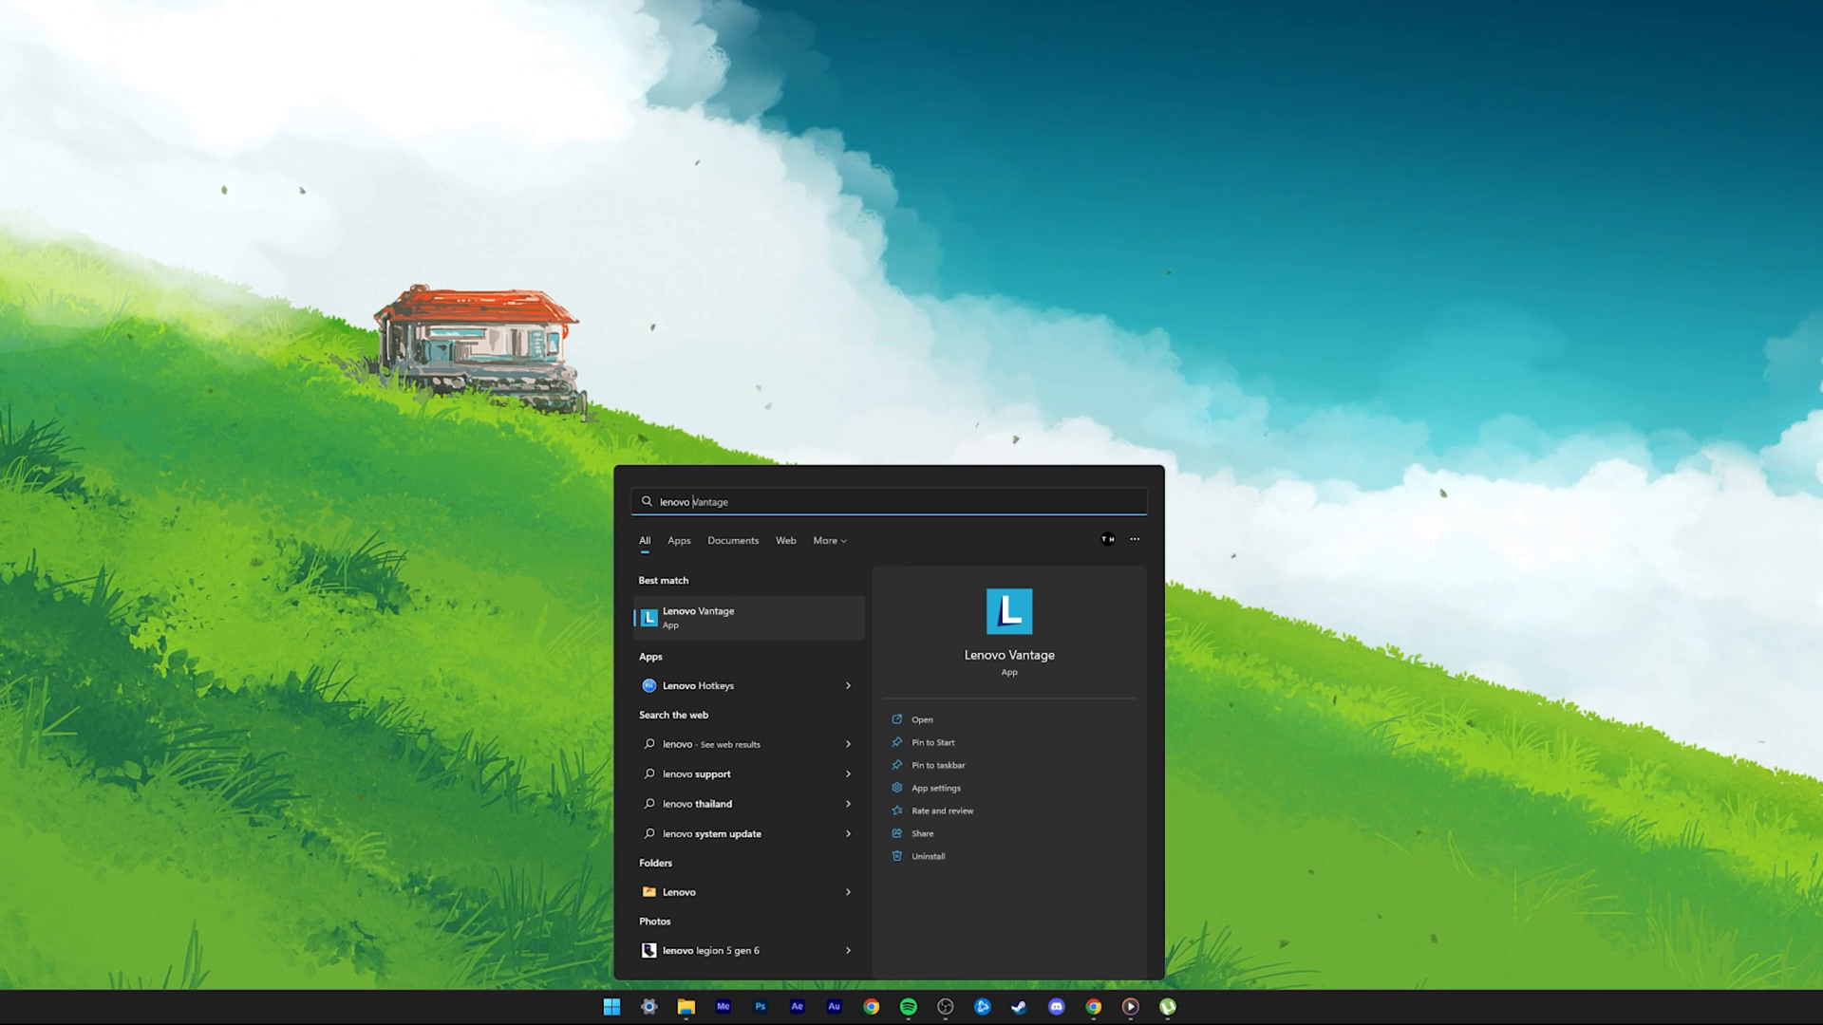
Step: In Lenovo Vantage, confirm Network Boost is on under Legion Edge and return to the dashboard
left_click(697, 616)
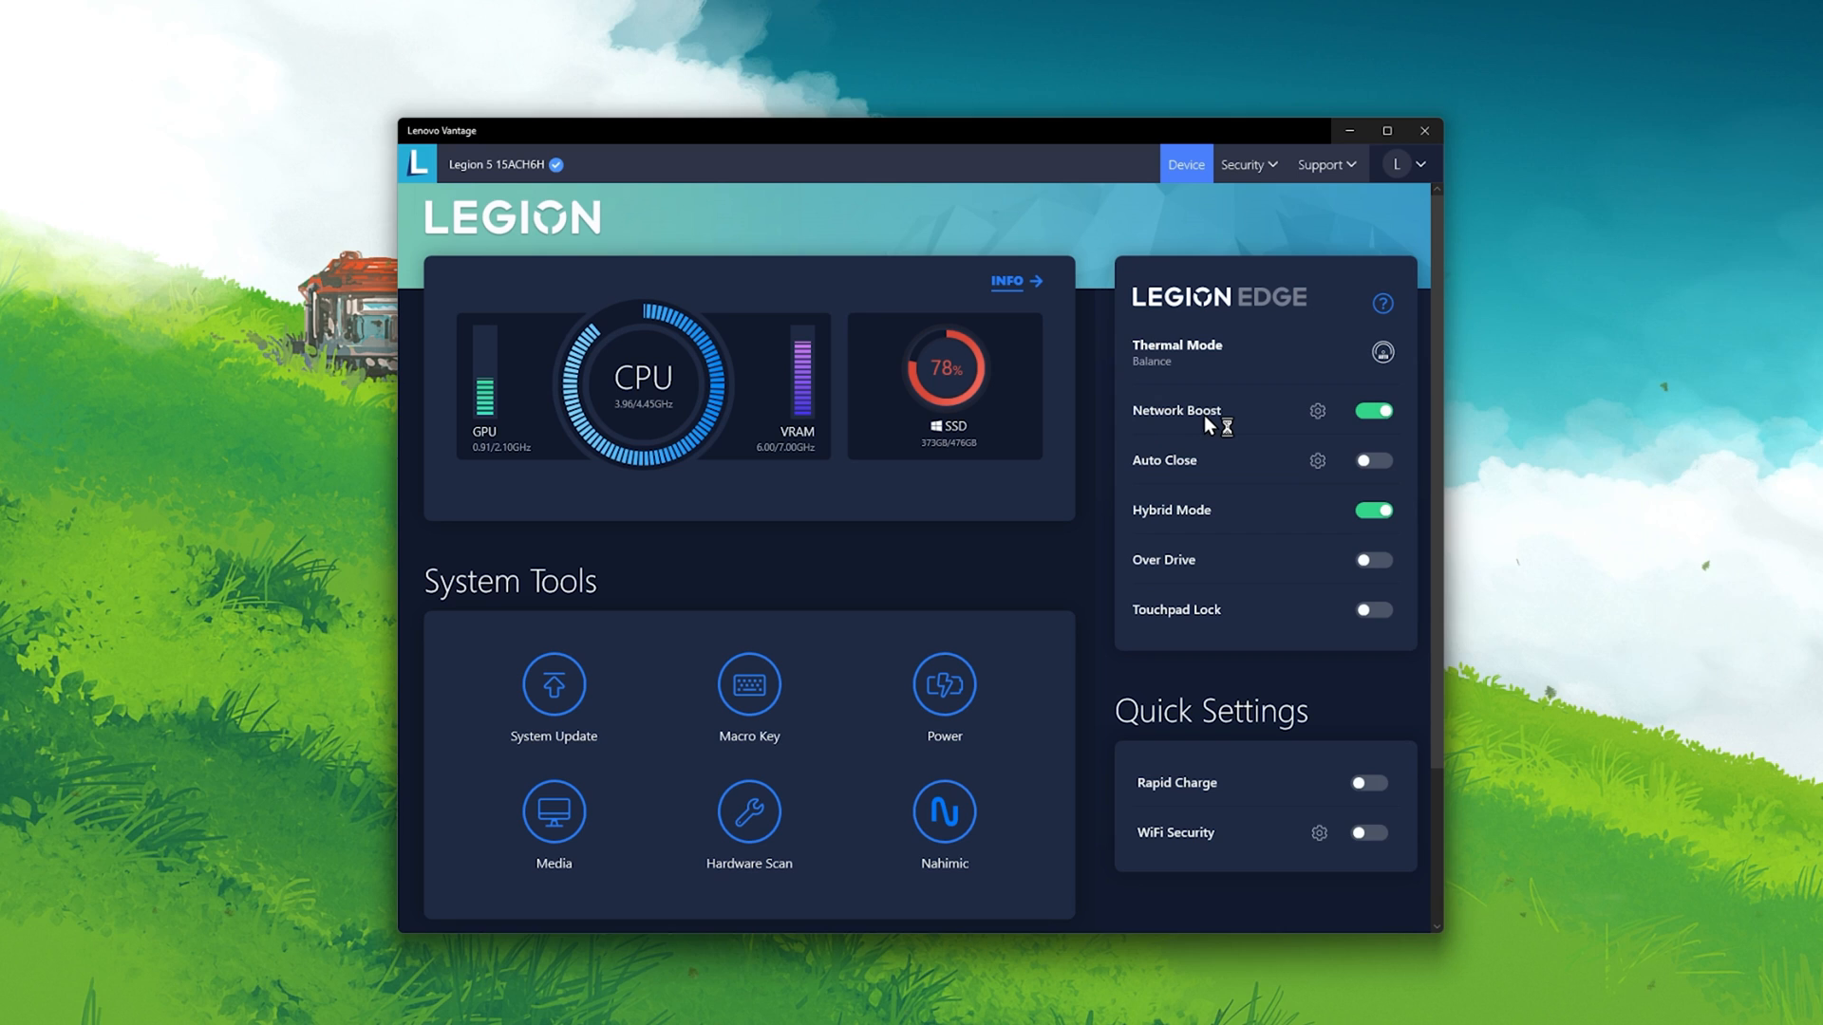
left_click(1318, 411)
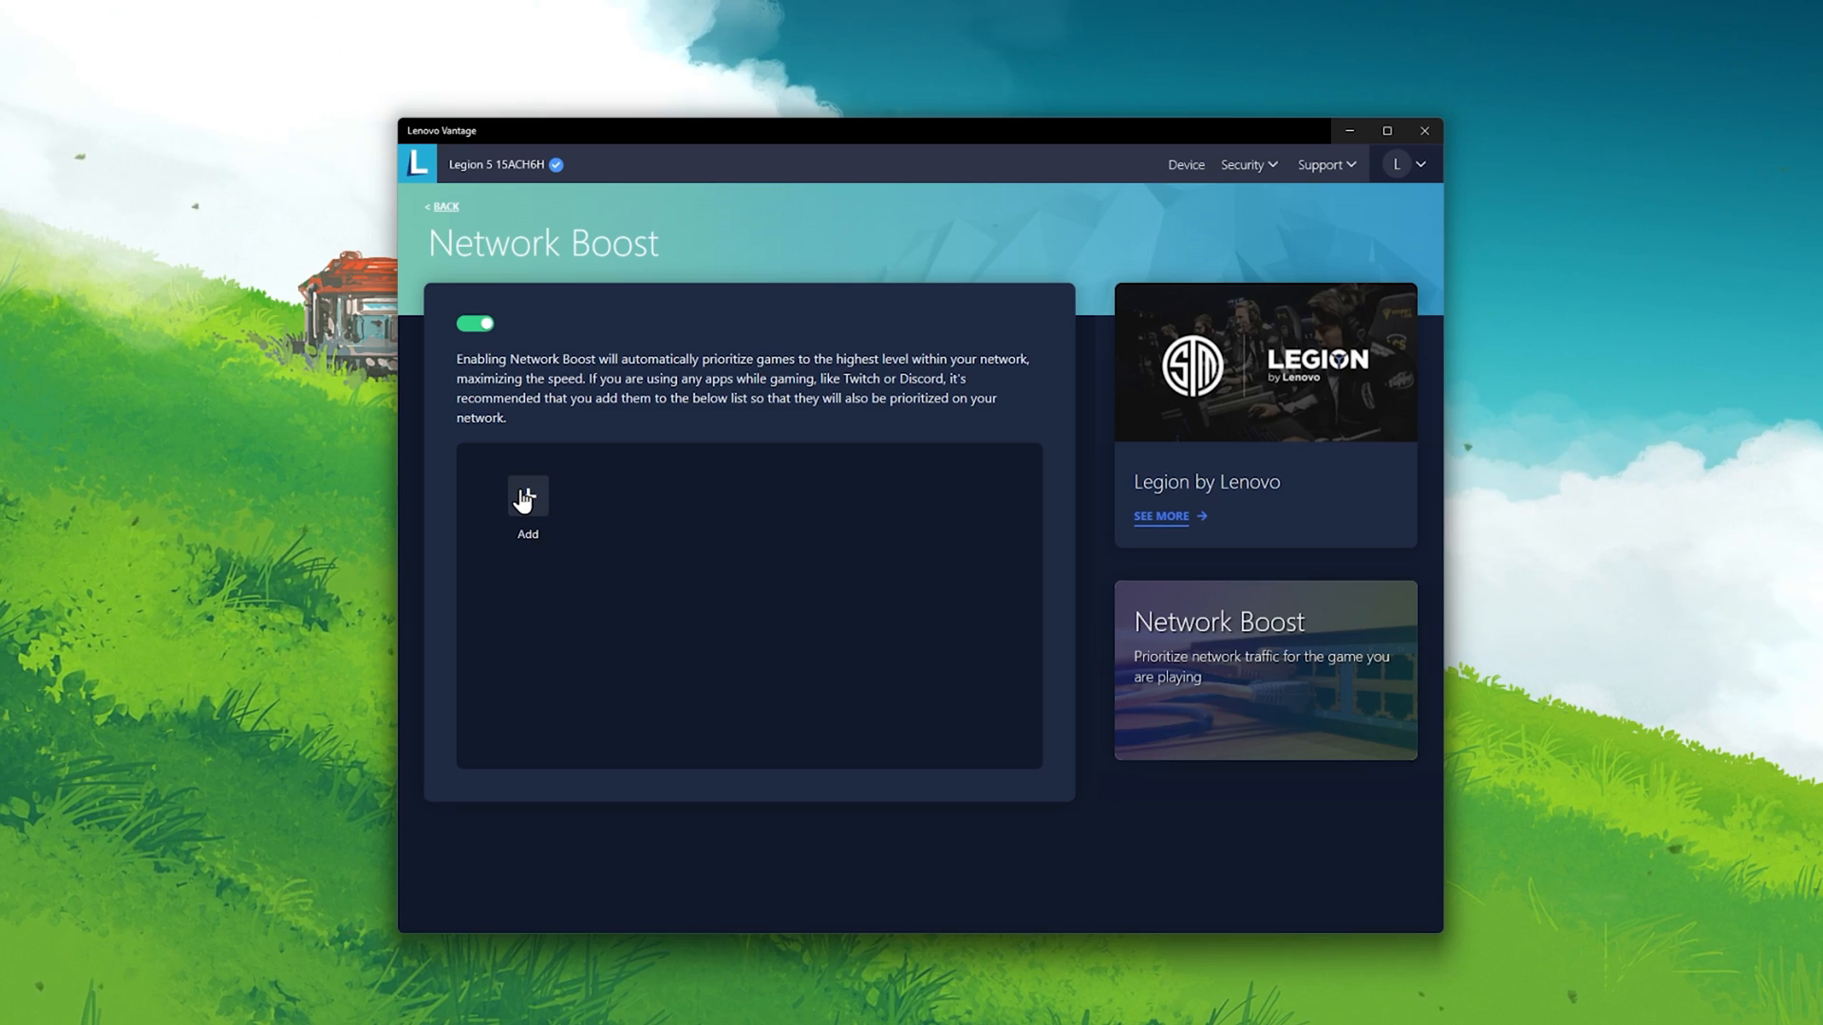
left_click(1184, 163)
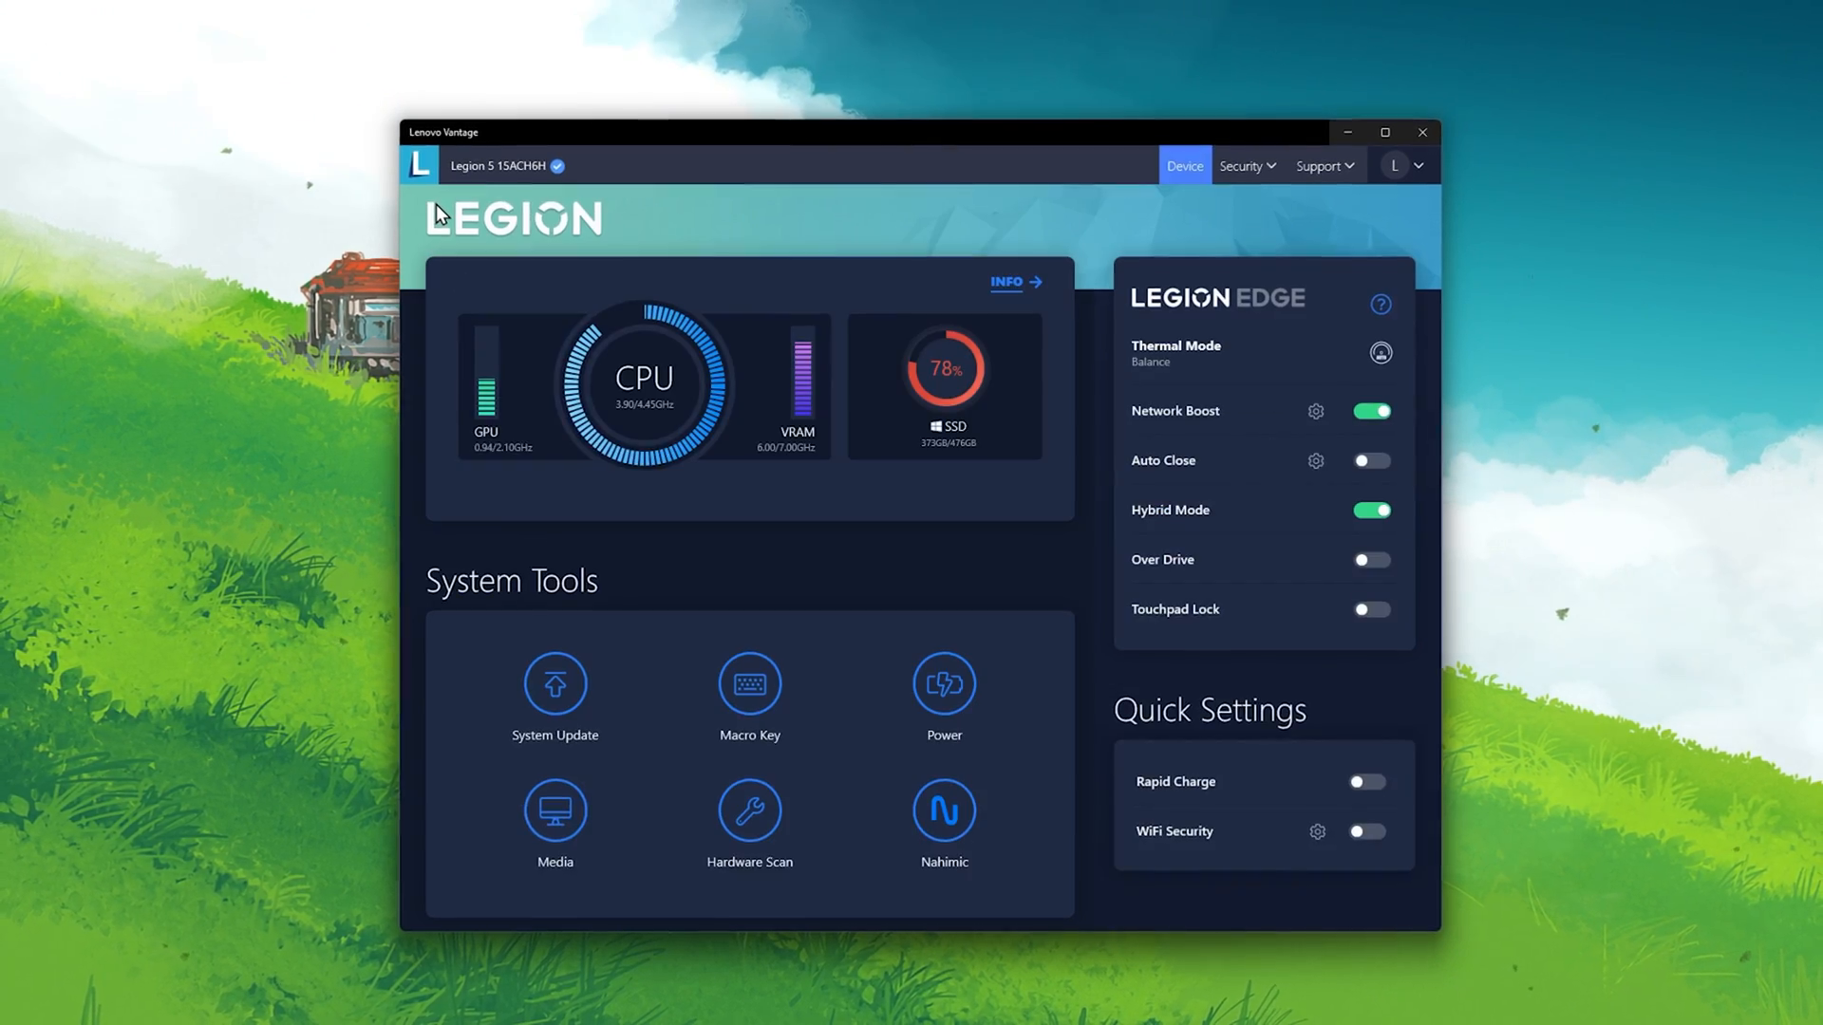